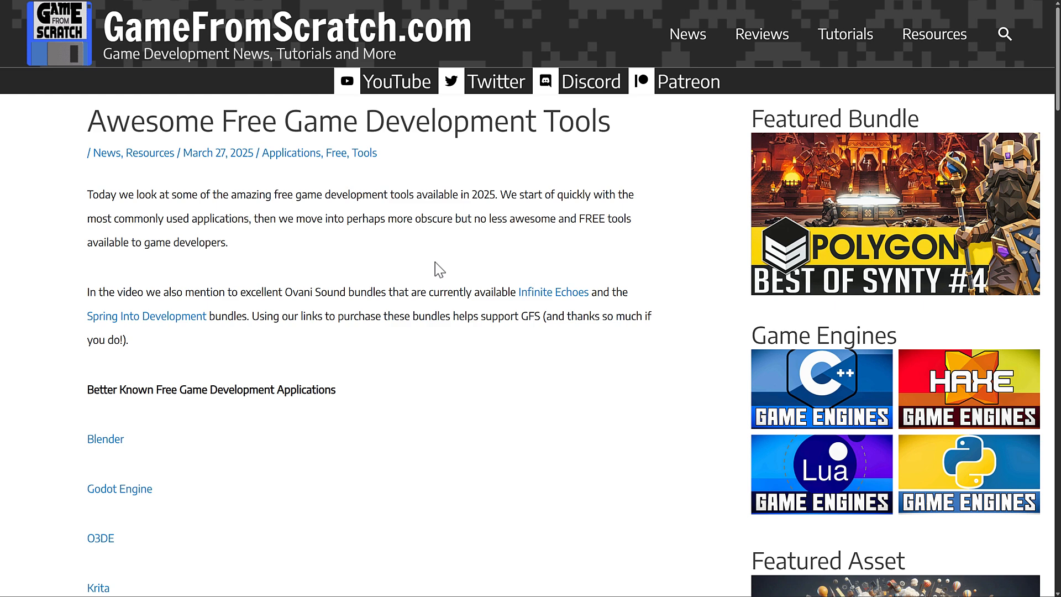
Scroll the Gallery page down through the 4.6 and 4.5 splash art contest winners.
scroll("down", 3)
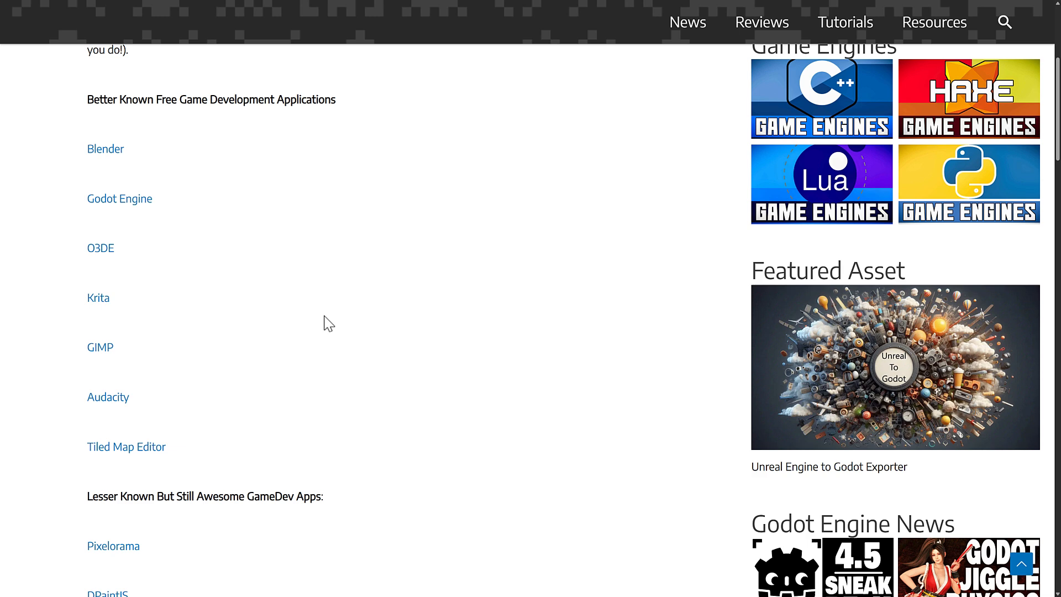
scroll("down", 3)
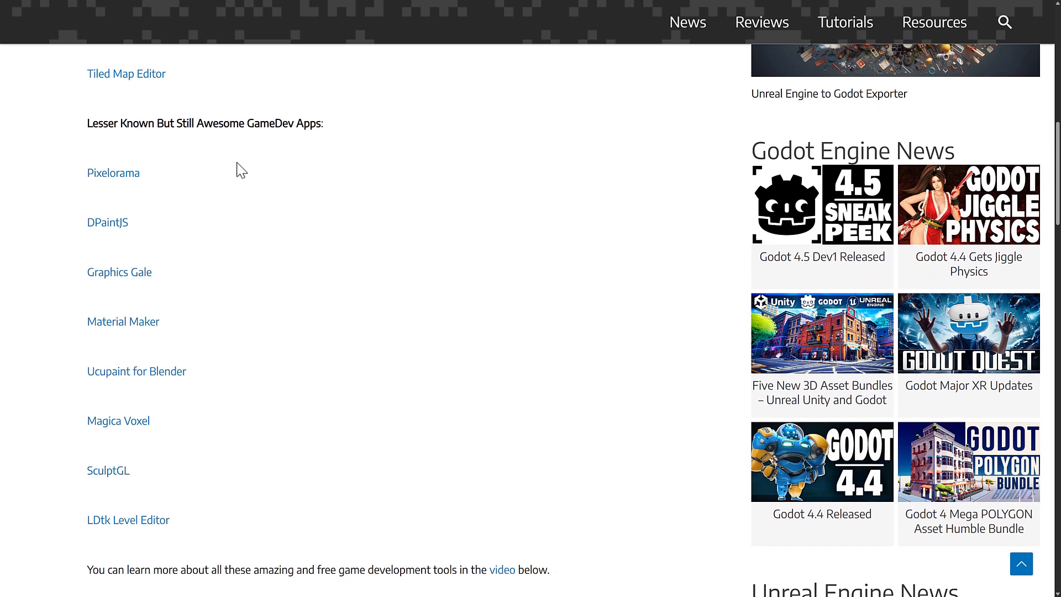
mouse_move(431, 434)
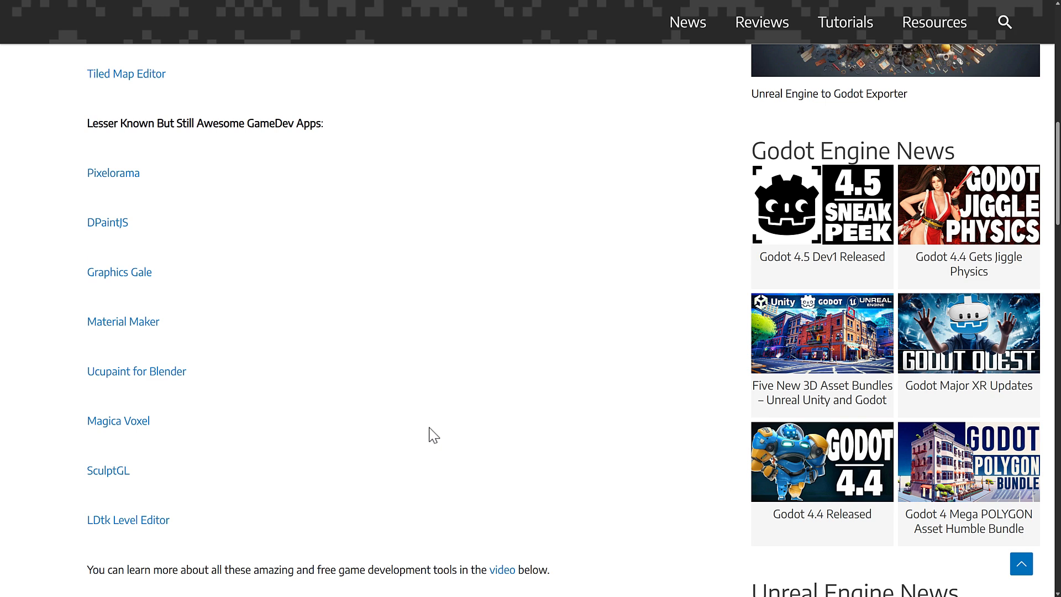
scroll("down", 3)
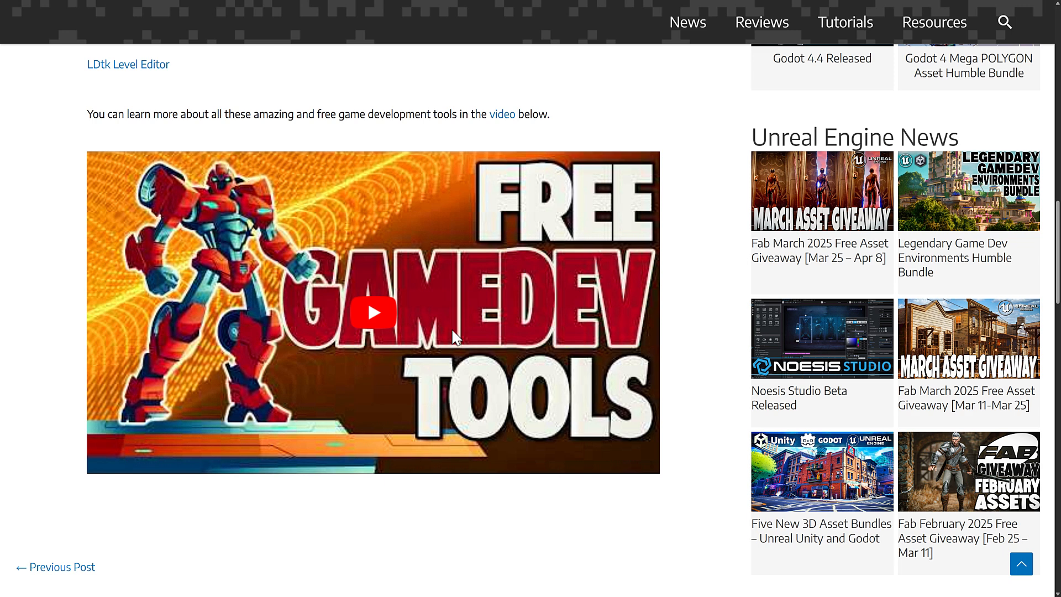
mouse_move(676, 443)
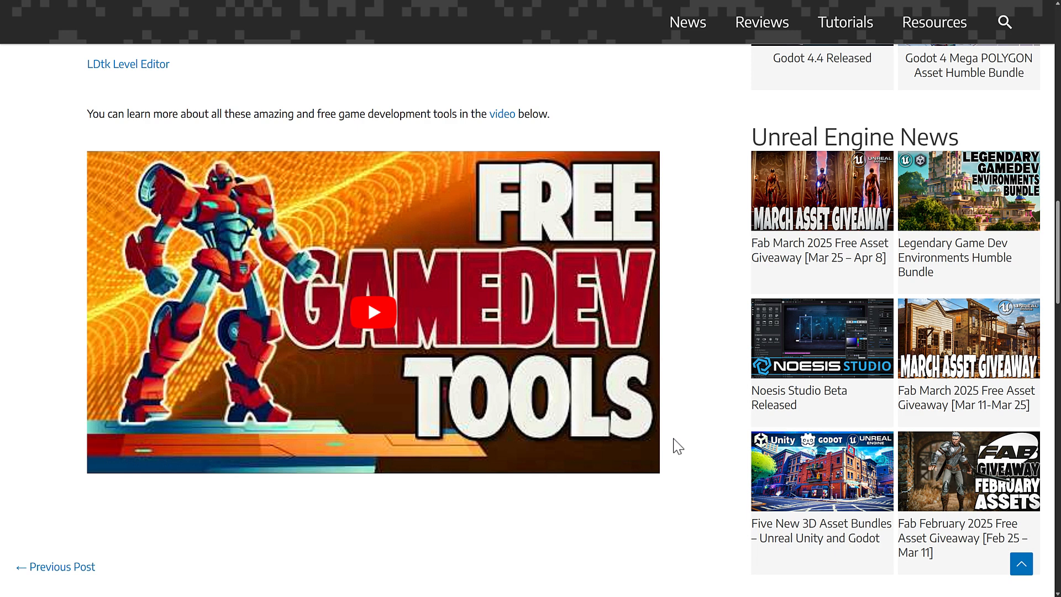
mouse_move(426, 148)
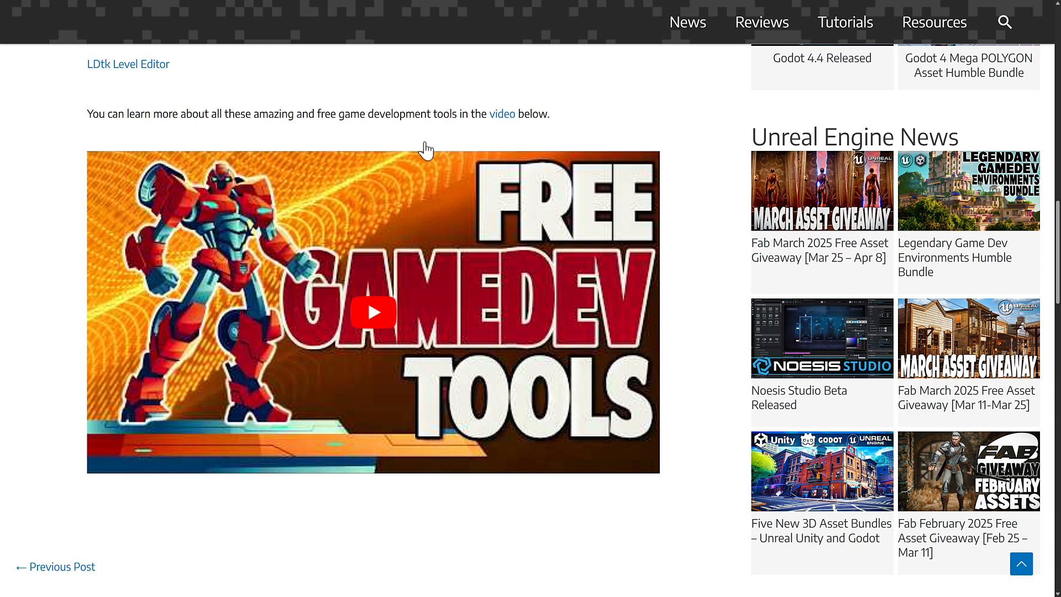
mouse_move(399, 110)
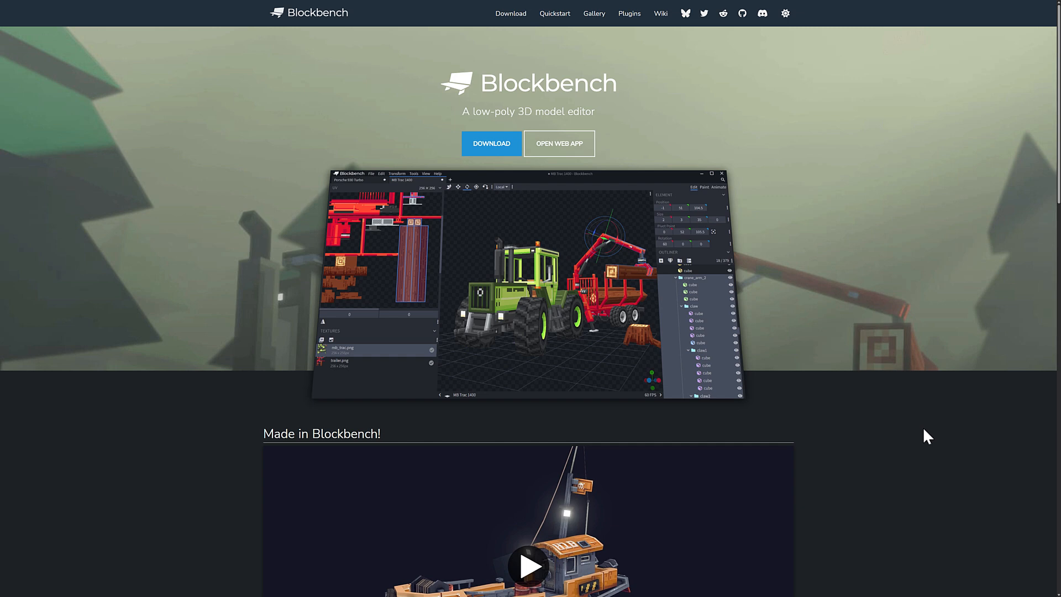
scroll("down", 3)
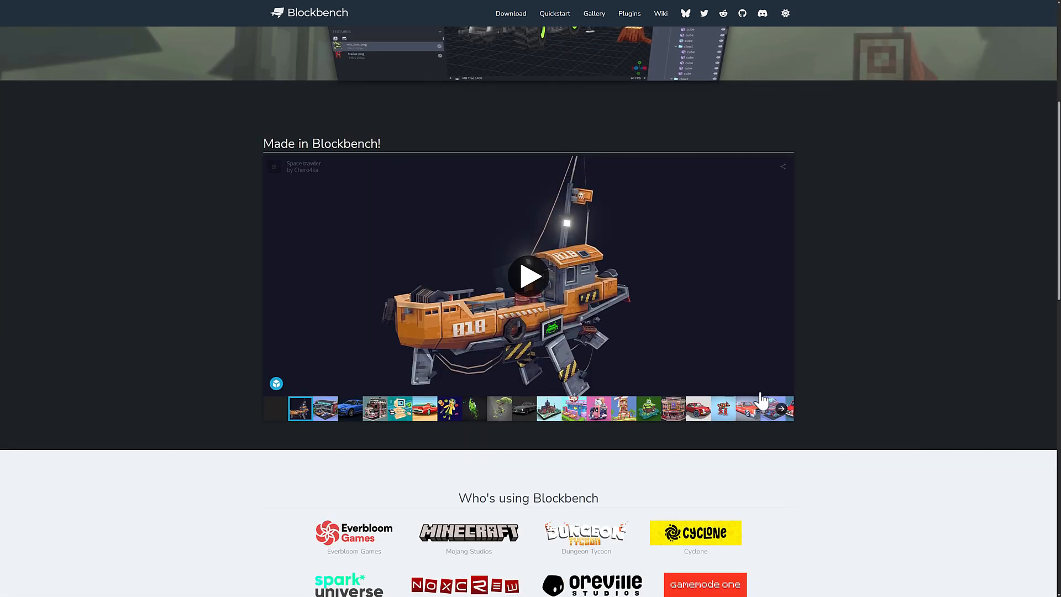
scroll("down", 3)
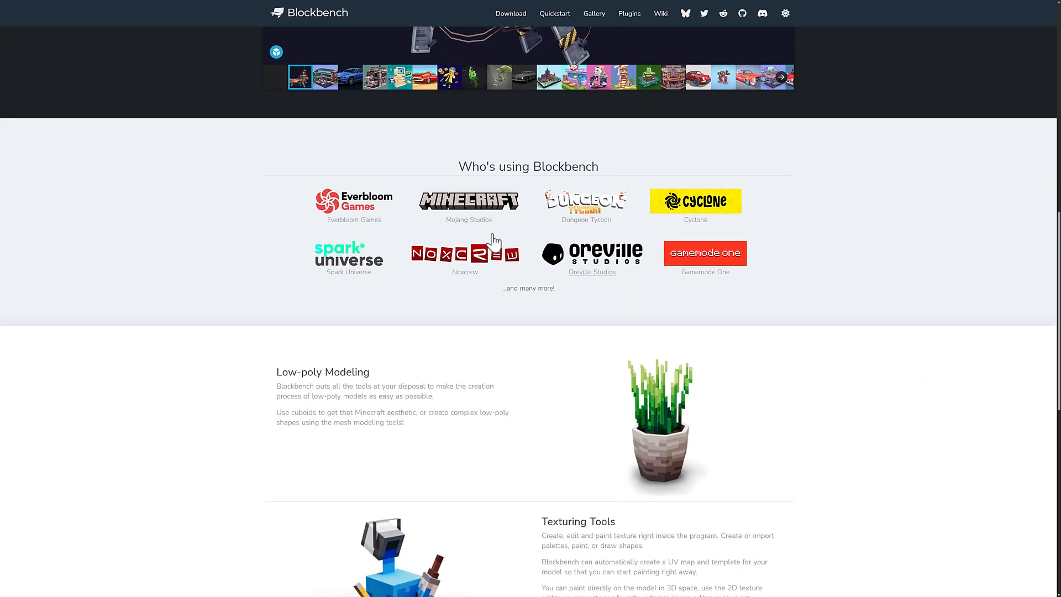
mouse_move(441, 212)
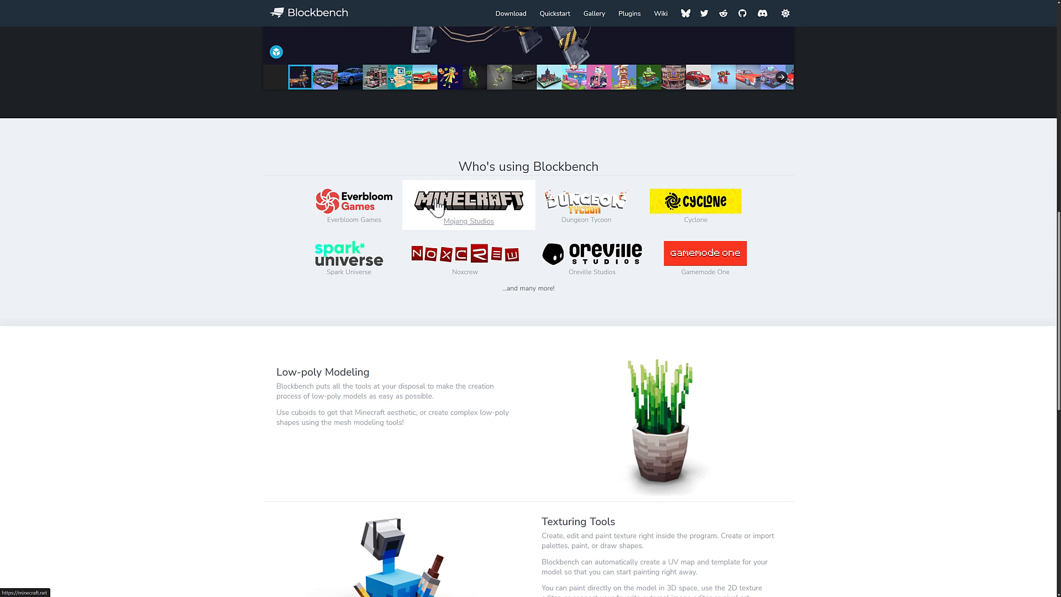
mouse_move(849, 336)
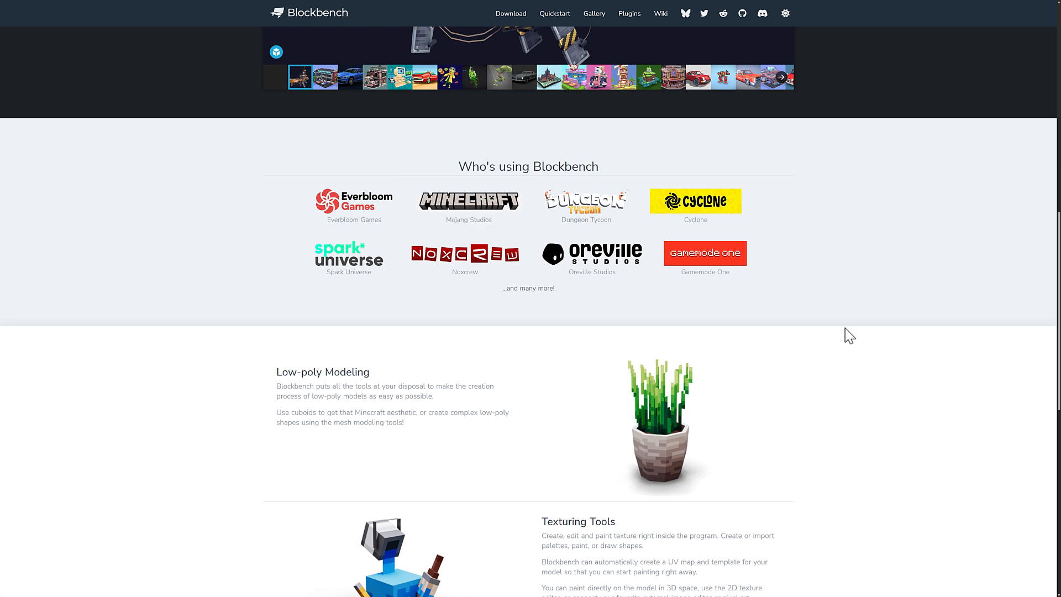
scroll("down", 3)
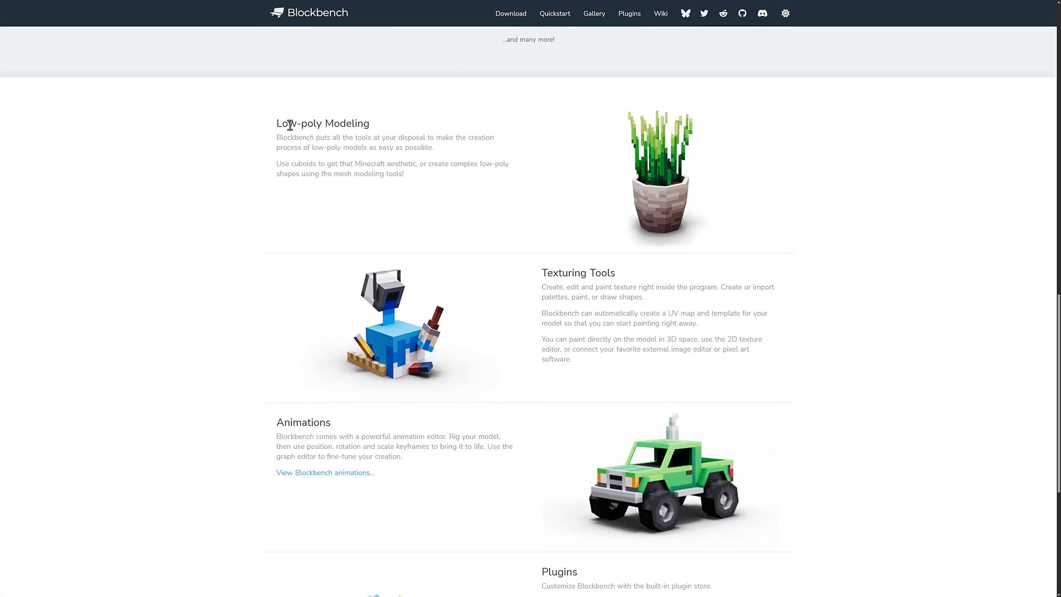
scroll("down", 3)
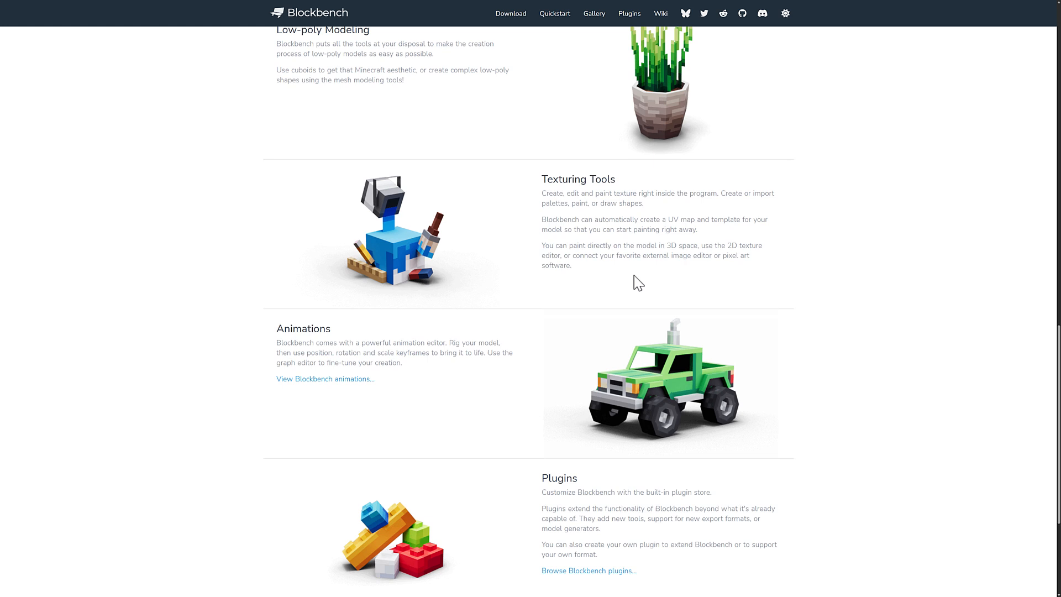
scroll("down", 3)
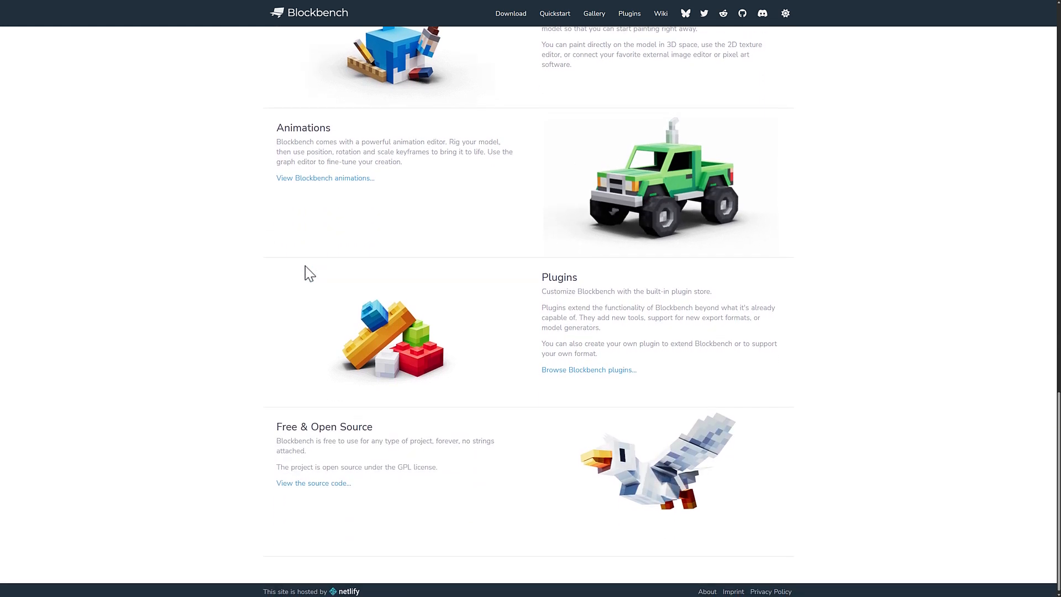
scroll("down", 3)
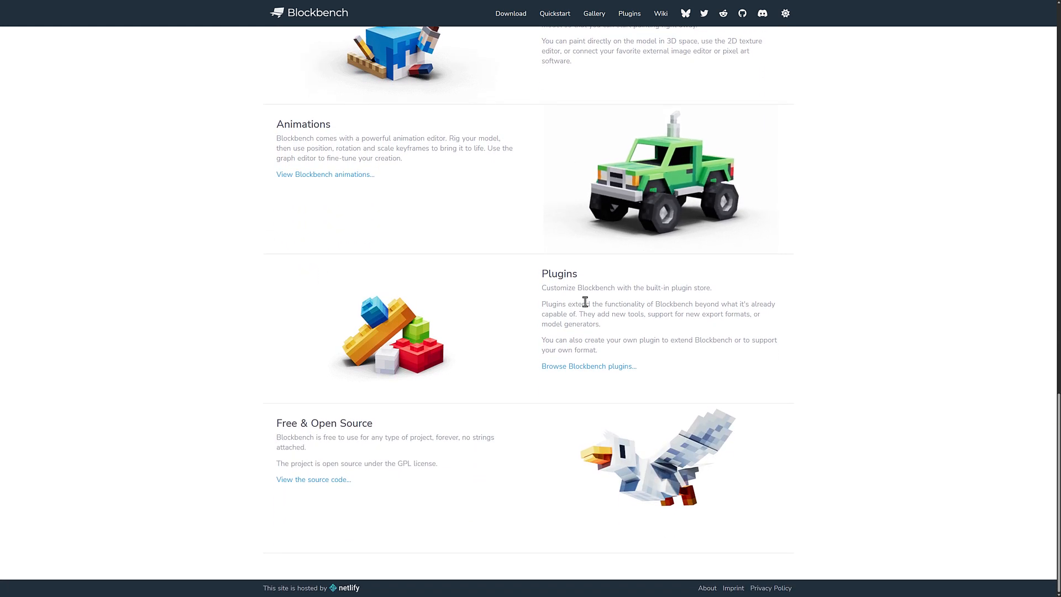
mouse_move(871, 389)
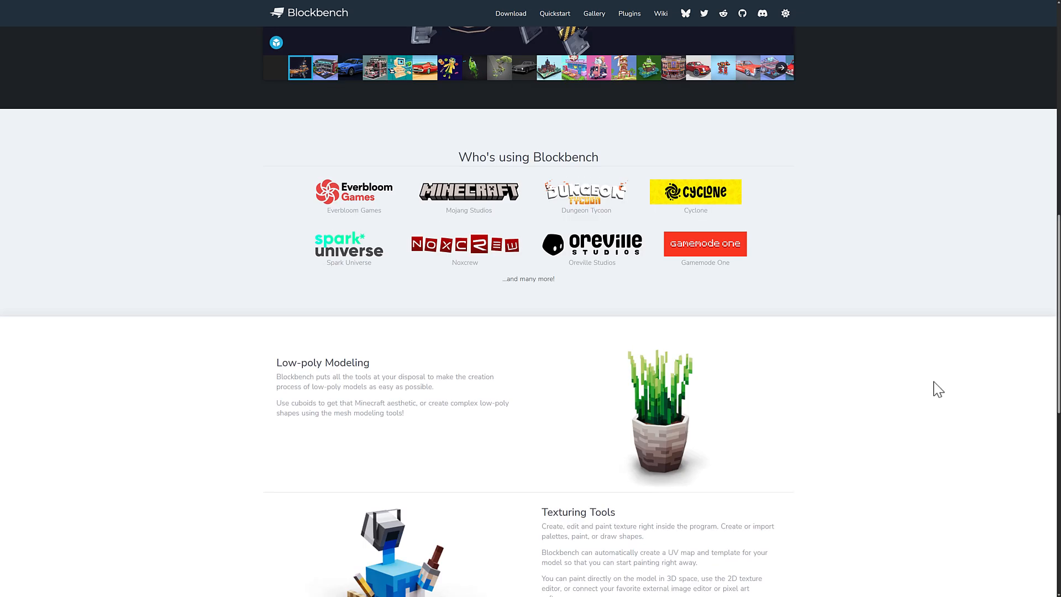
scroll("up", 3)
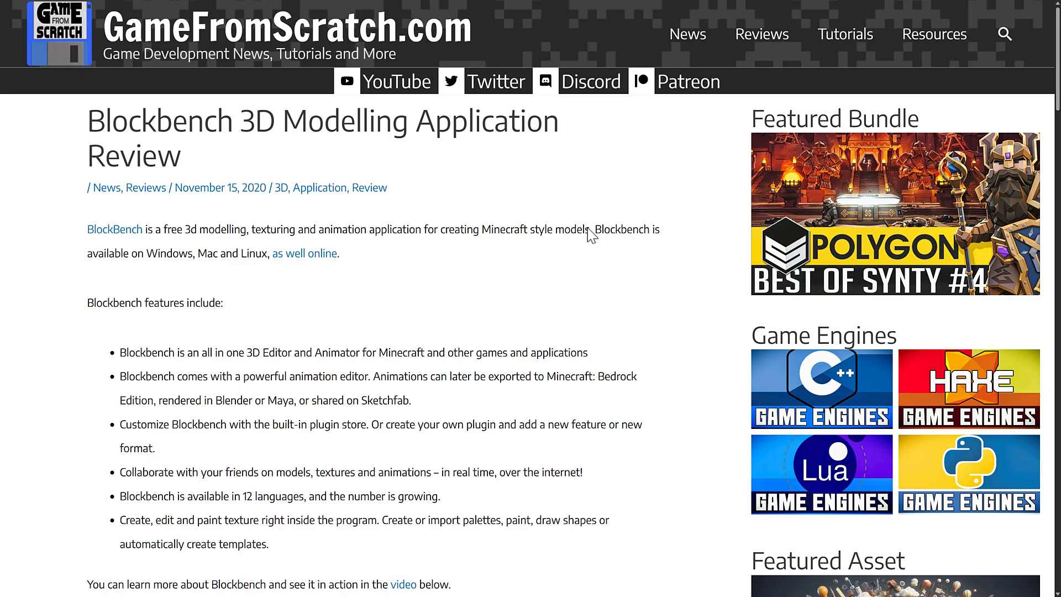
mouse_move(533, 252)
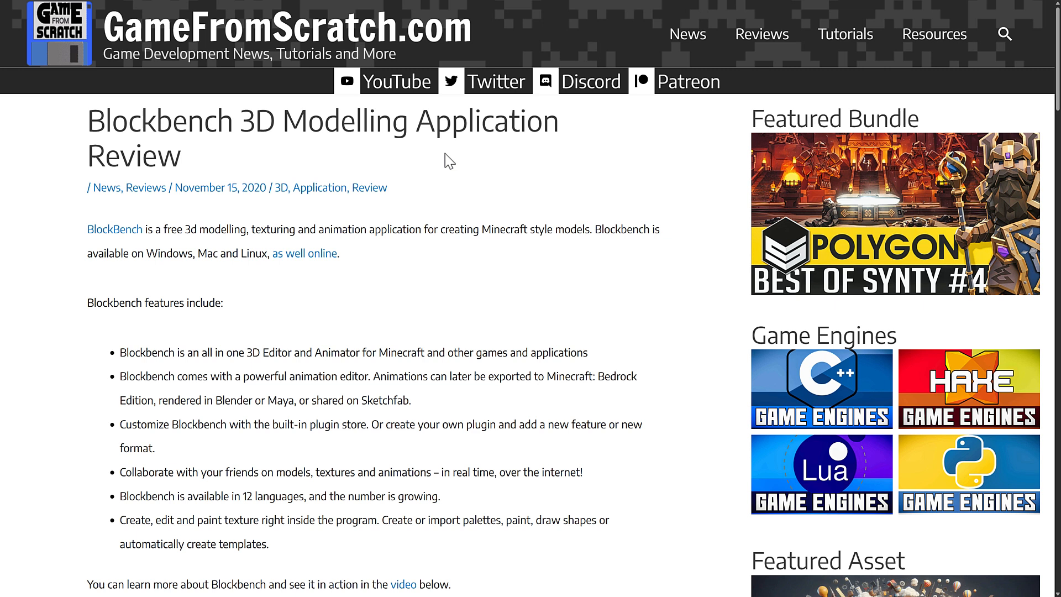
mouse_move(442, 363)
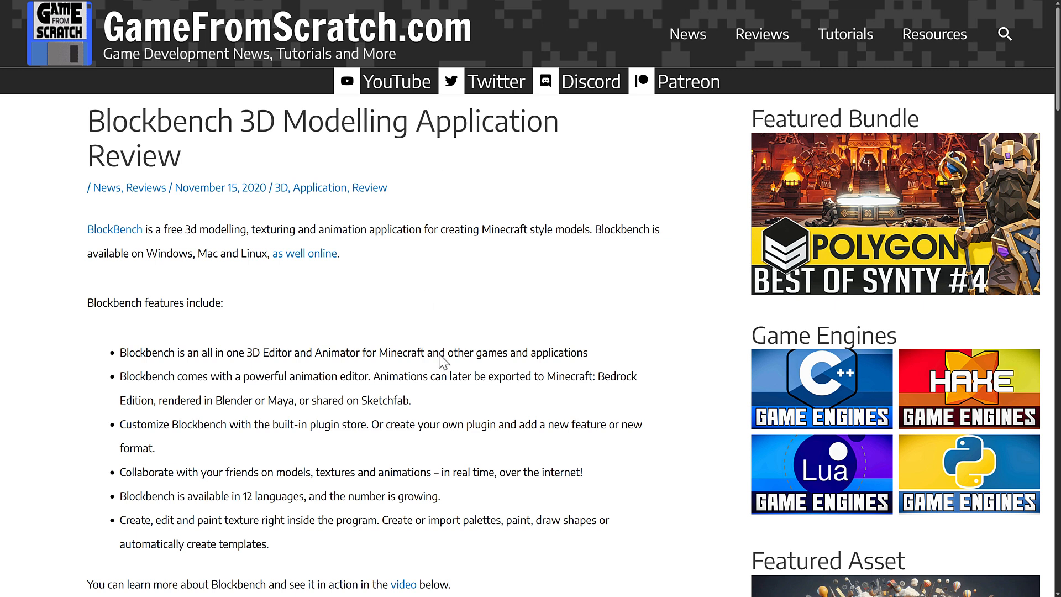
mouse_move(555, 409)
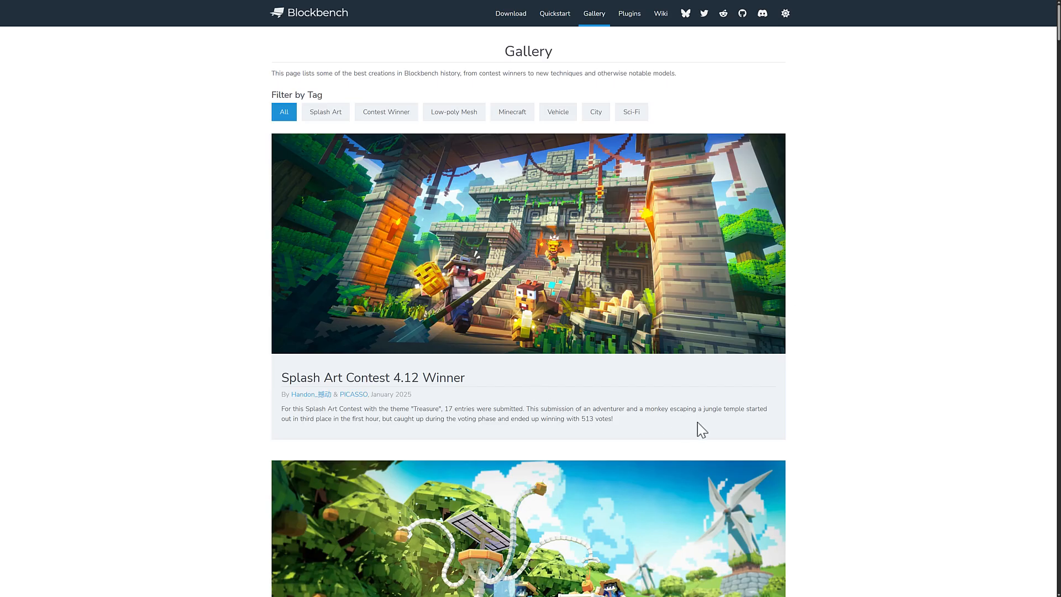
mouse_move(588, 97)
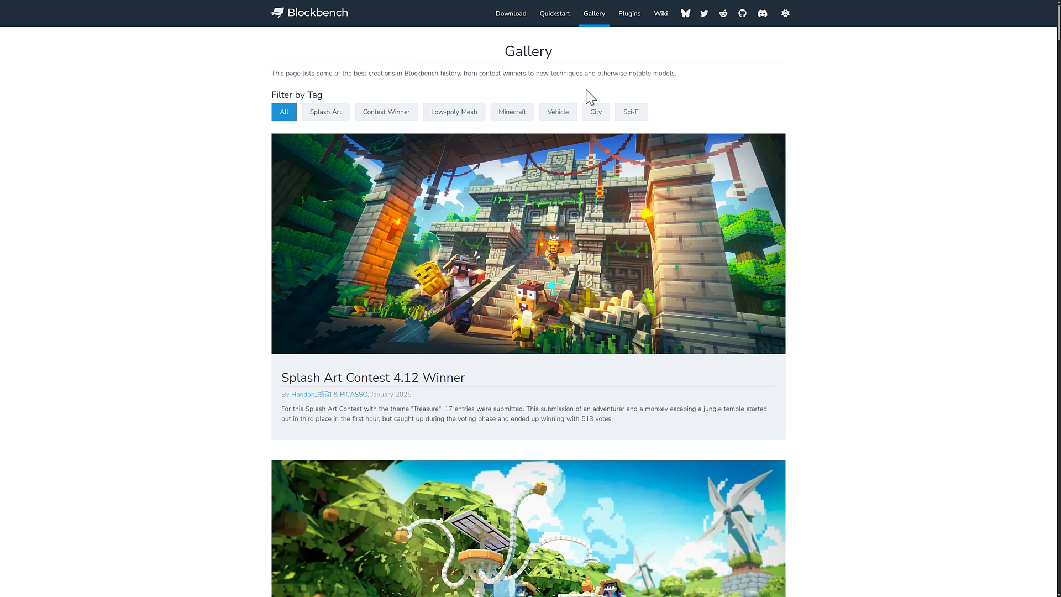
mouse_move(613, 230)
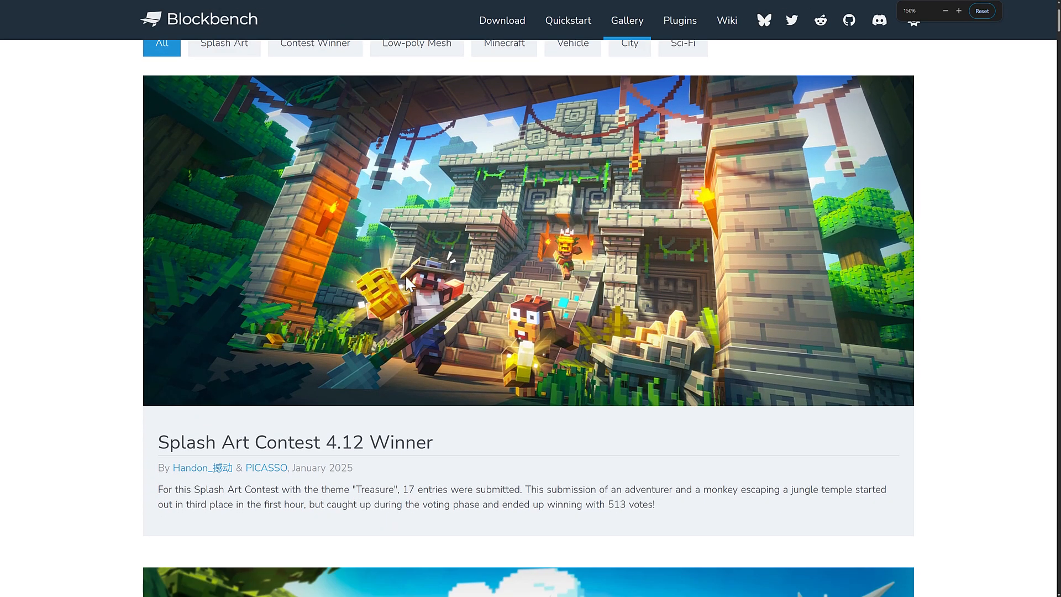
Continue scrolling past the 4.4 and 4.2 entries down to the Splash Art Contest 4.0 Winner.
scroll("down", 3)
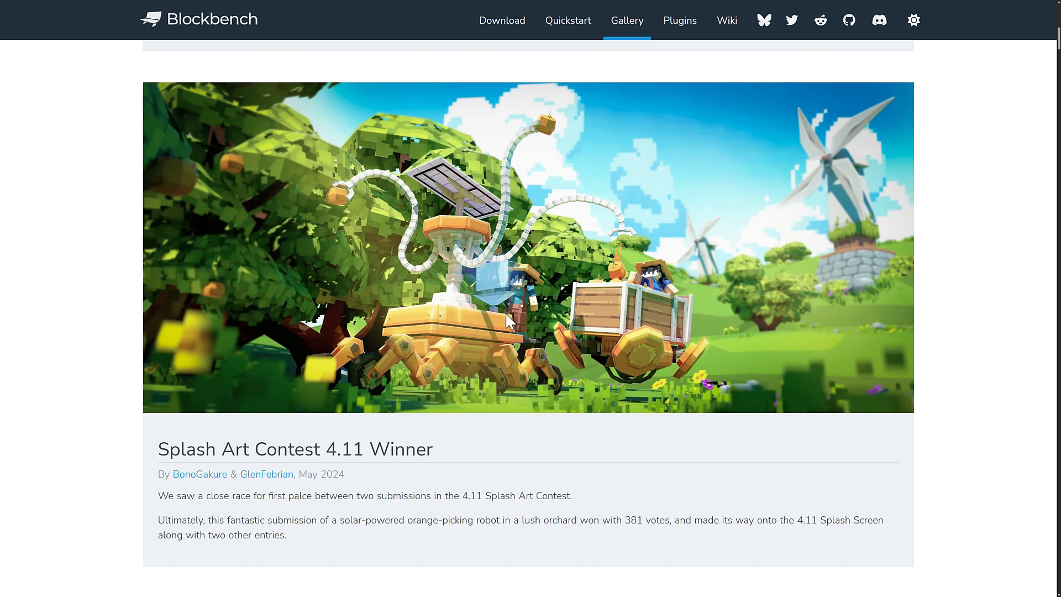
scroll("down", 3)
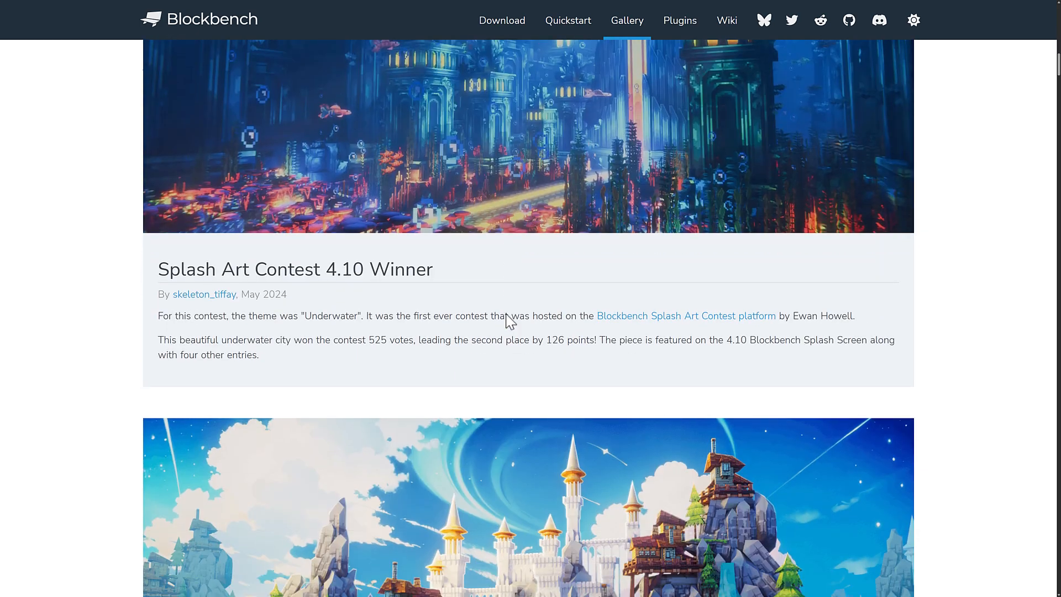
scroll("down", 3)
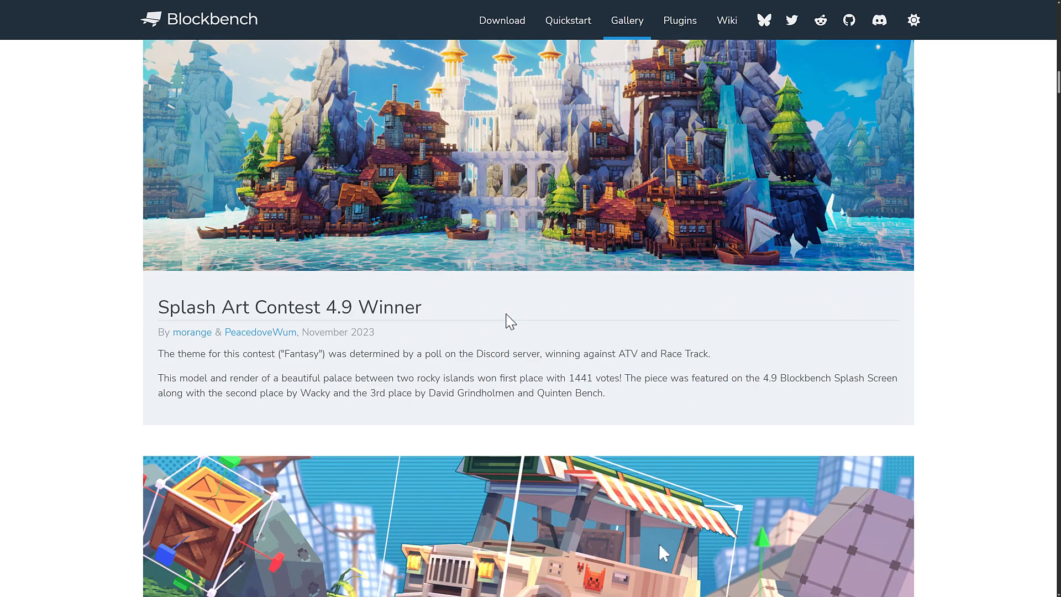
scroll("down", 3)
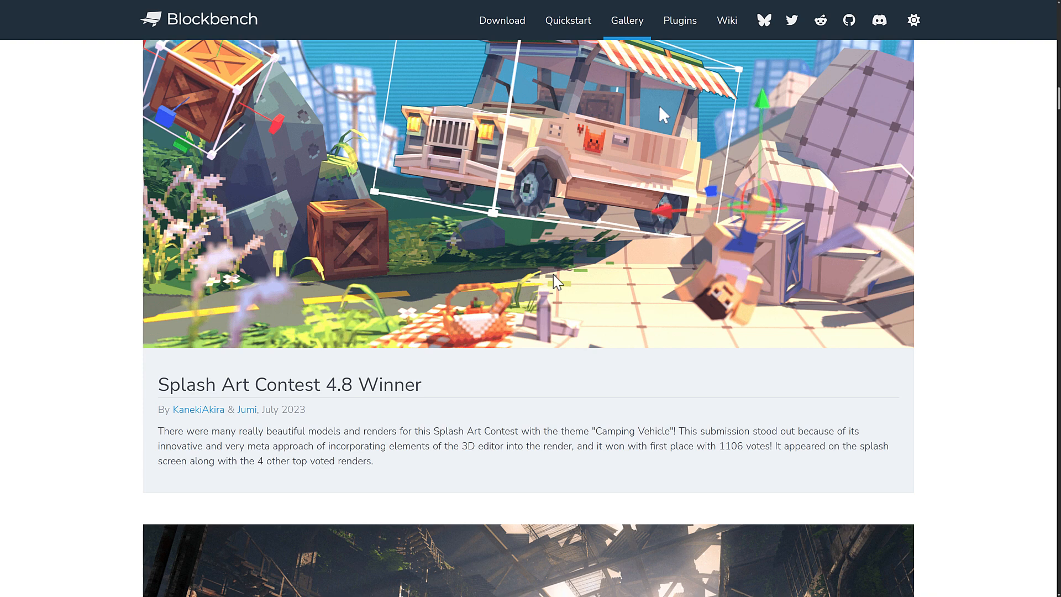
scroll("down", 3)
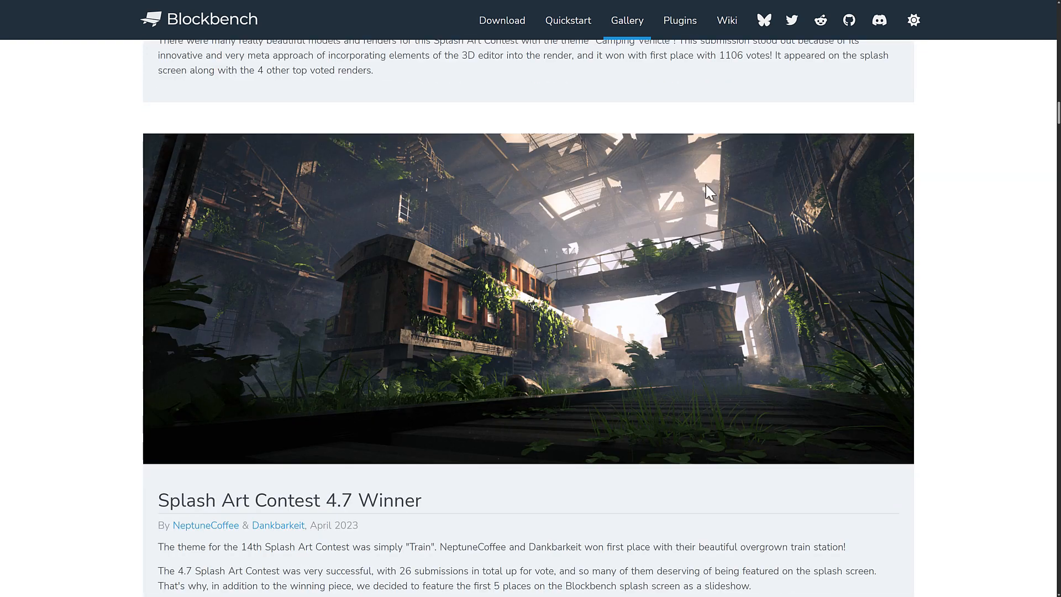
mouse_move(504, 325)
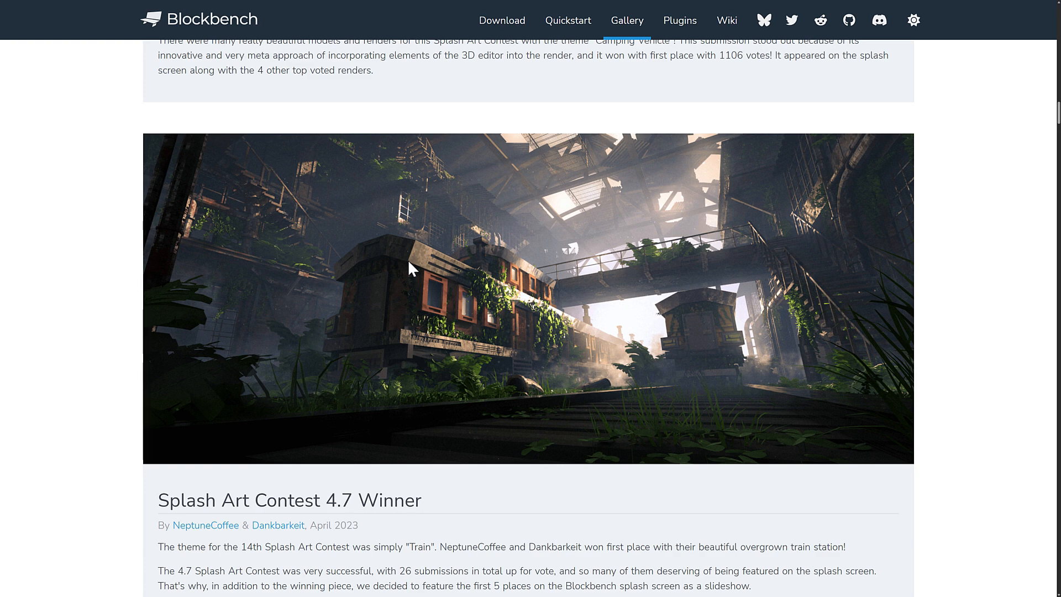
scroll("down", 3)
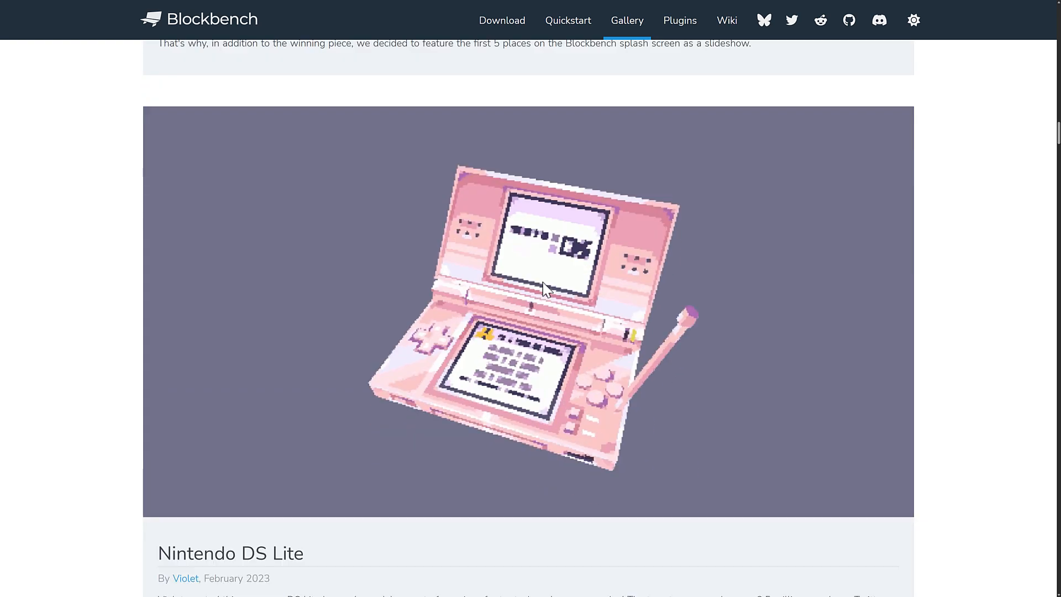
scroll("down", 3)
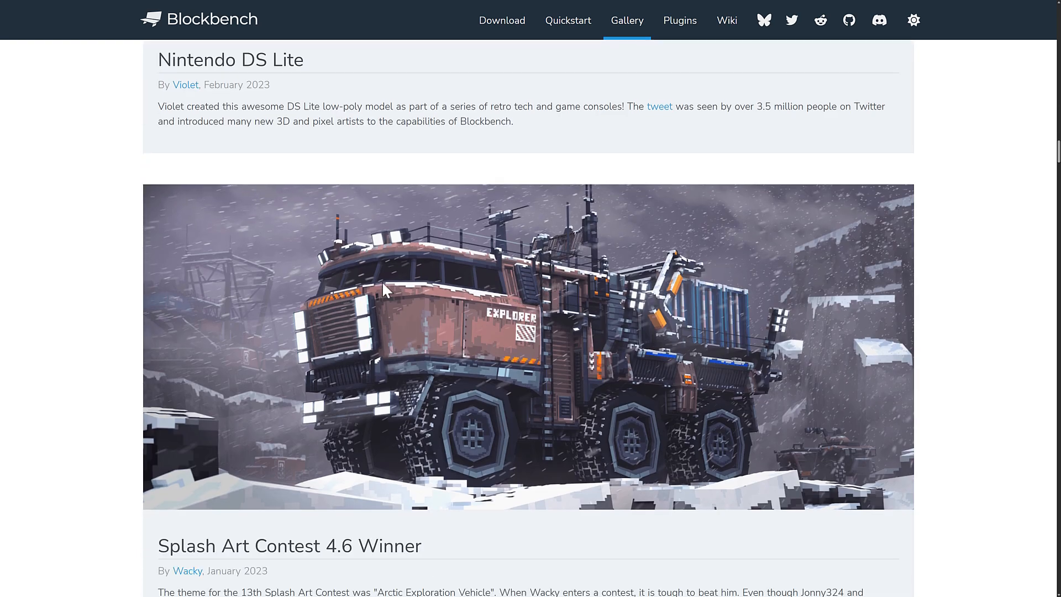
scroll("down", 3)
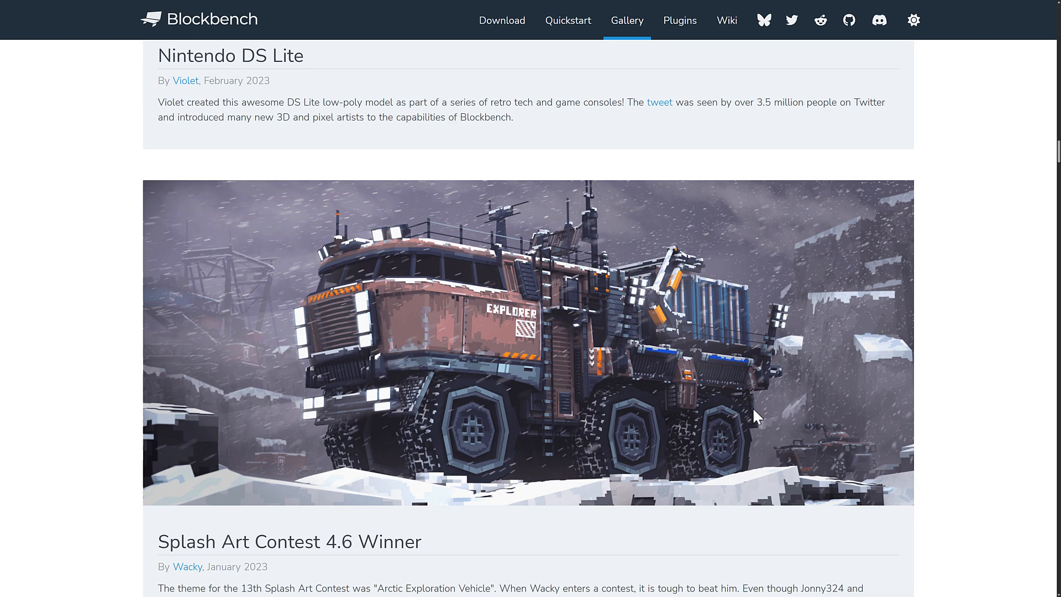
scroll("down", 3)
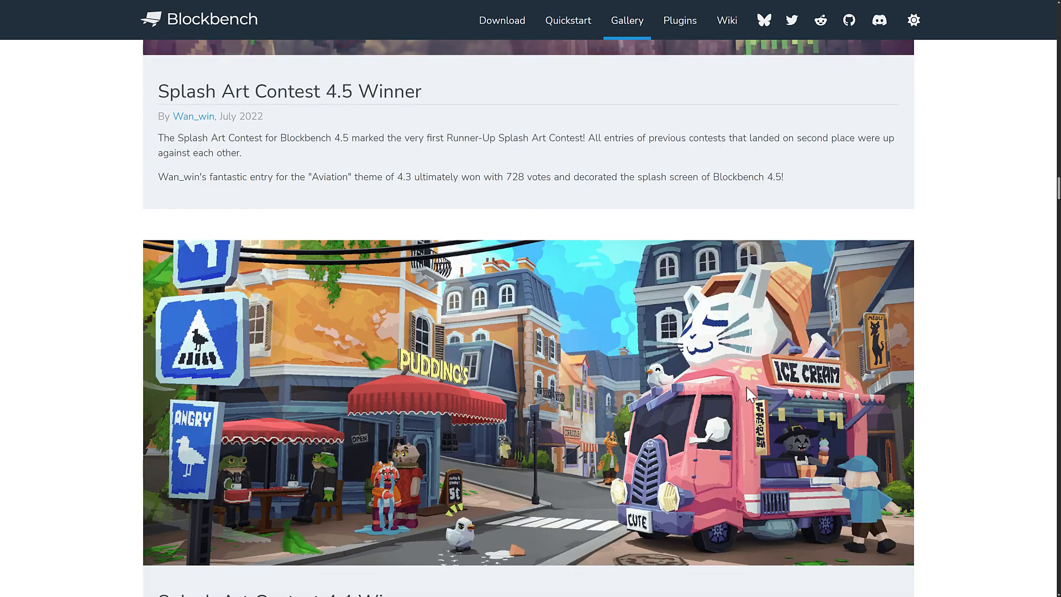
scroll("down", 3)
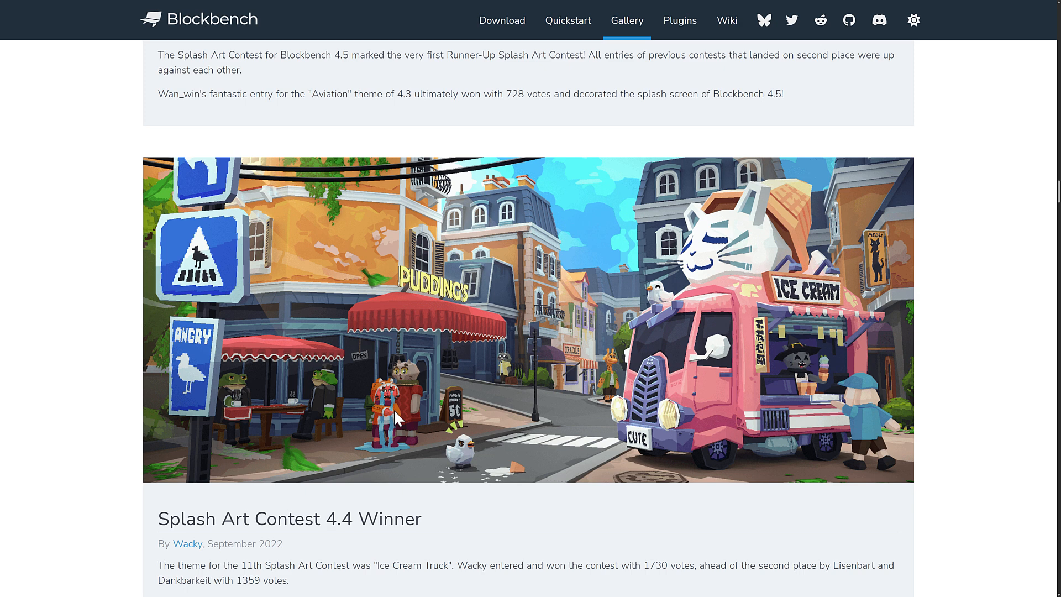
mouse_move(476, 442)
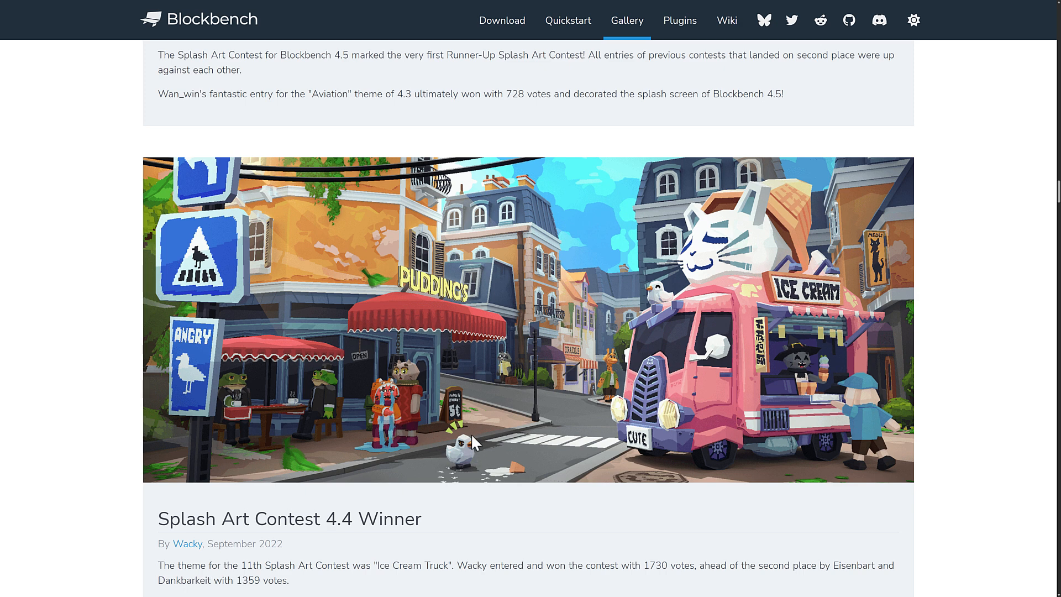
mouse_move(286, 269)
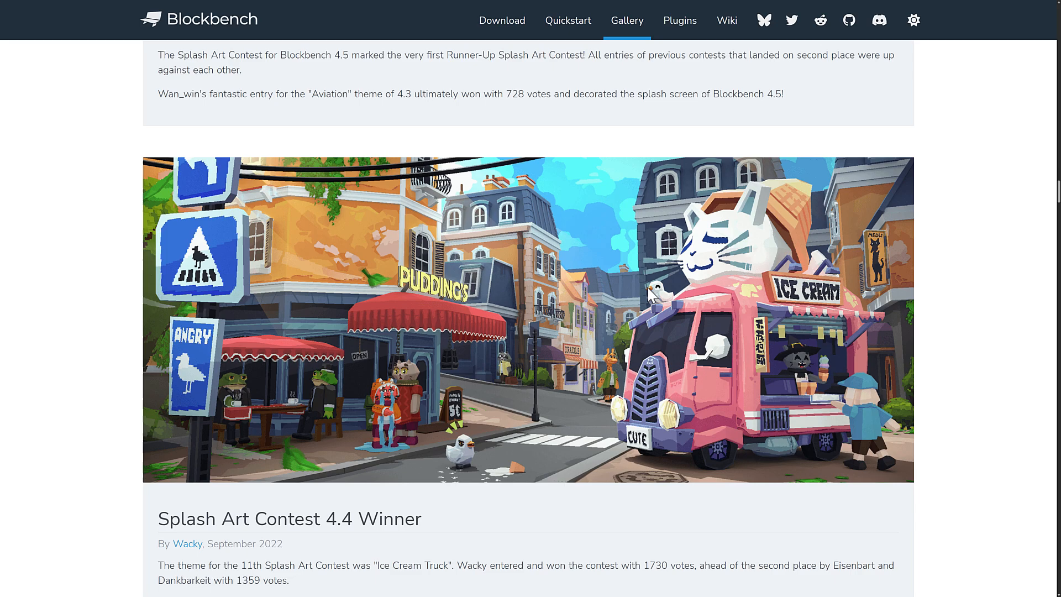
scroll("down", 3)
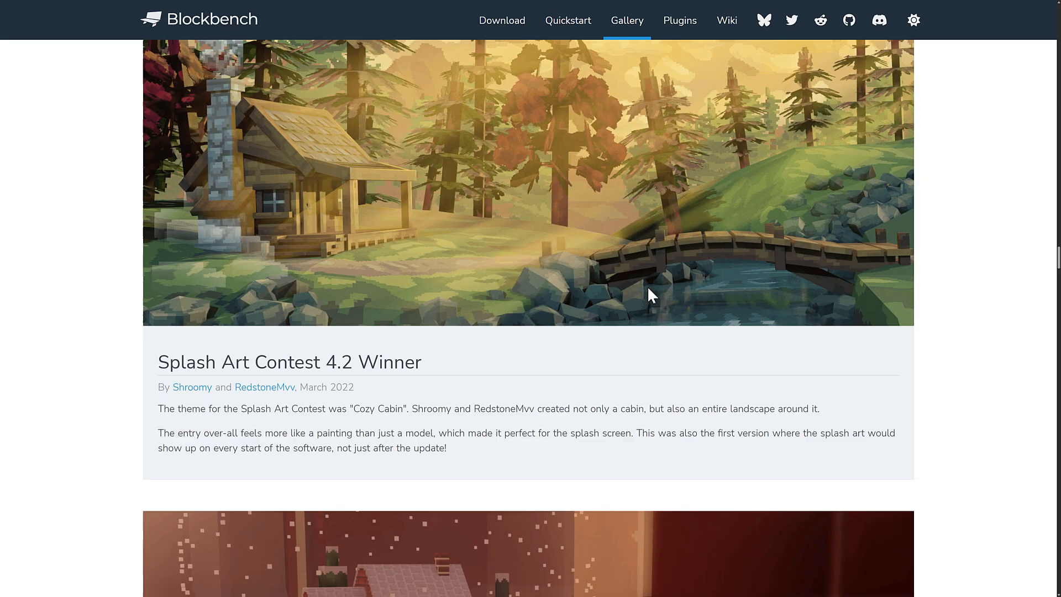
scroll("down", 3)
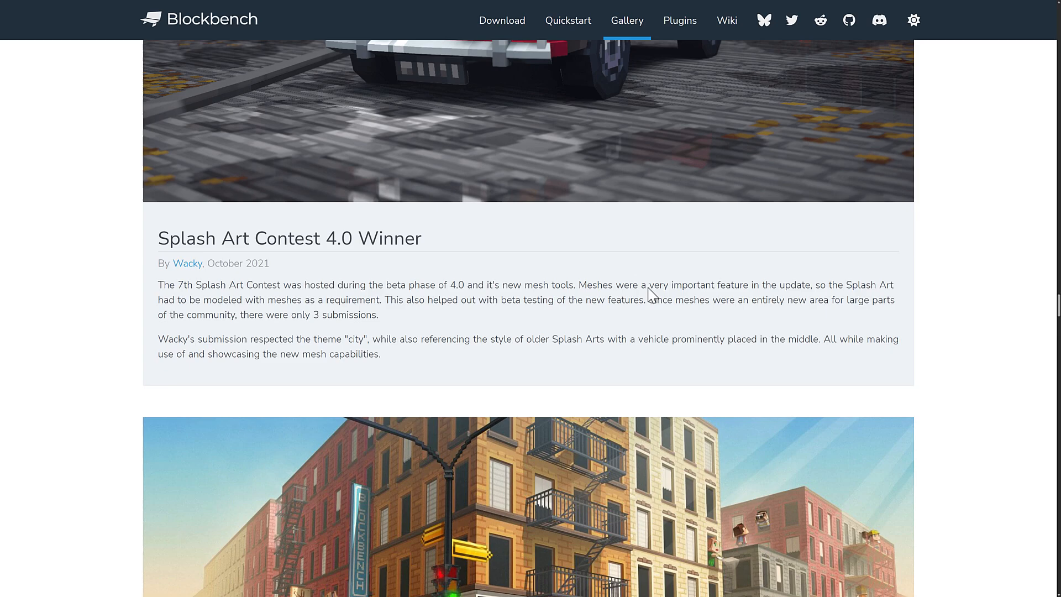
scroll("down", 3)
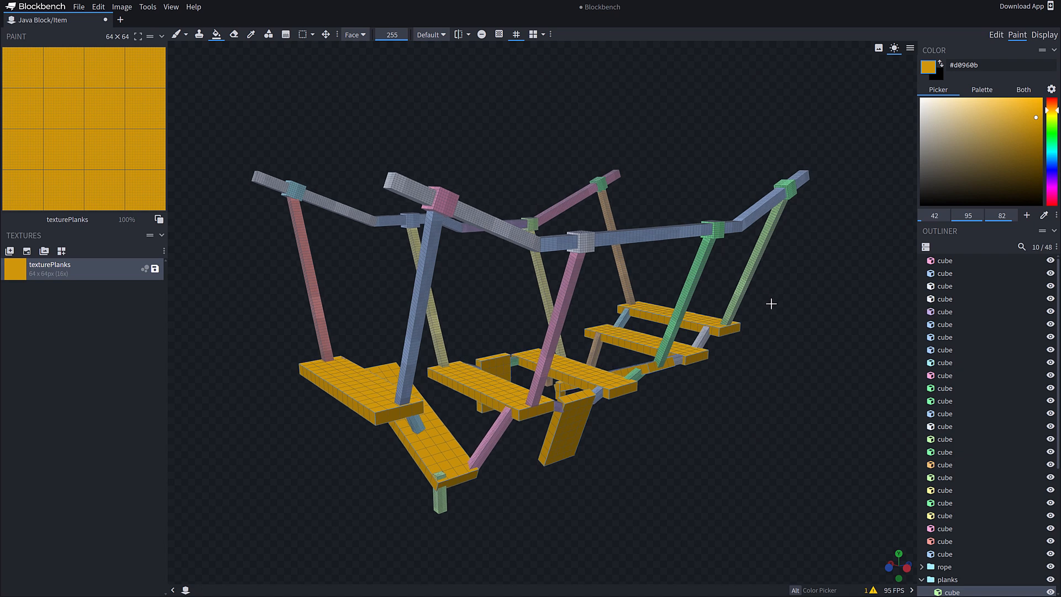
left_click_drag(770, 303, 821, 387)
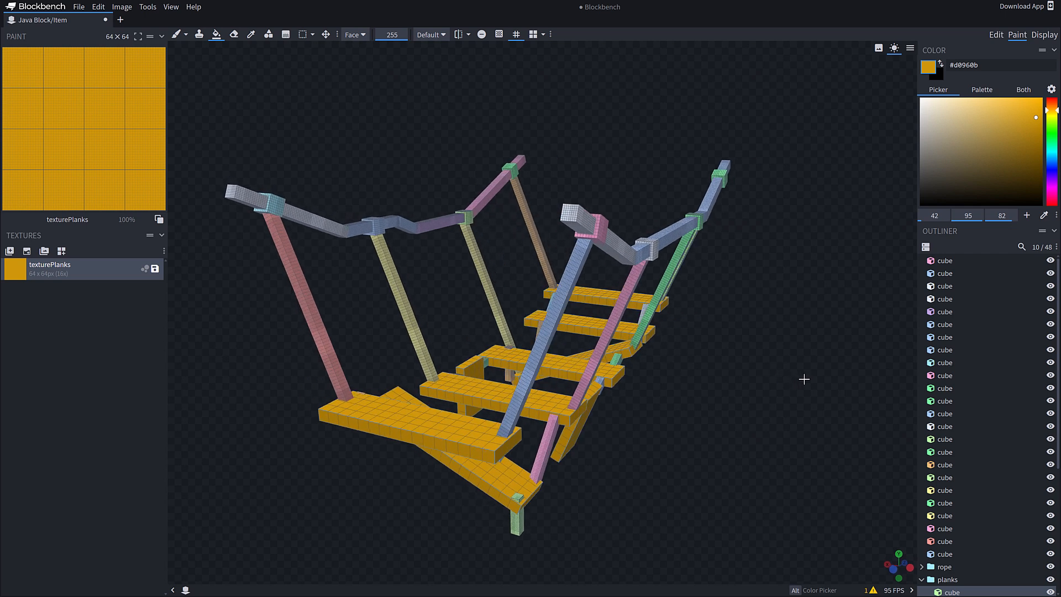
mouse_move(591, 369)
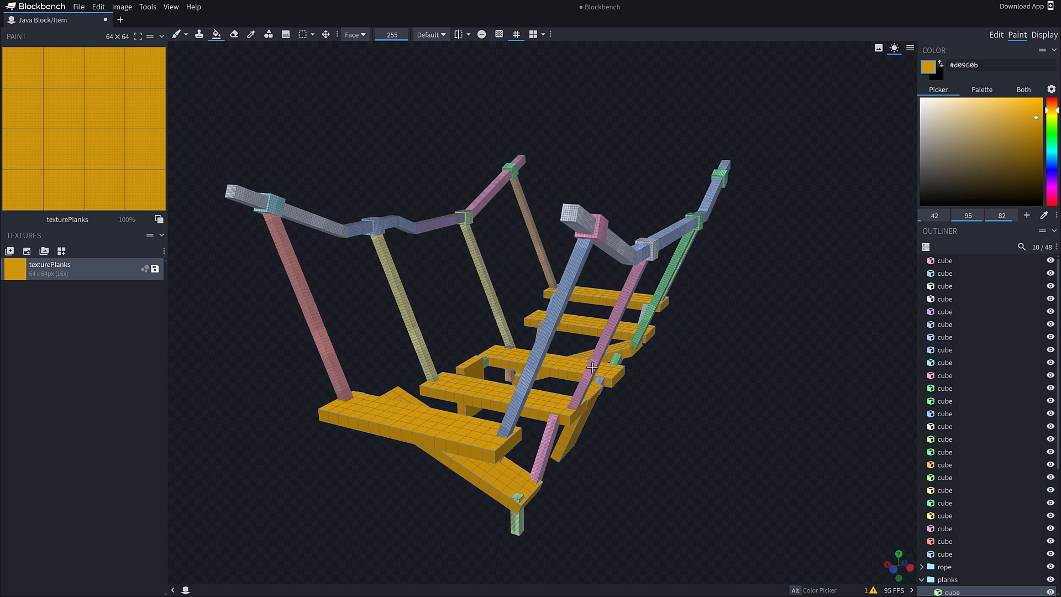
Switch from Paint to Edit mode, briefly previewing the bridge in Display mode on a player reference.
left_click(996, 35)
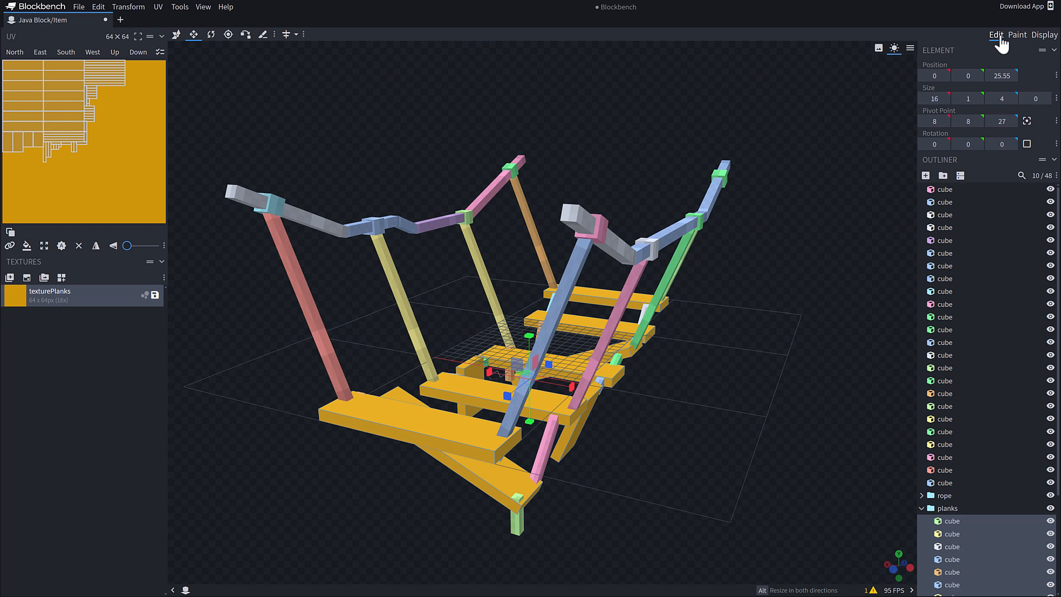
left_click(1044, 34)
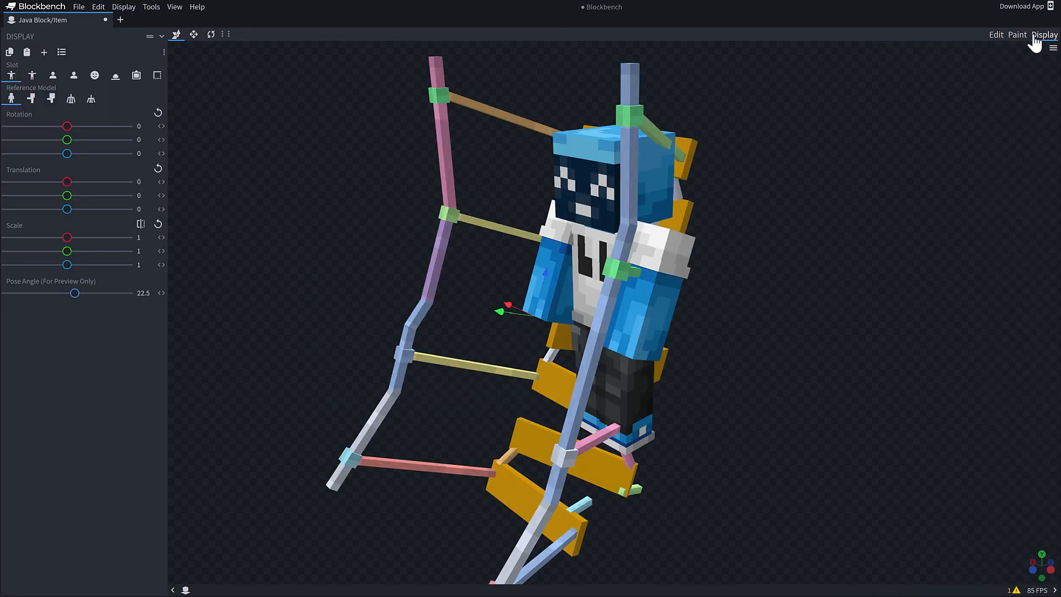
left_click(997, 34)
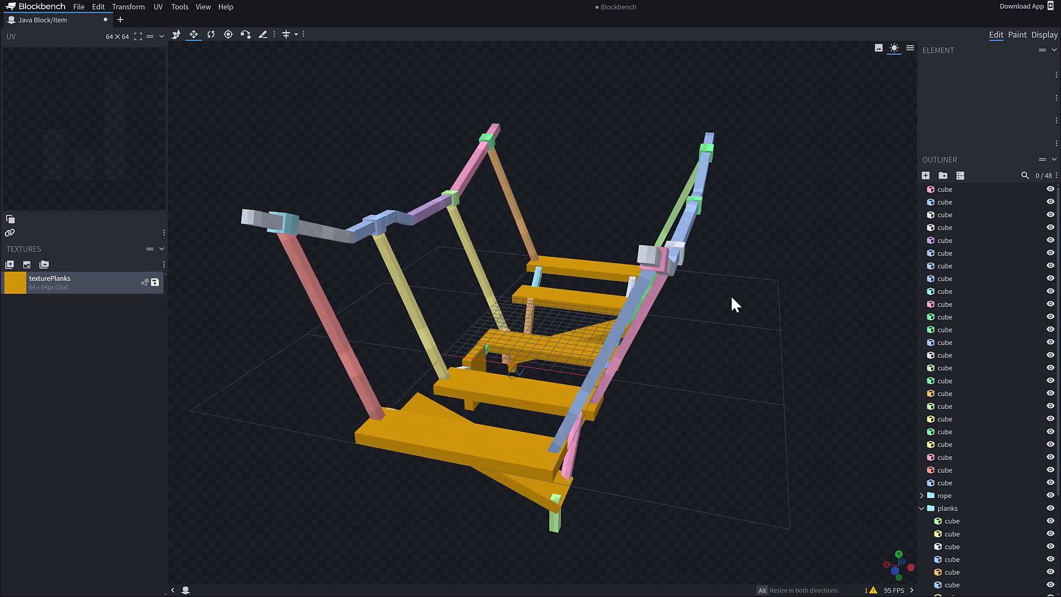
Try a two-view Split Screen layout from the View menu, then return to a Single viewport.
left_click(202, 7)
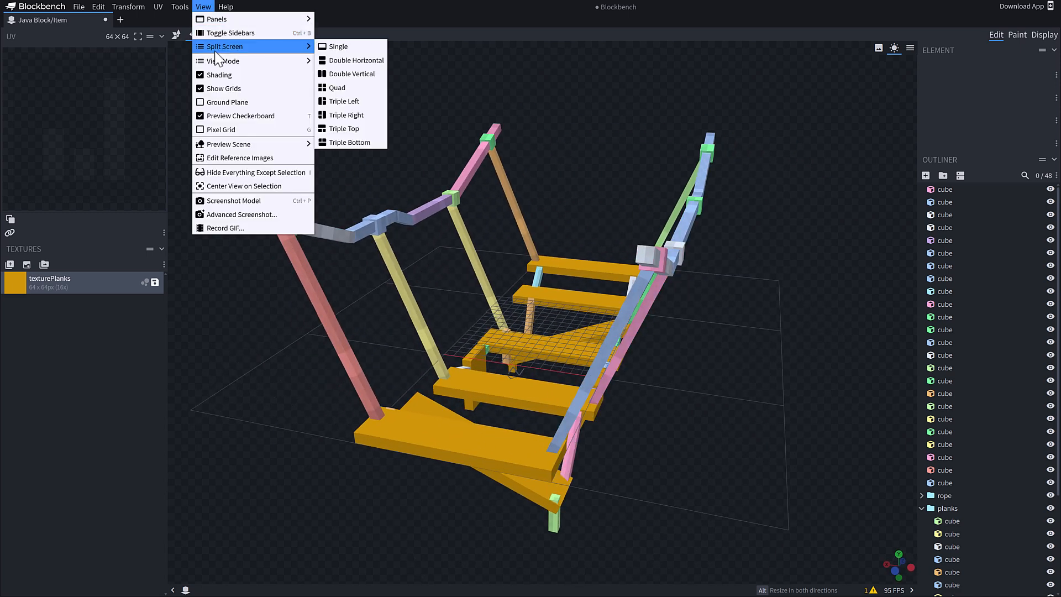
left_click(349, 73)
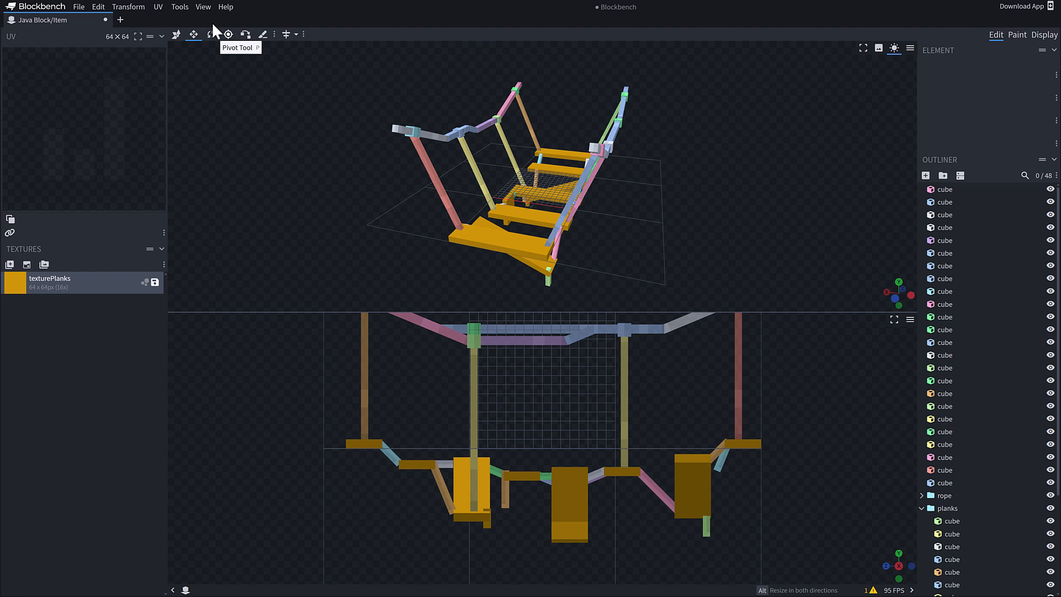
left_click(204, 7)
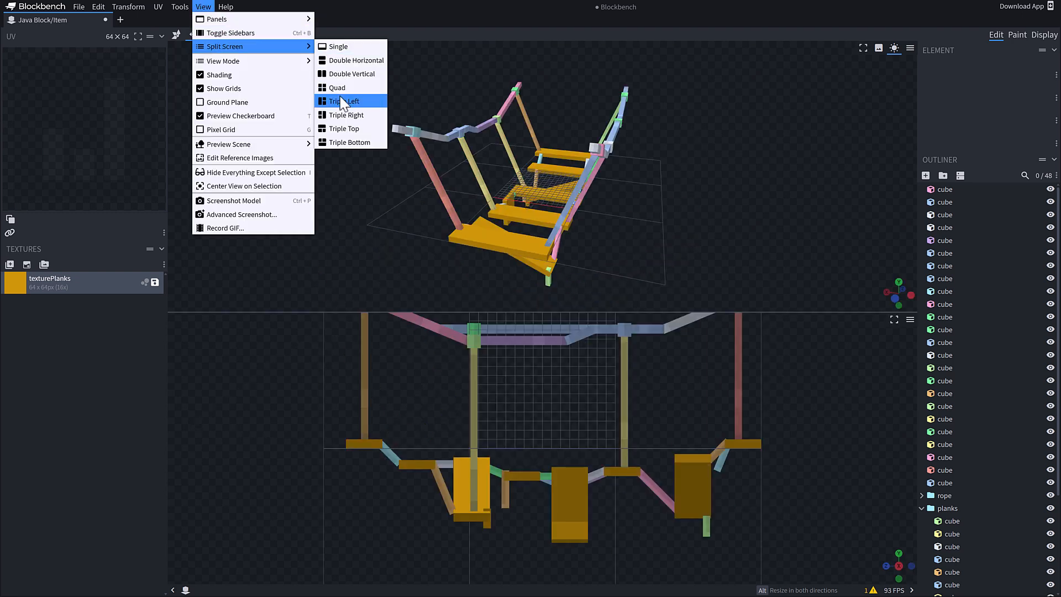
left_click(346, 100)
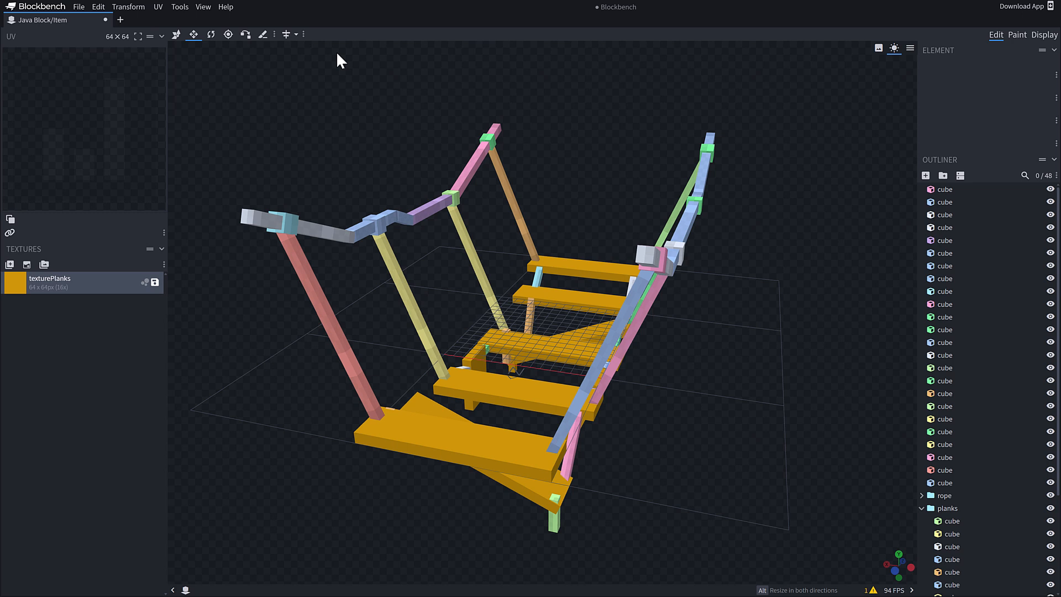
mouse_move(510, 274)
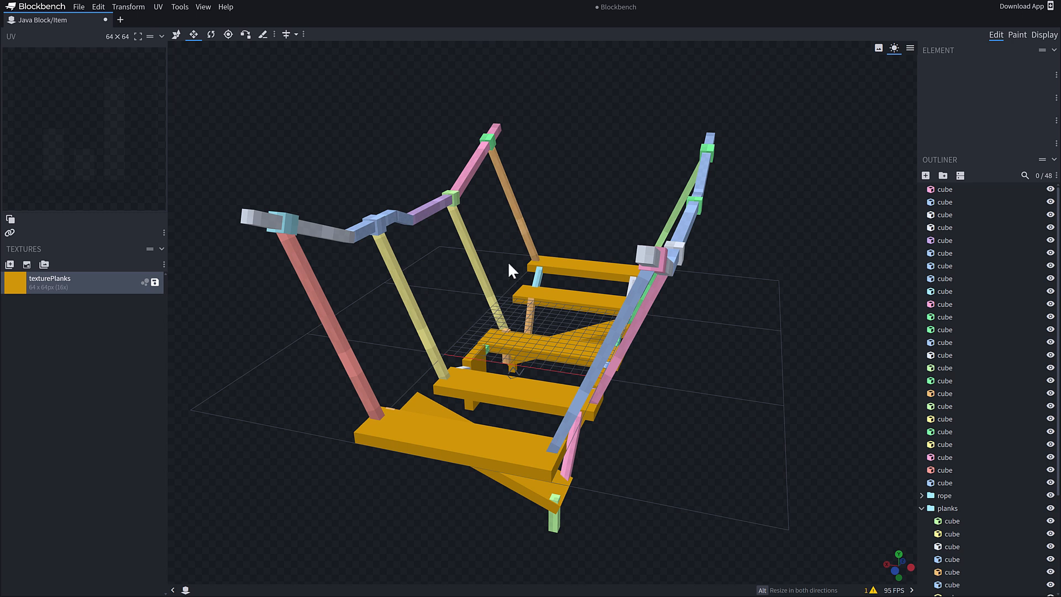
mouse_move(210, 166)
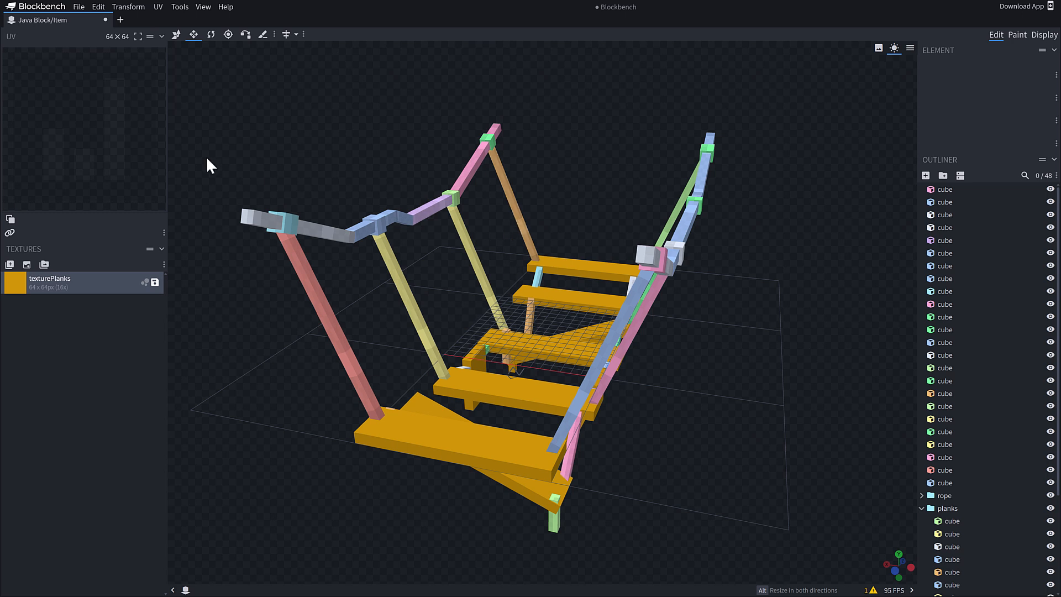
mouse_move(36, 25)
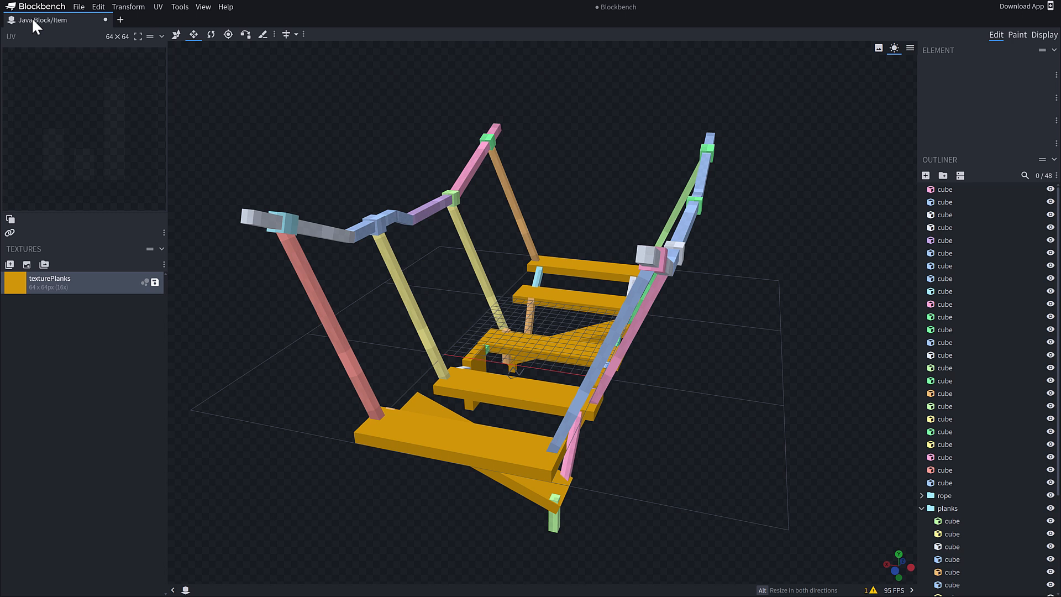
mouse_move(121, 23)
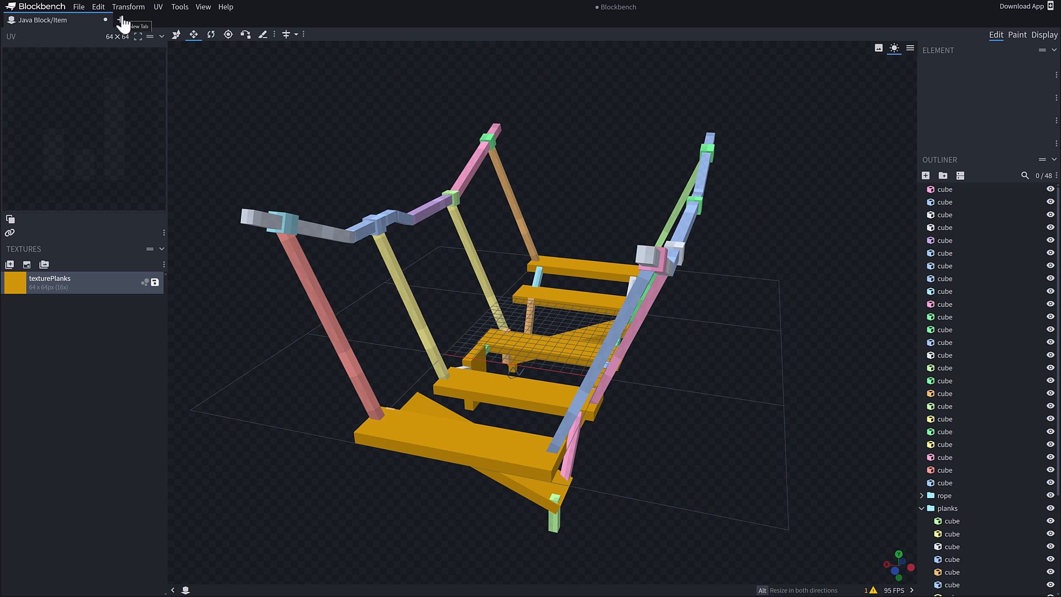
Start a new tab and show the Generic Model format's description and target engines.
left_click(121, 21)
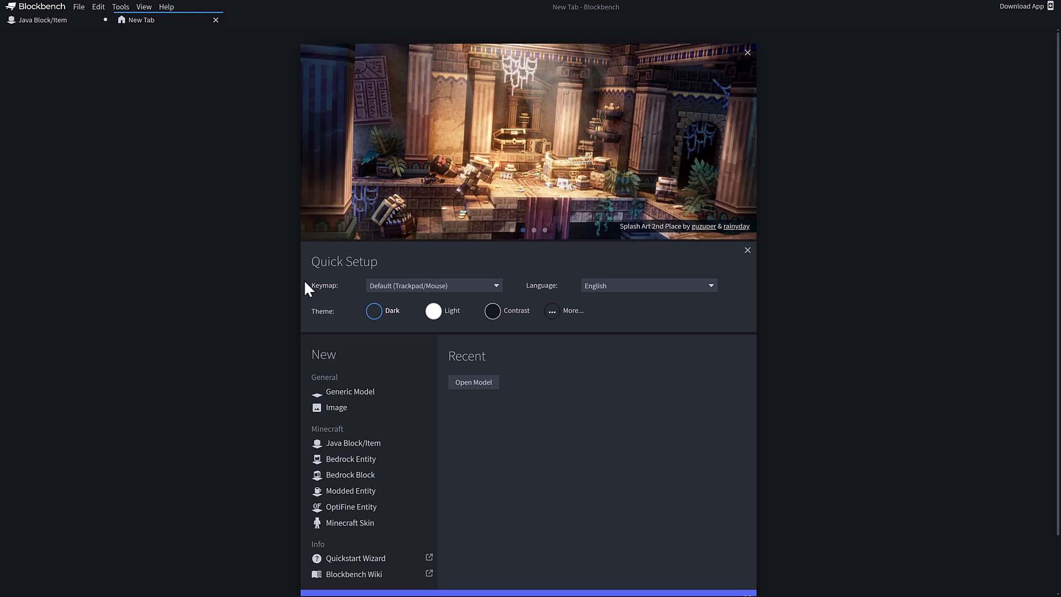
mouse_move(368, 422)
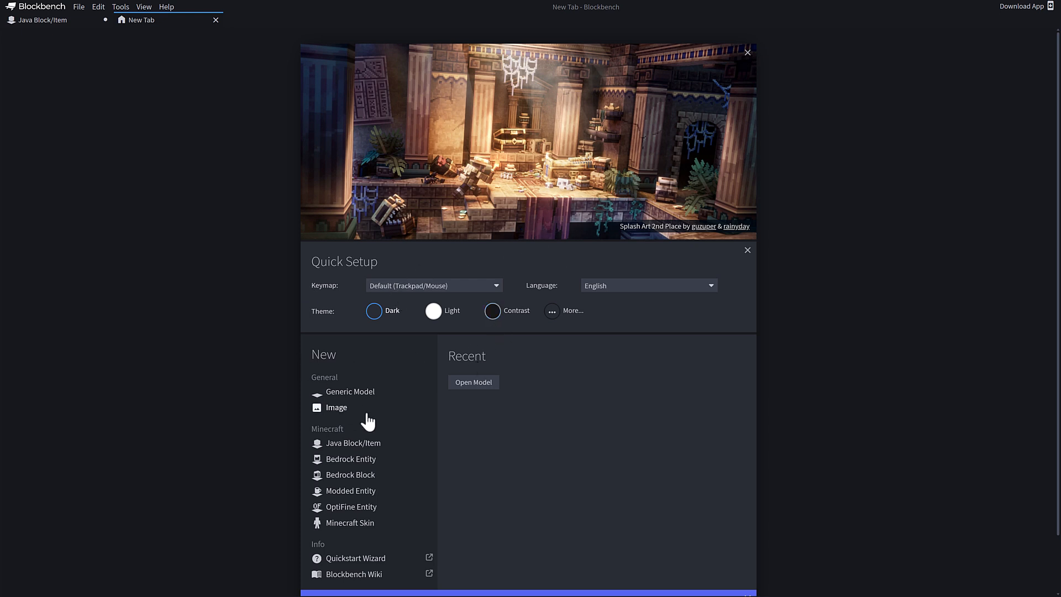
mouse_move(365, 425)
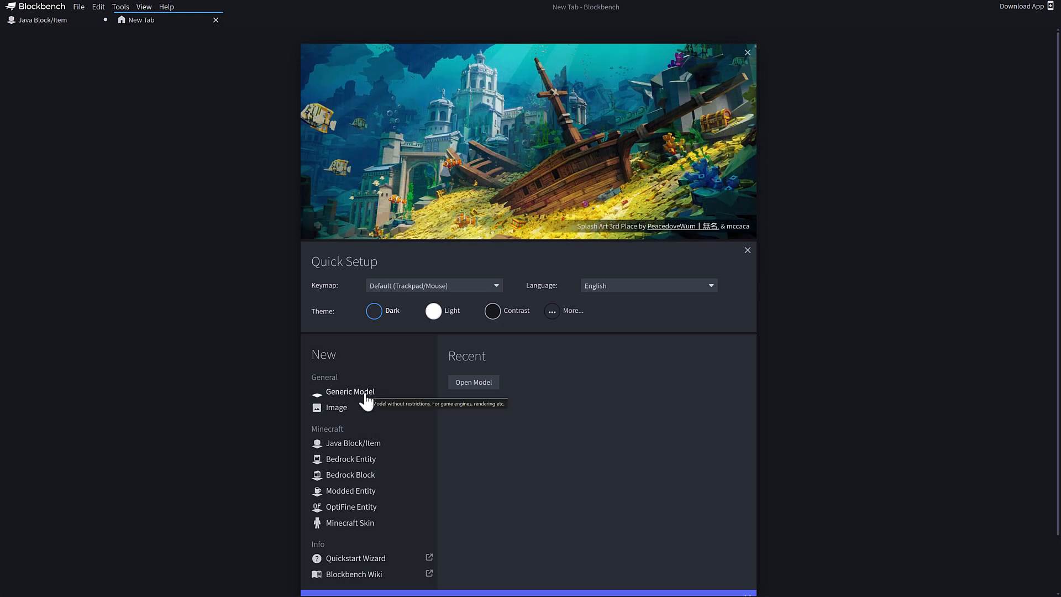
left_click(350, 392)
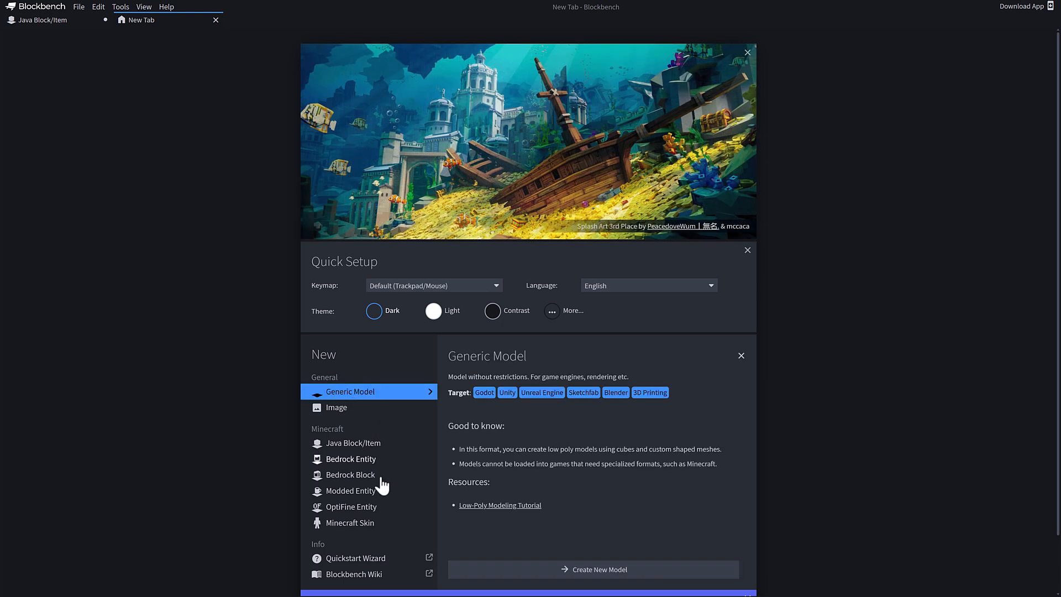
mouse_move(360, 460)
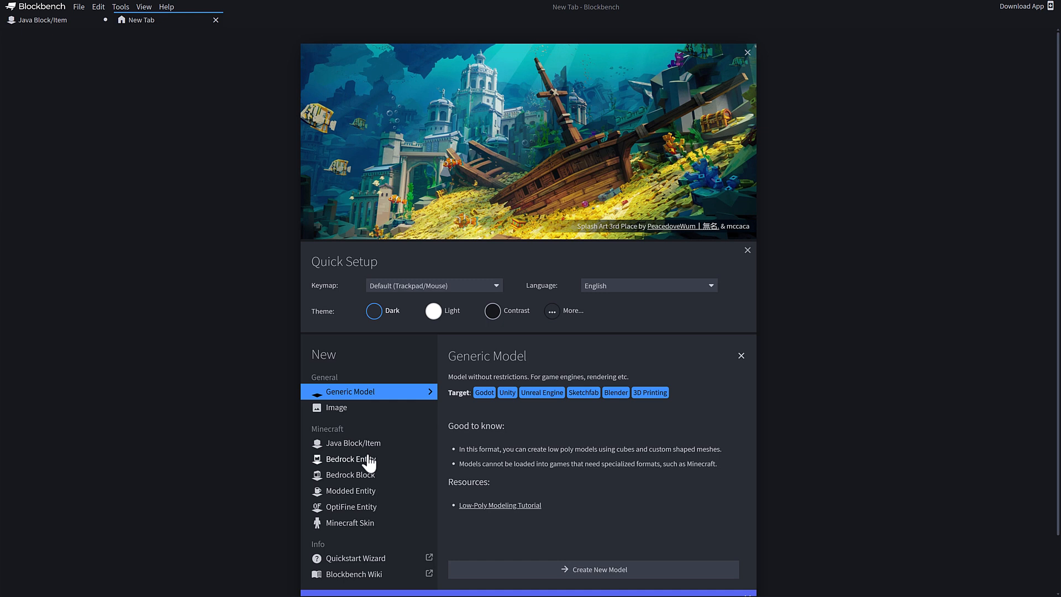
mouse_move(364, 466)
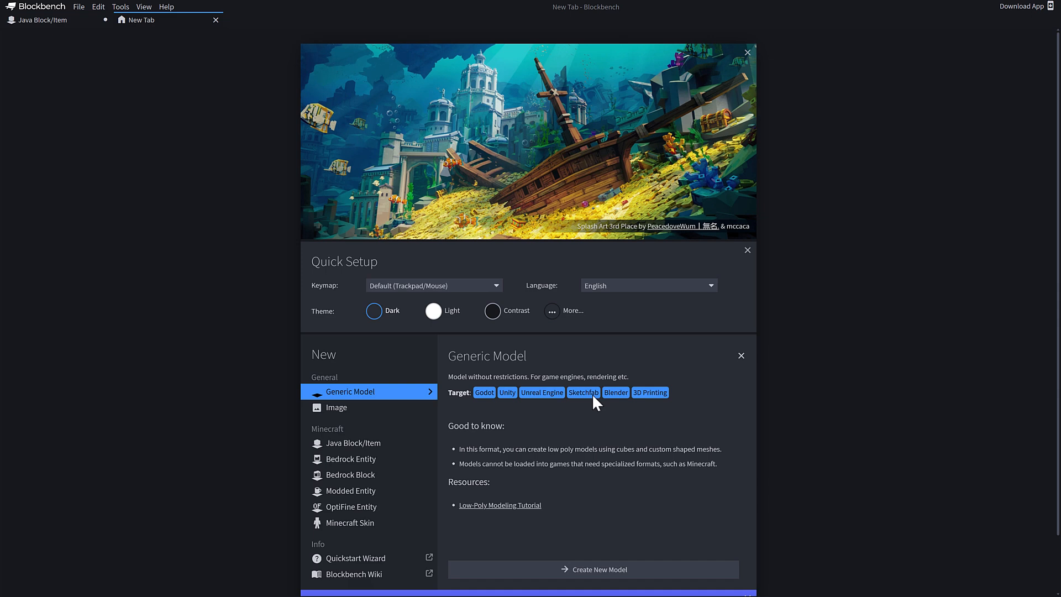
mouse_move(588, 515)
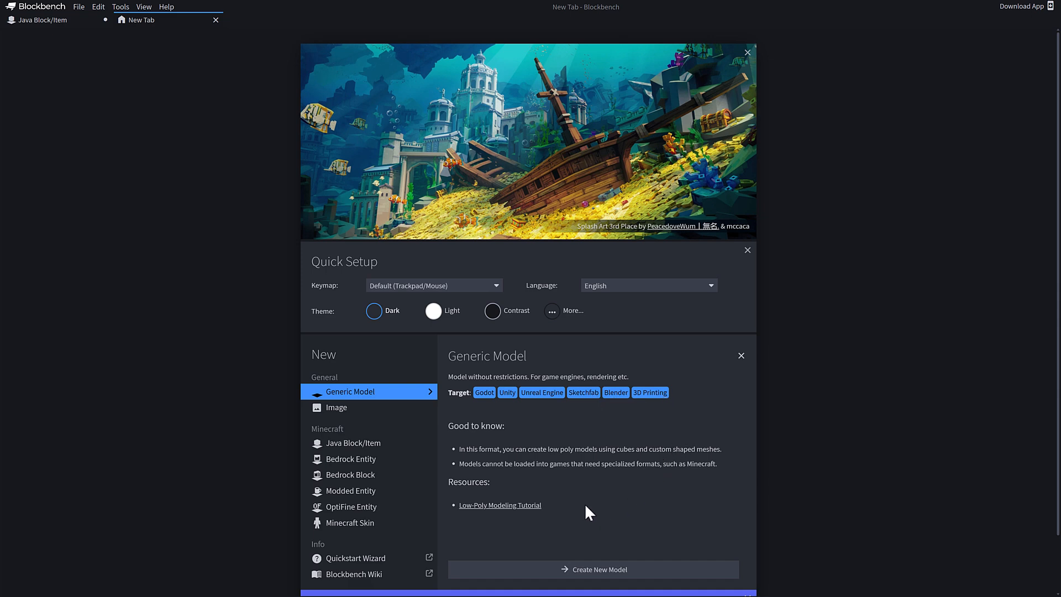
Create a Generic Model project named MyModel with Per-face UV as the default UV mode.
left_click(594, 569)
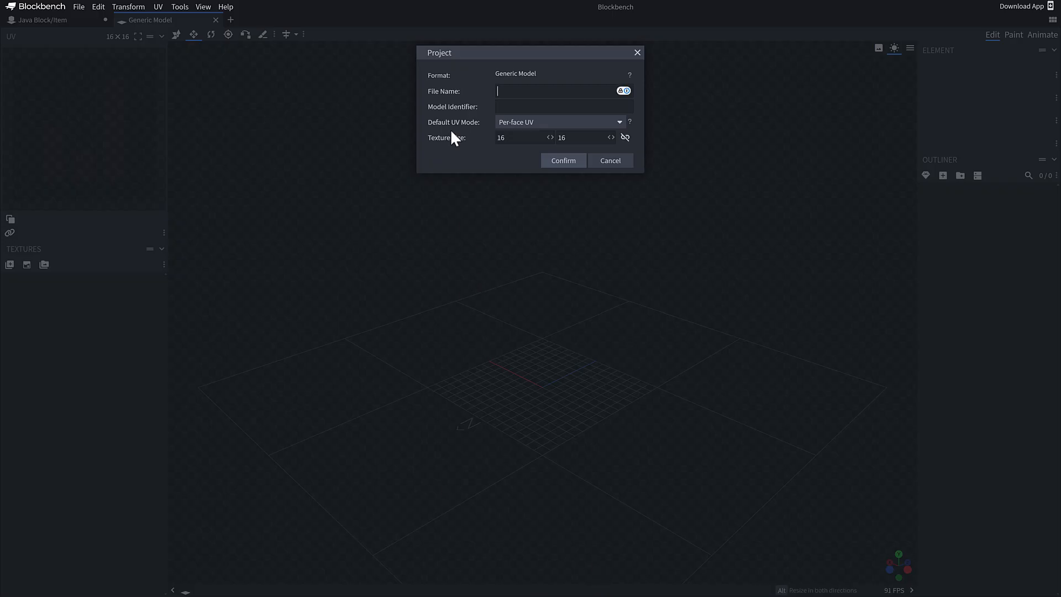
type("MyModel")
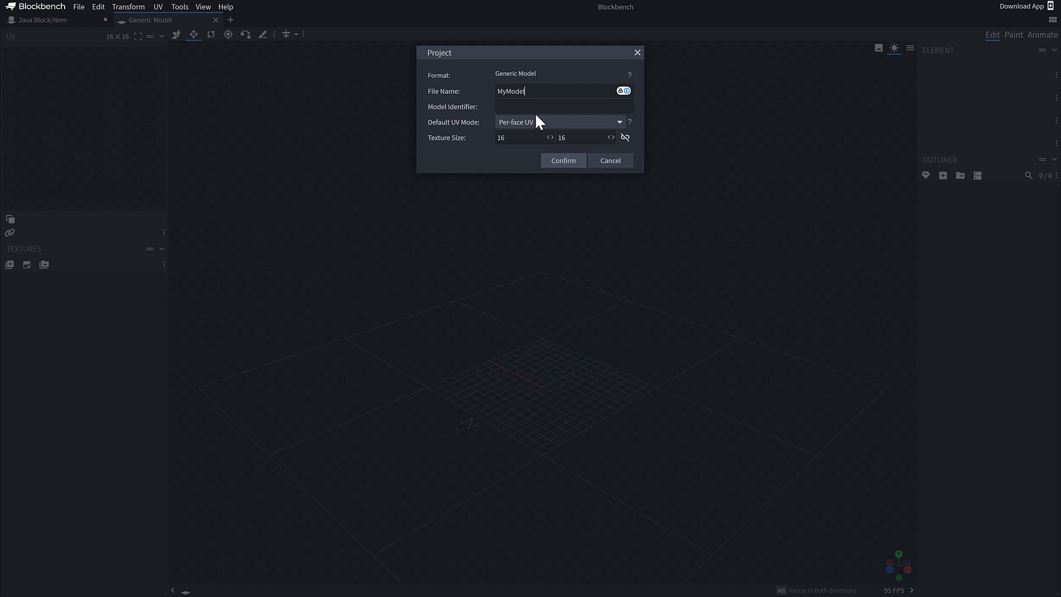
left_click(559, 122)
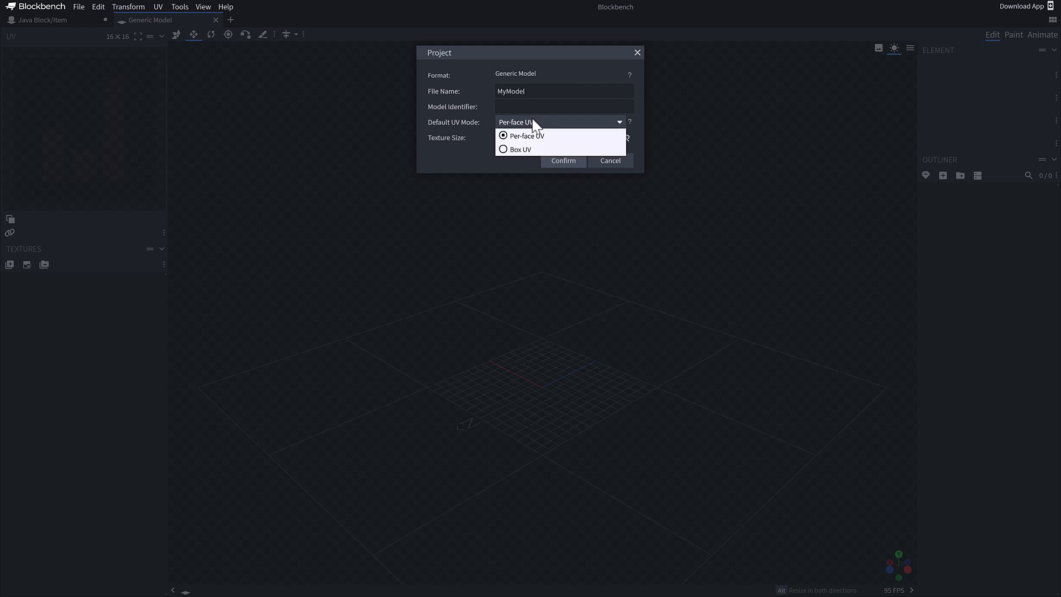
left_click(563, 161)
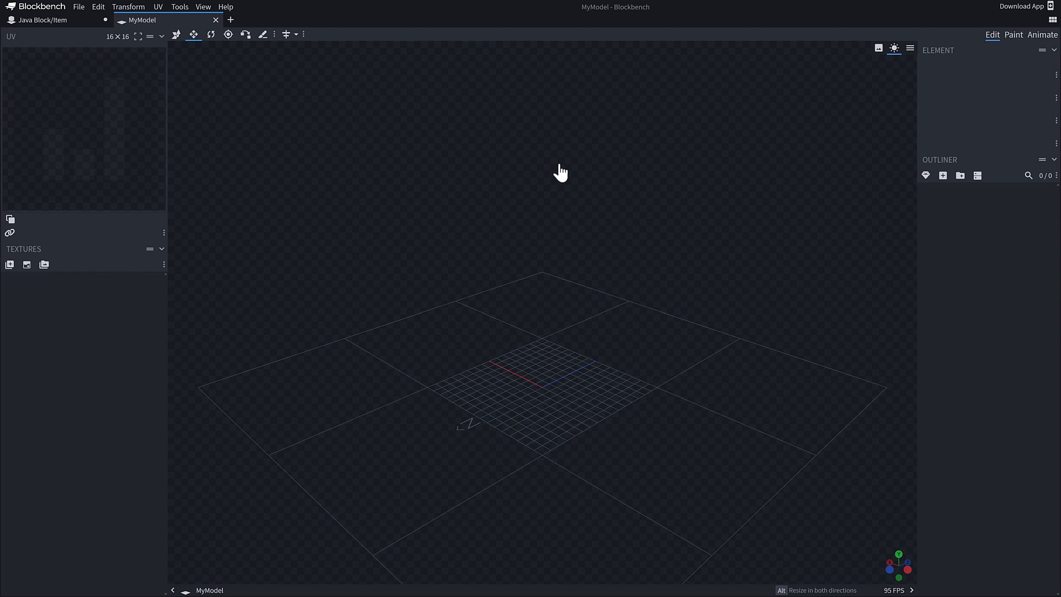
mouse_move(1030, 51)
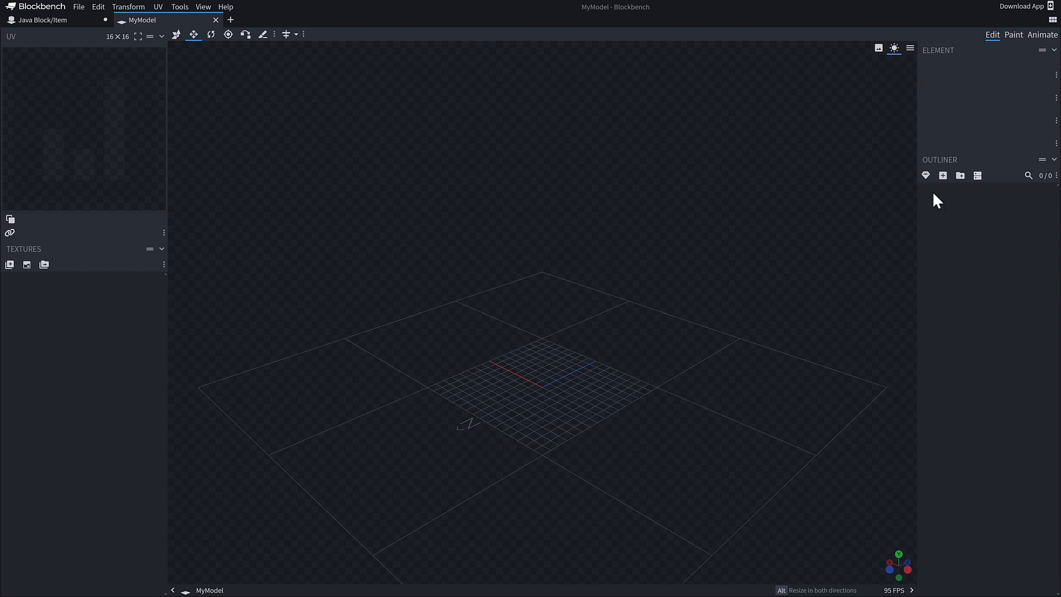
mouse_move(927, 175)
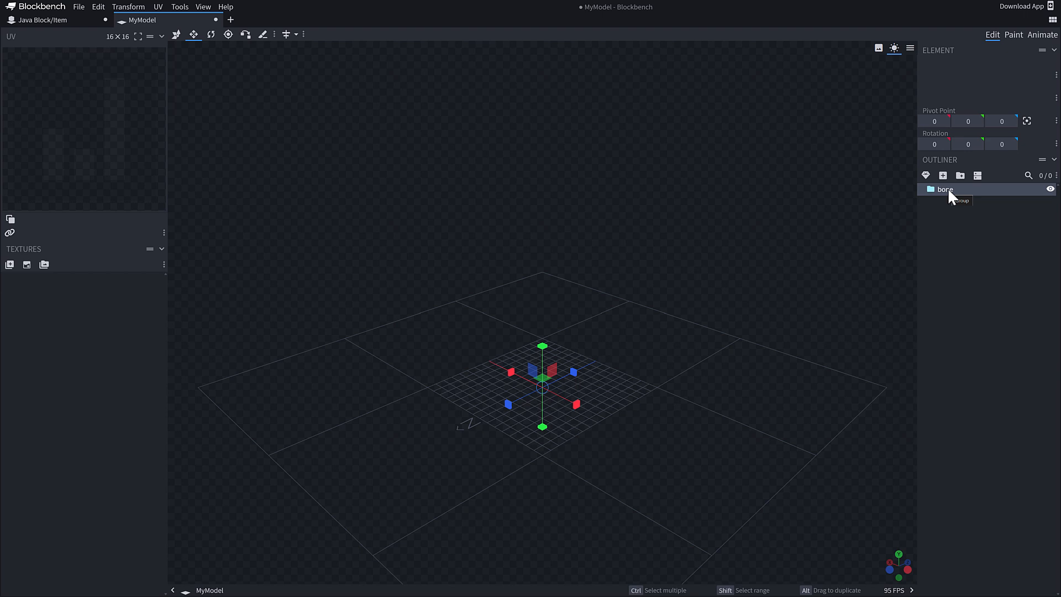
mouse_move(926, 175)
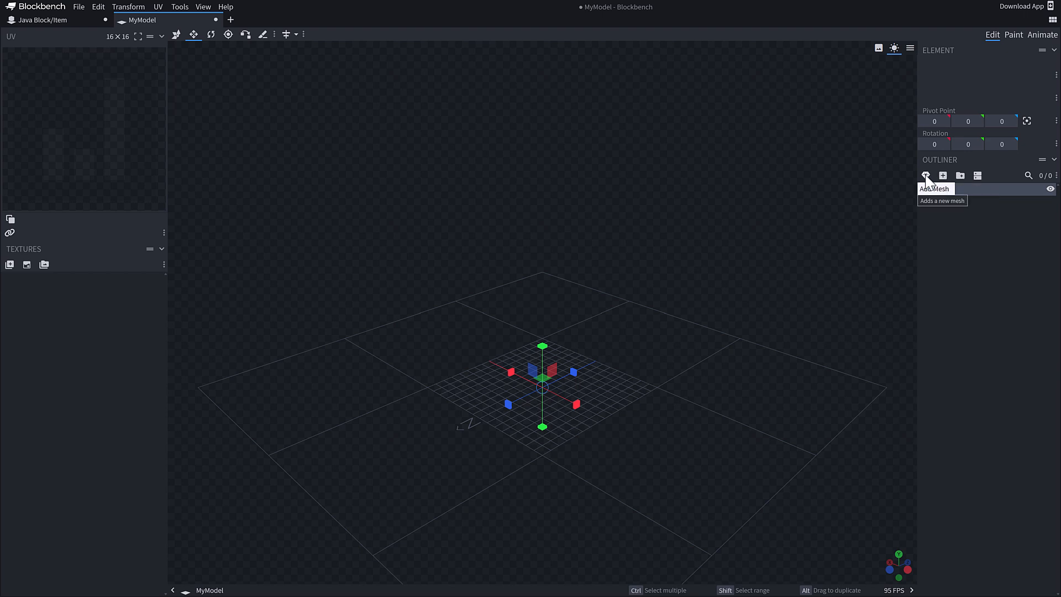
Add a 16 by 8 cuboid mesh inside the bone group.
left_click(926, 175)
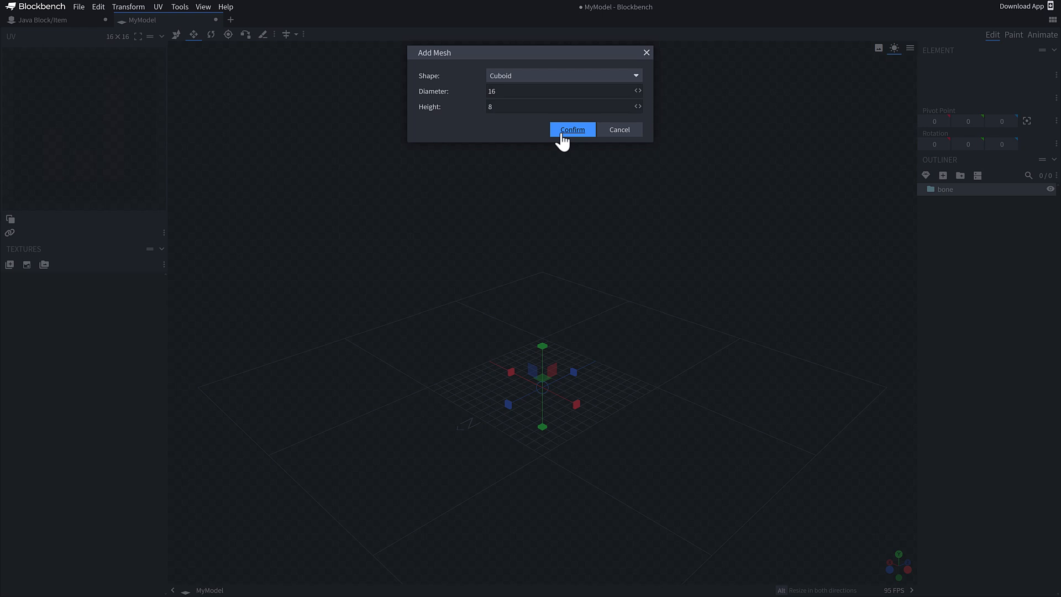
left_click(573, 129)
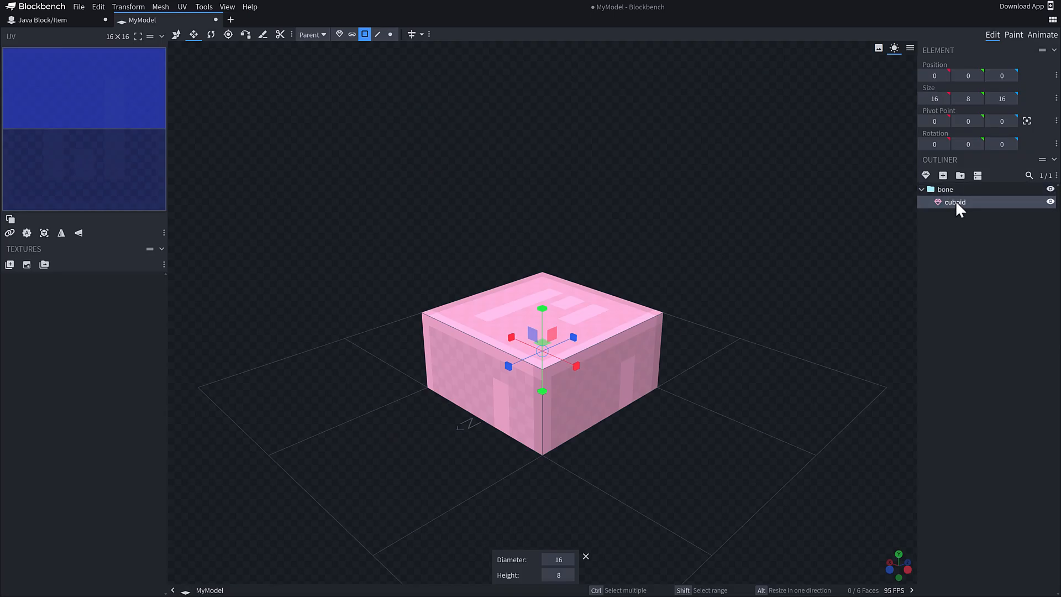
mouse_move(953, 202)
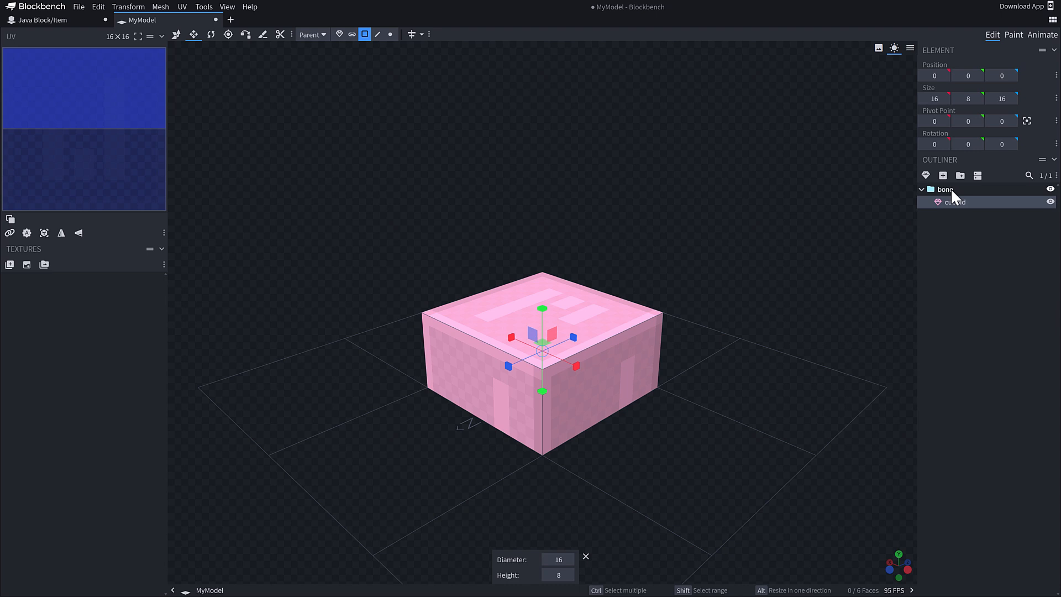
mouse_move(907, 250)
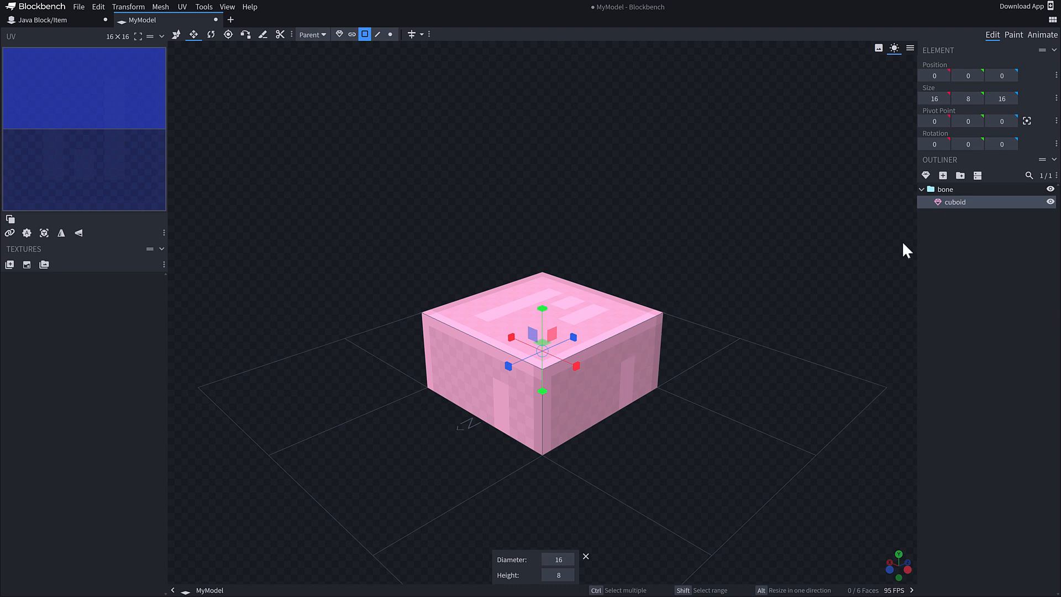
mouse_move(387, 562)
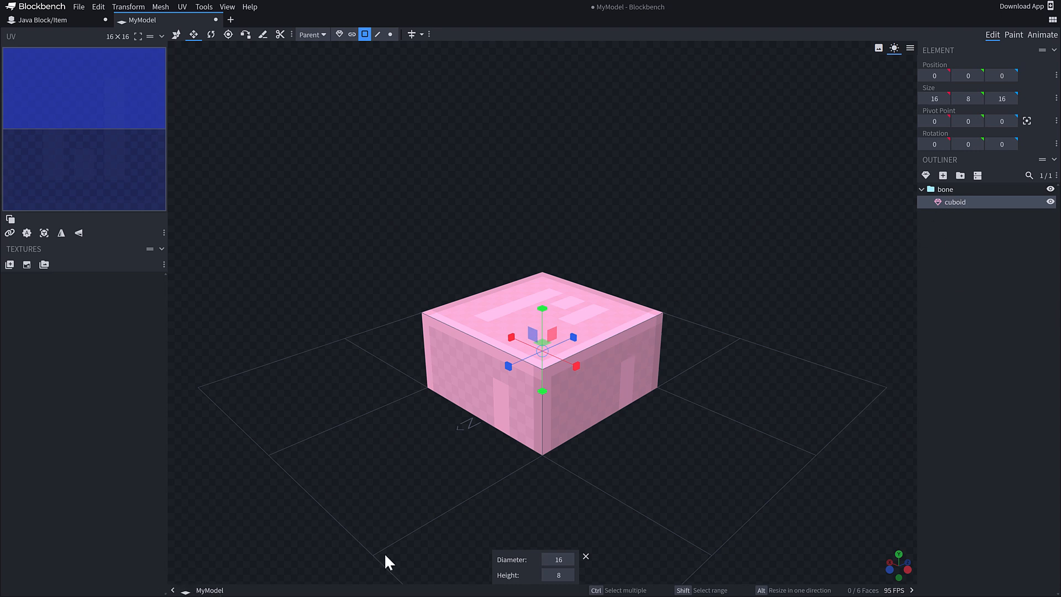
mouse_move(546, 285)
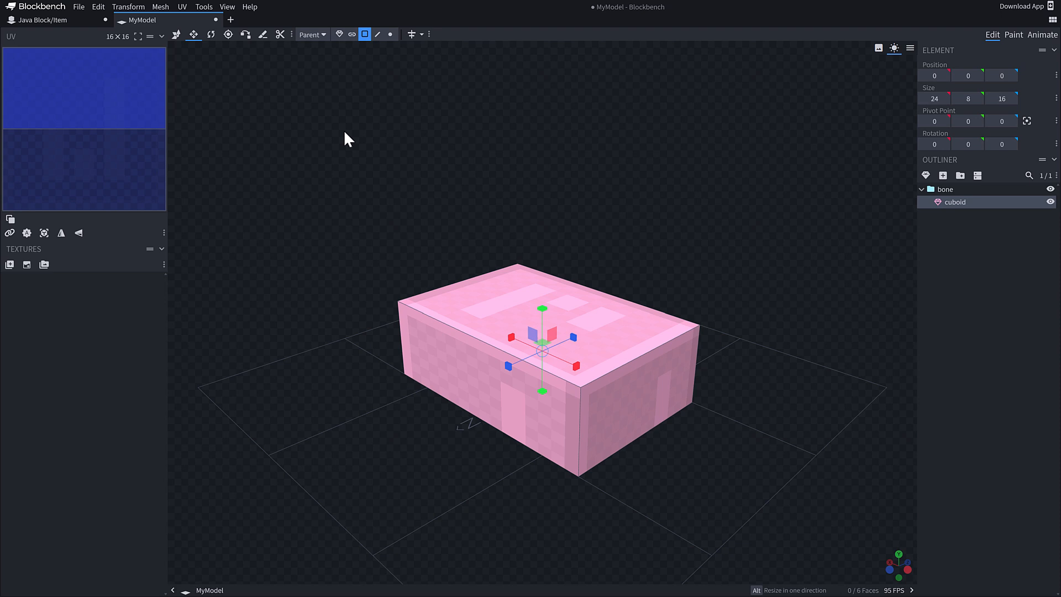
mouse_move(354, 34)
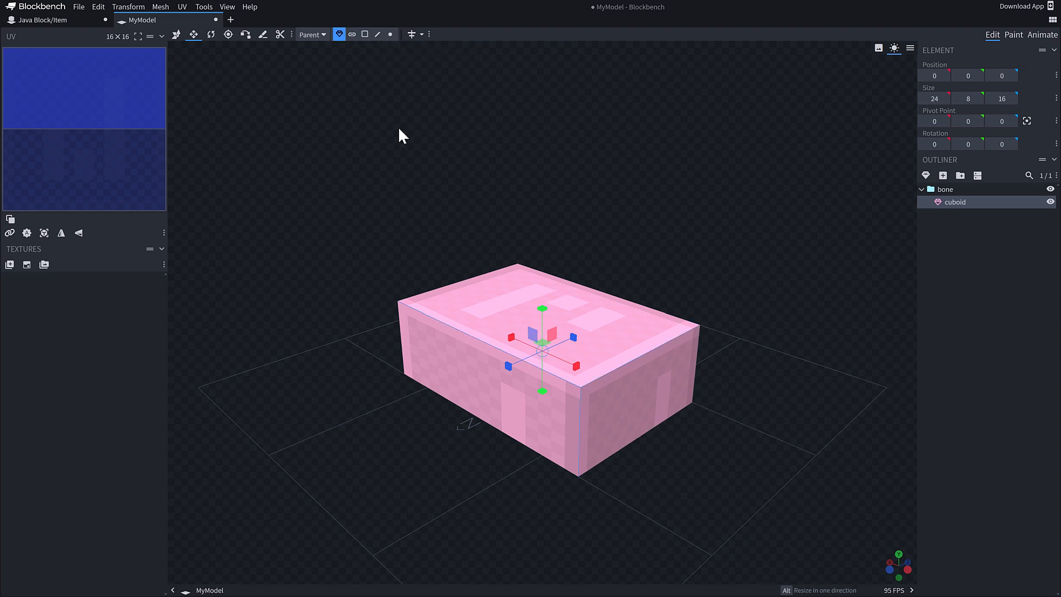
Extrude the box's end face and scale the new face down to a small square.
left_click(364, 35)
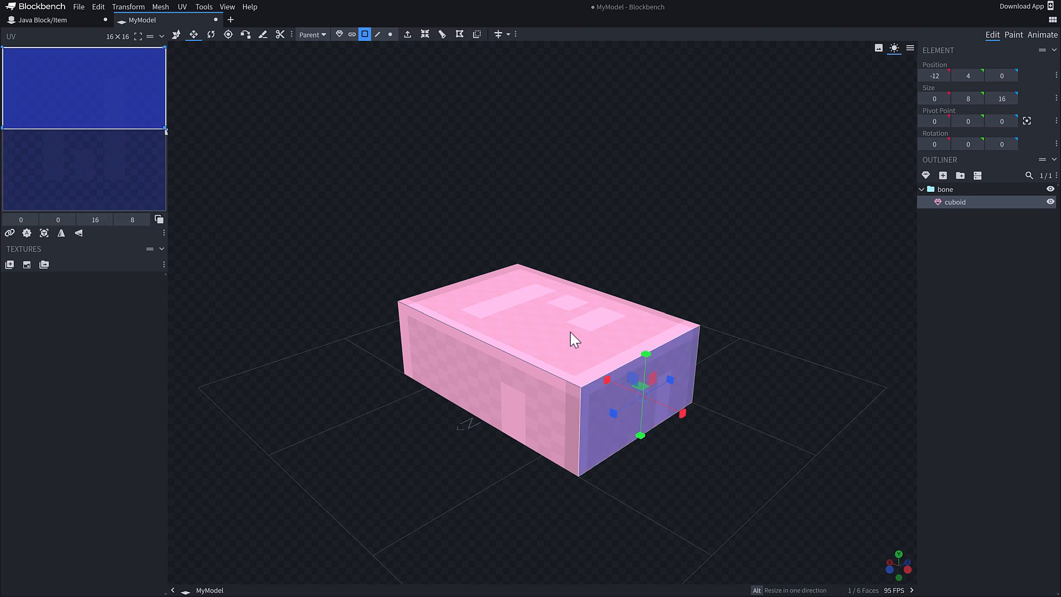
mouse_move(444, 35)
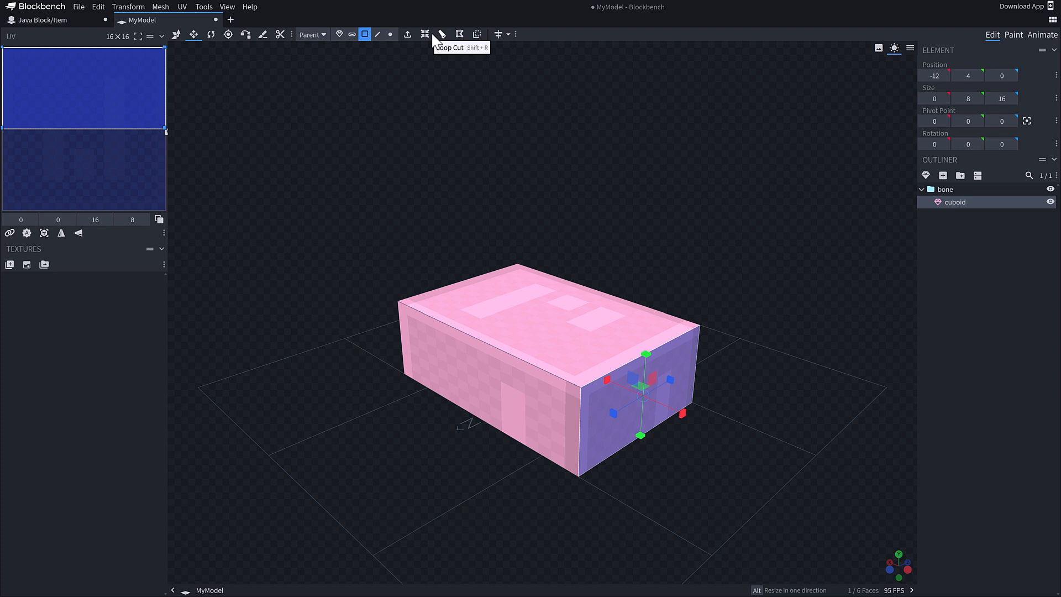
mouse_move(424, 33)
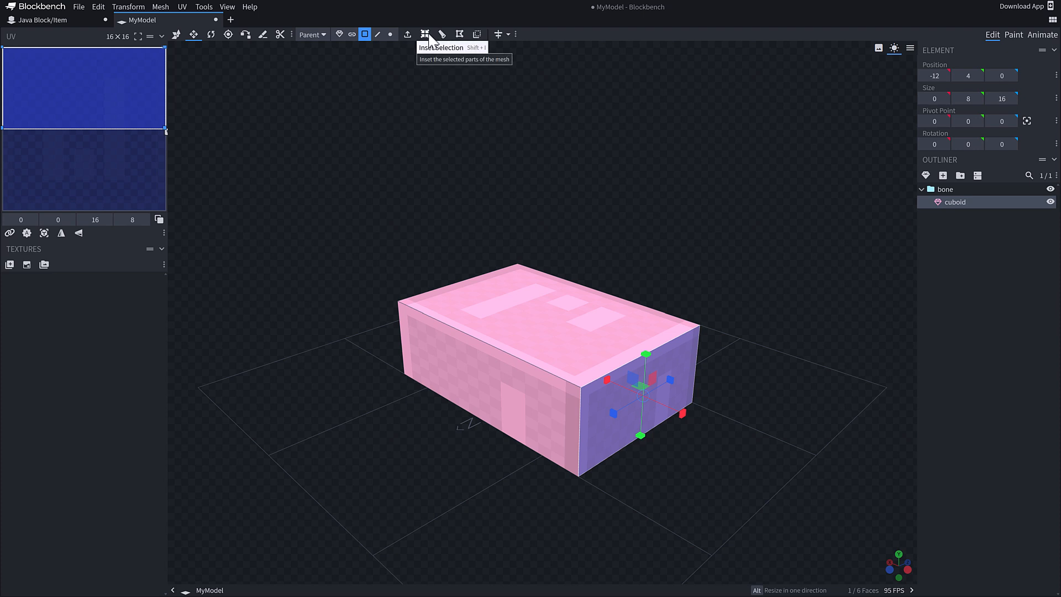
mouse_move(371, 51)
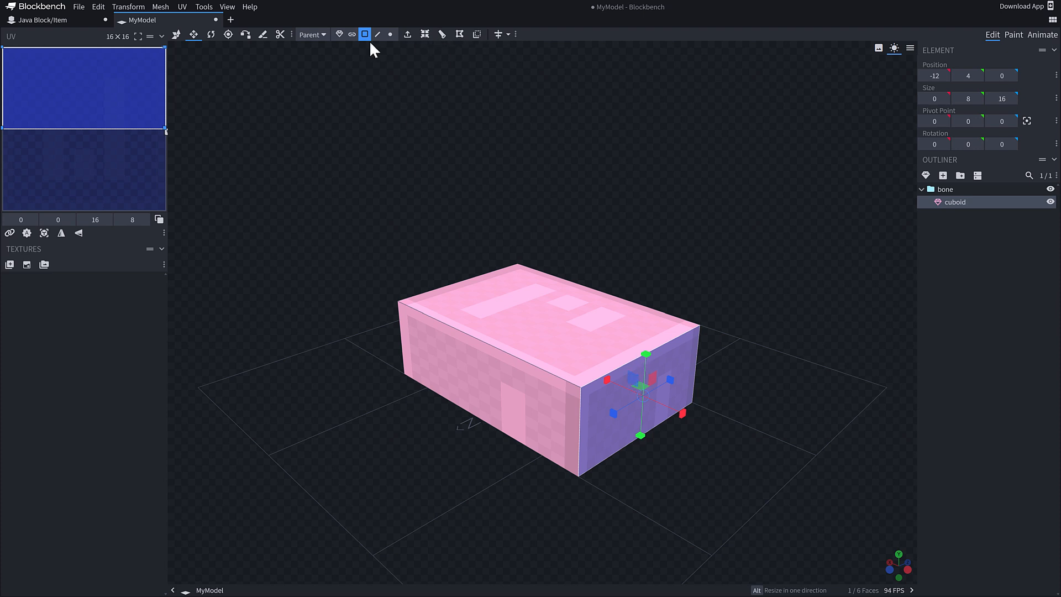
left_click(412, 34)
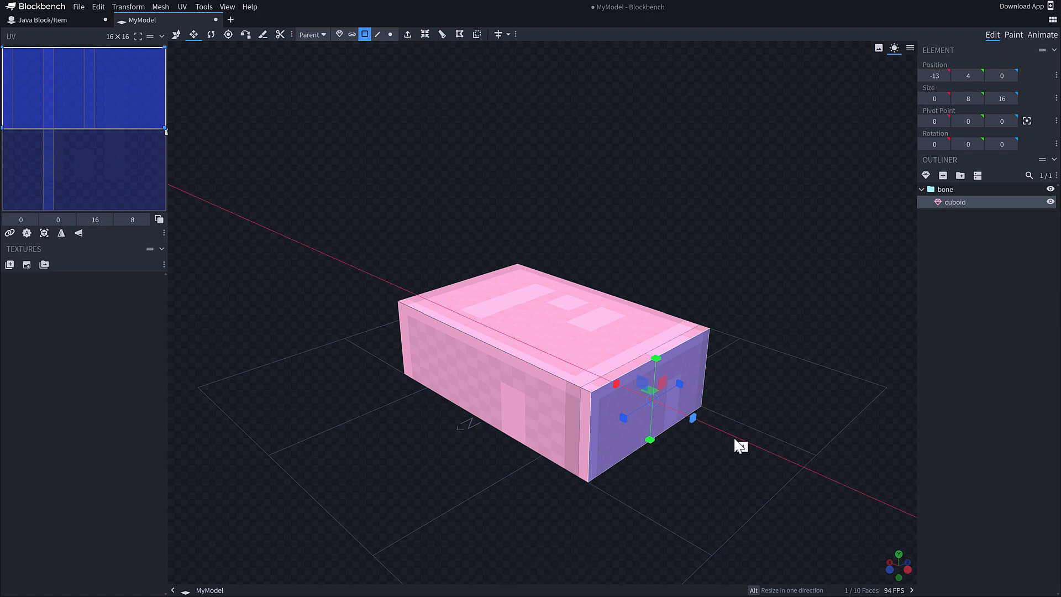
left_click_drag(692, 418, 688, 420)
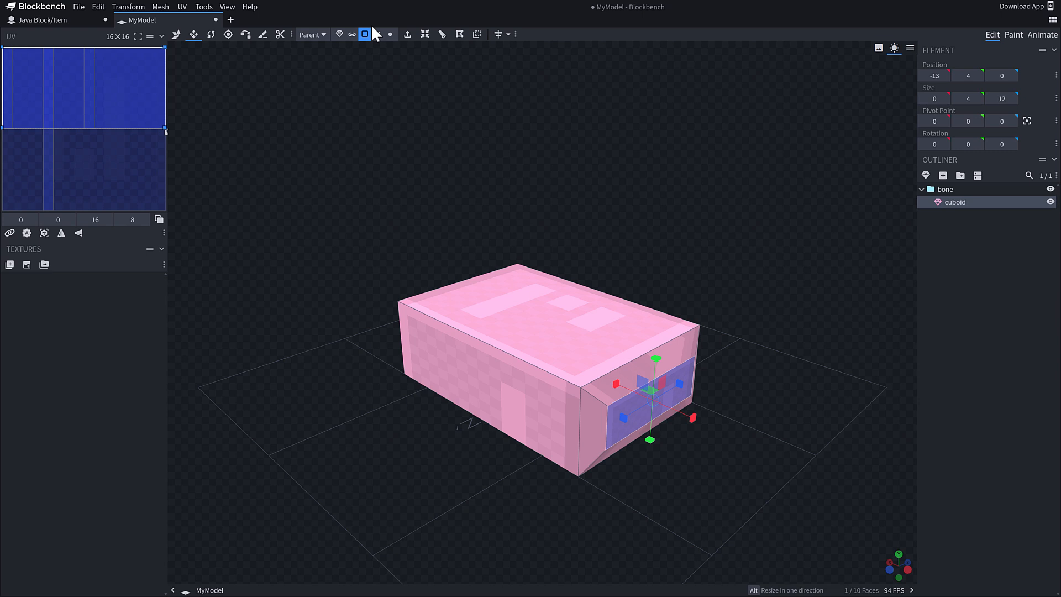
left_click_drag(692, 417, 692, 418)
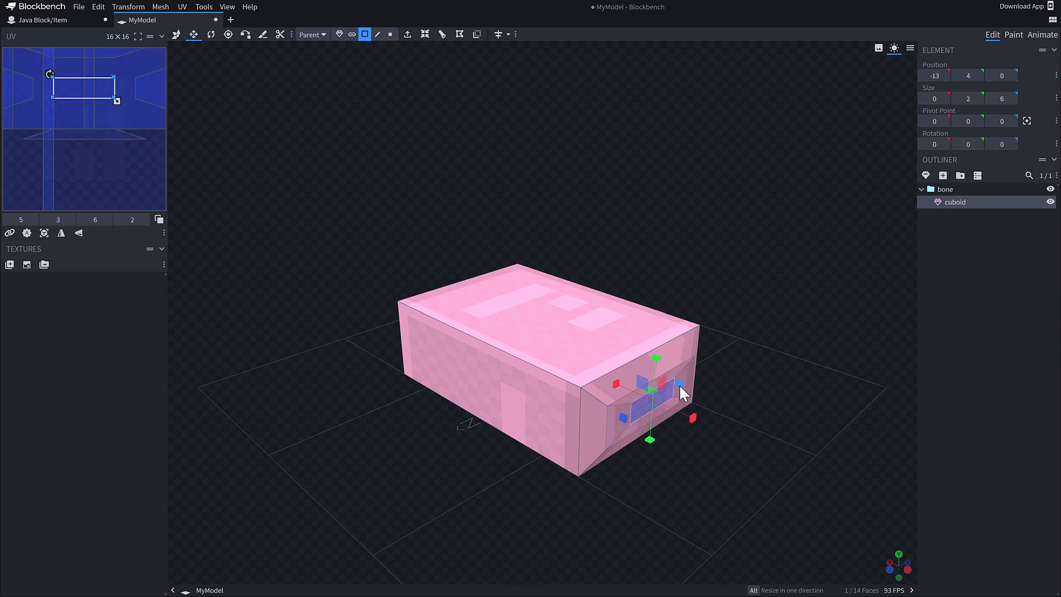
left_click_drag(681, 387, 690, 418)
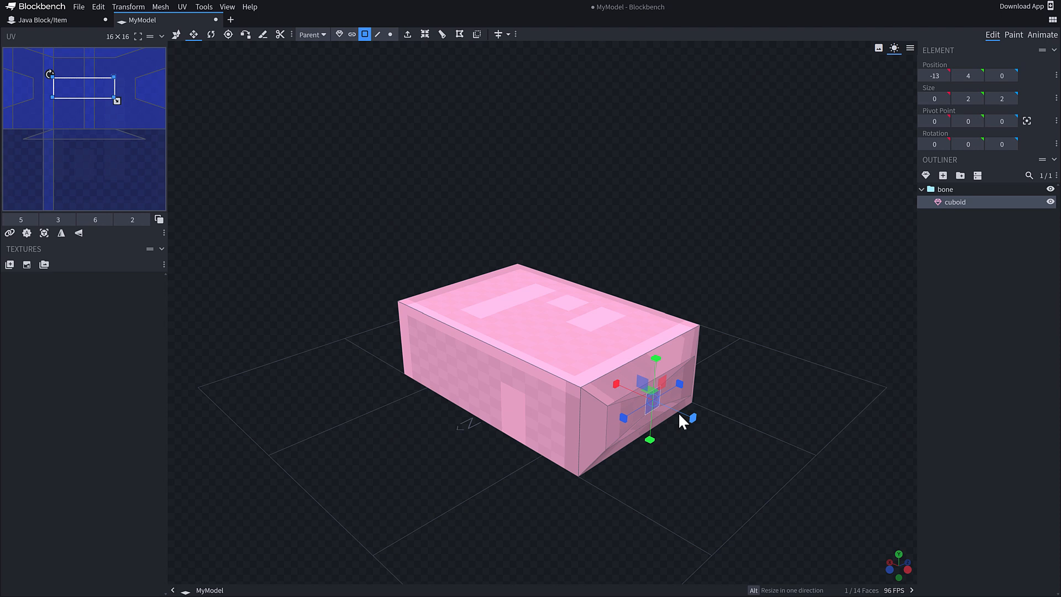
mouse_move(265, 35)
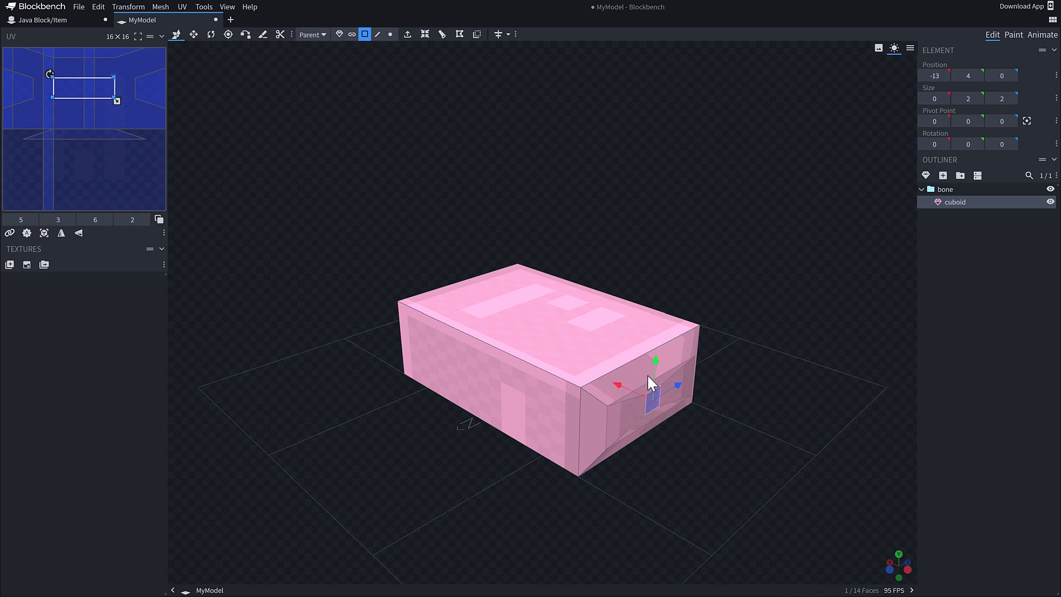
Push the small face inward along X to form a recessed hollow opening in the box.
left_click_drag(617, 386, 537, 358)
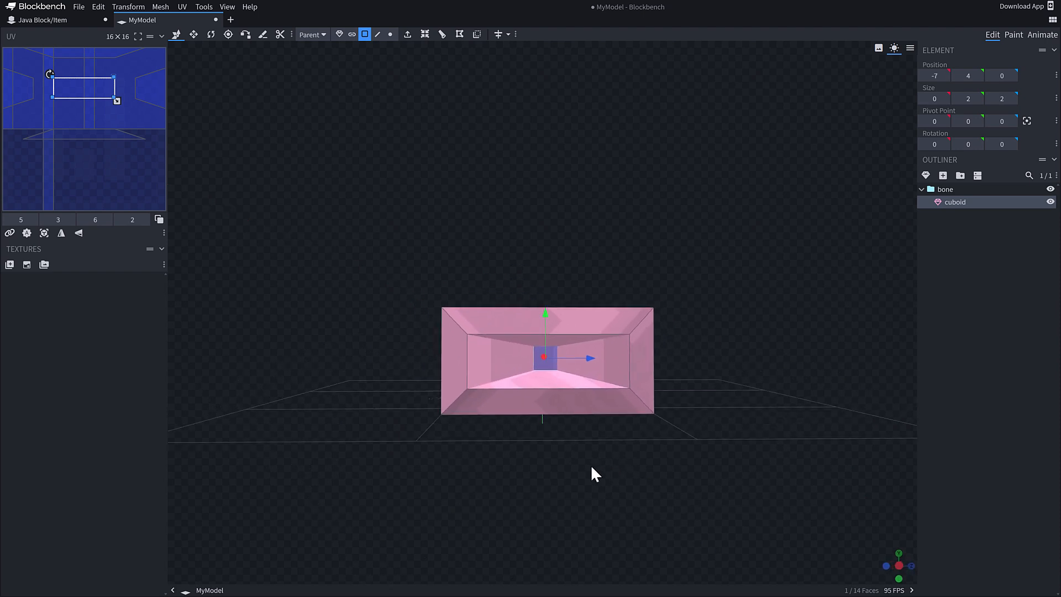
left_click_drag(592, 471, 690, 492)
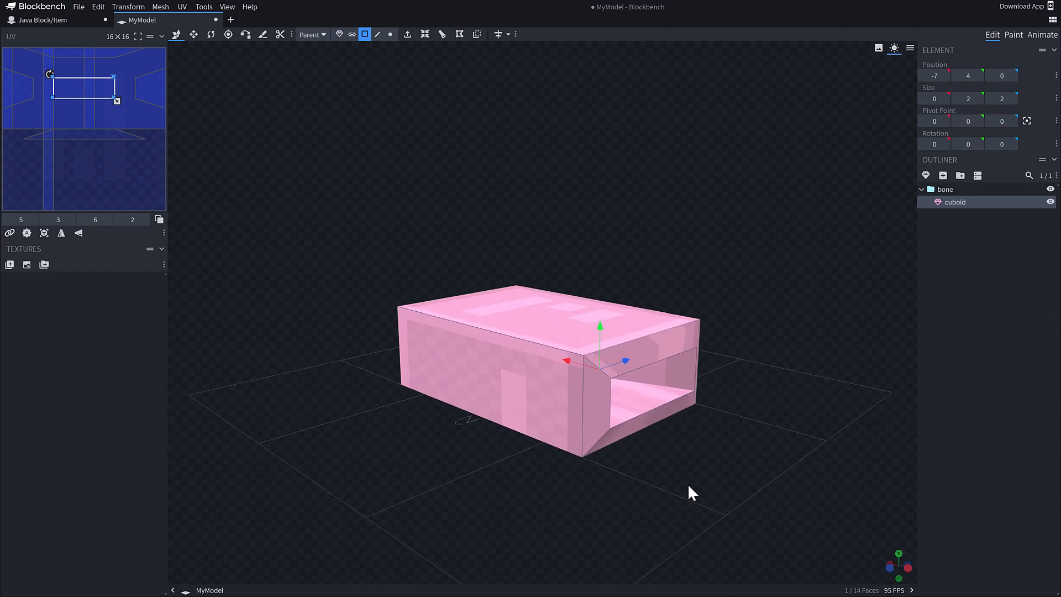
mouse_move(464, 357)
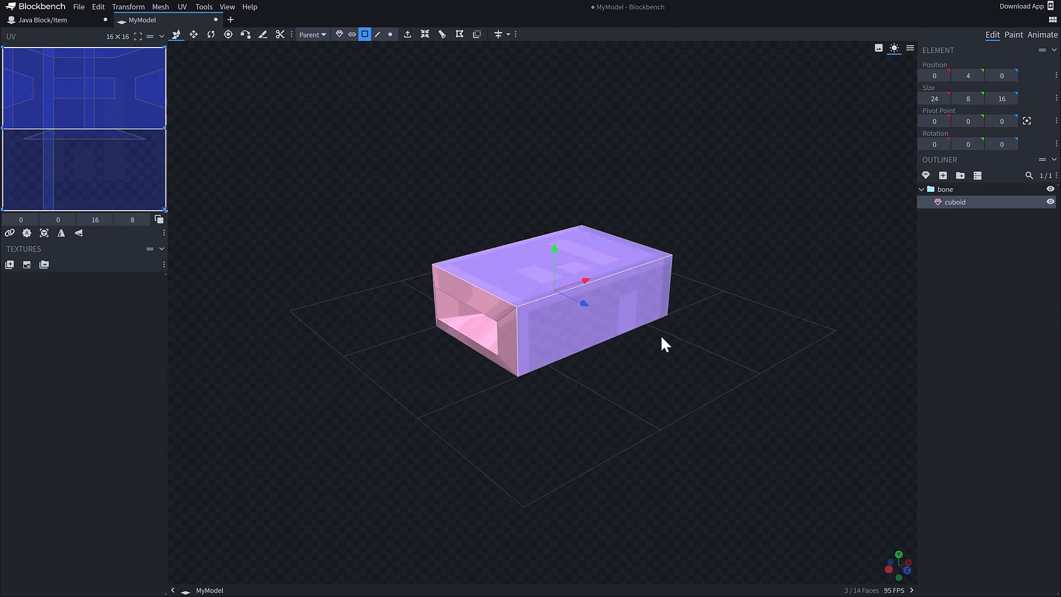
Apply a Loop Cut around the cuboid after adjusting the cut direction in the dialog.
left_click_drag(663, 344, 521, 446)
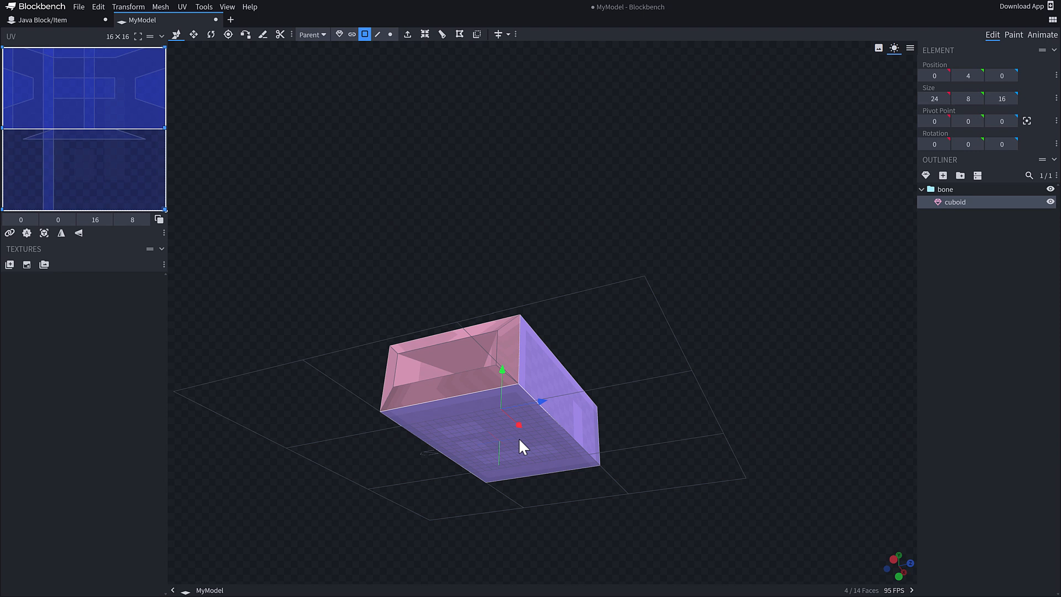
mouse_move(426, 34)
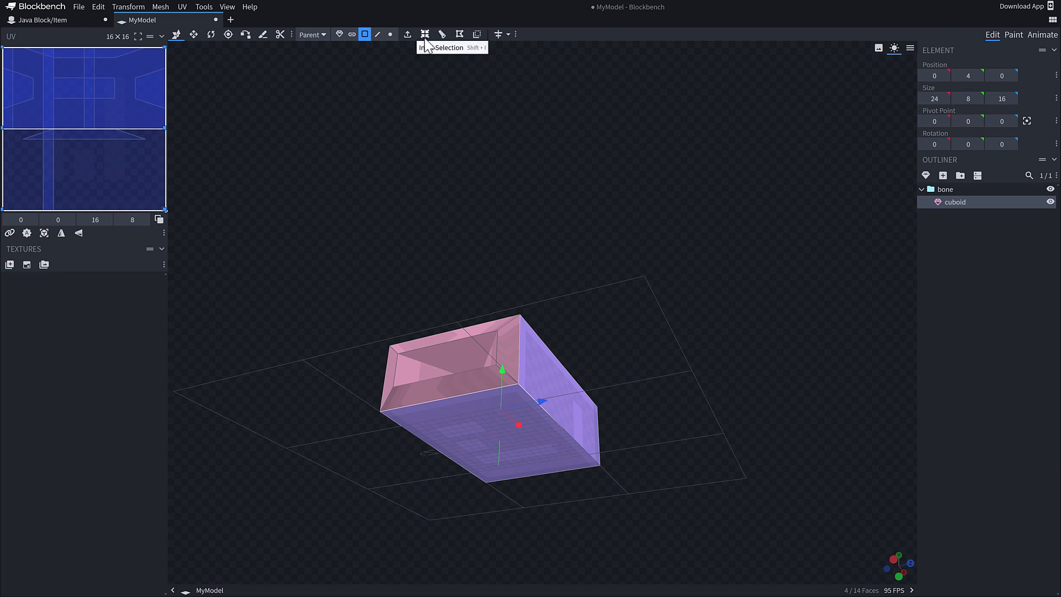
mouse_move(445, 34)
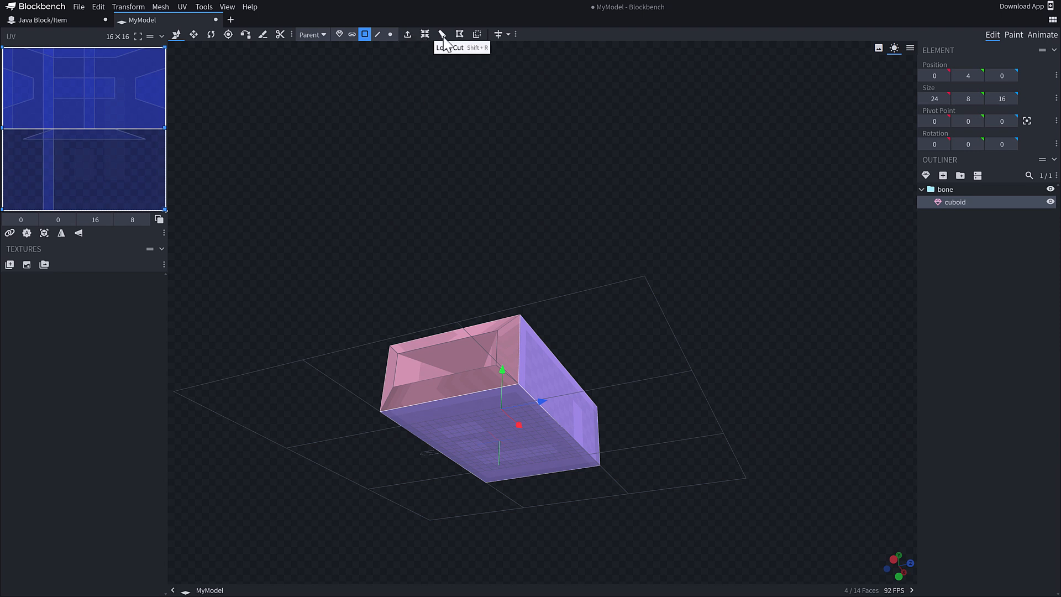
left_click(445, 35)
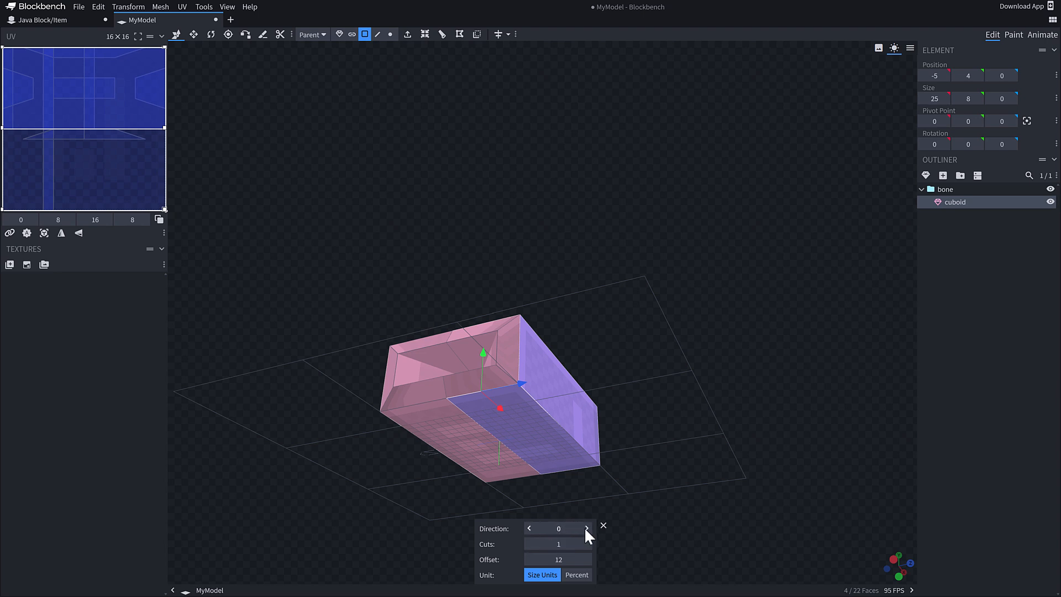
left_click(587, 528)
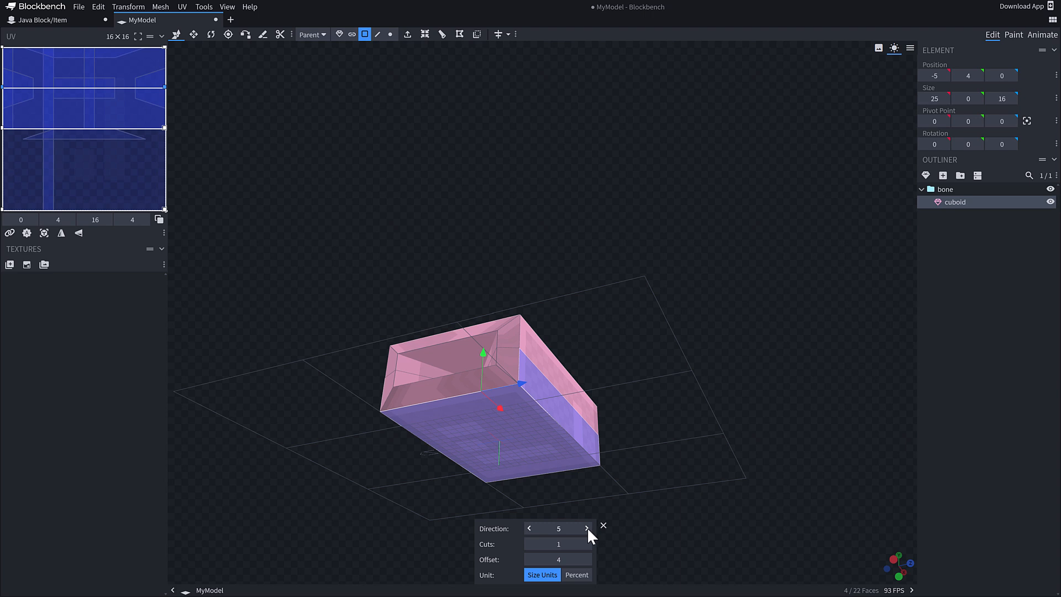
left_click(587, 529)
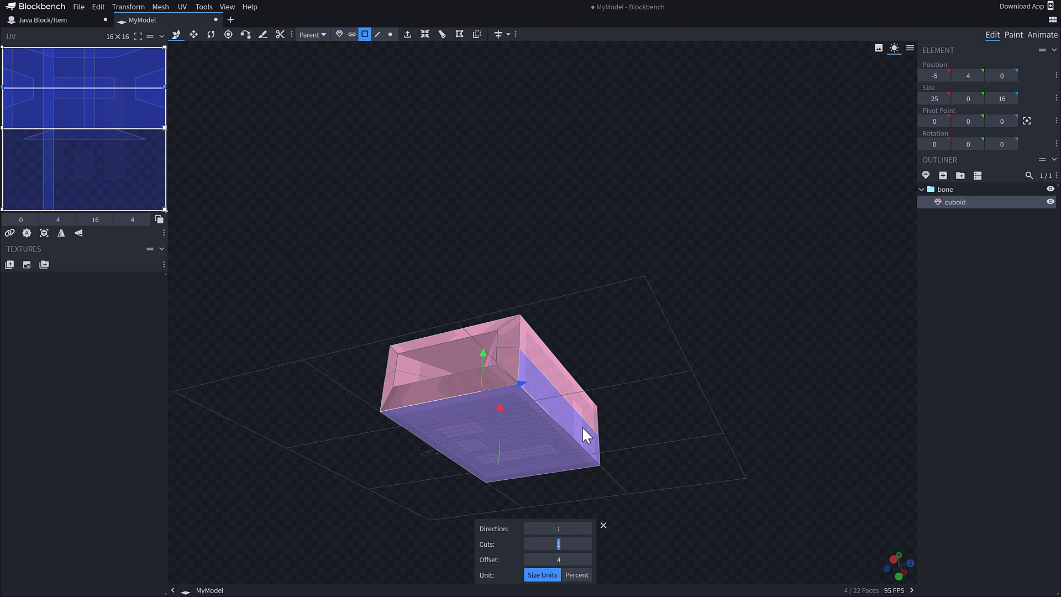
left_click(603, 525)
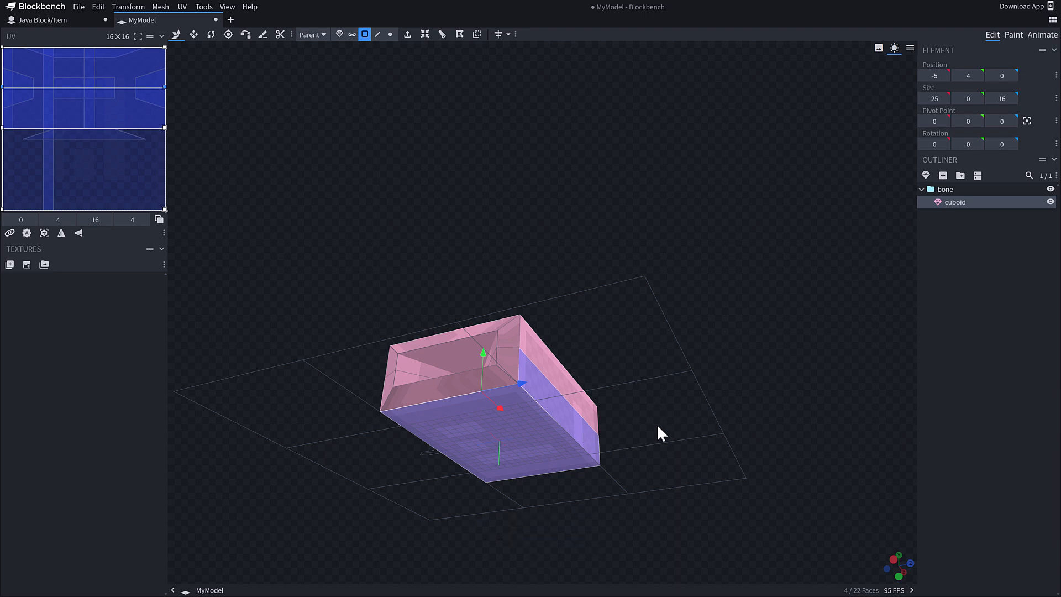
left_click_drag(661, 434, 553, 265)
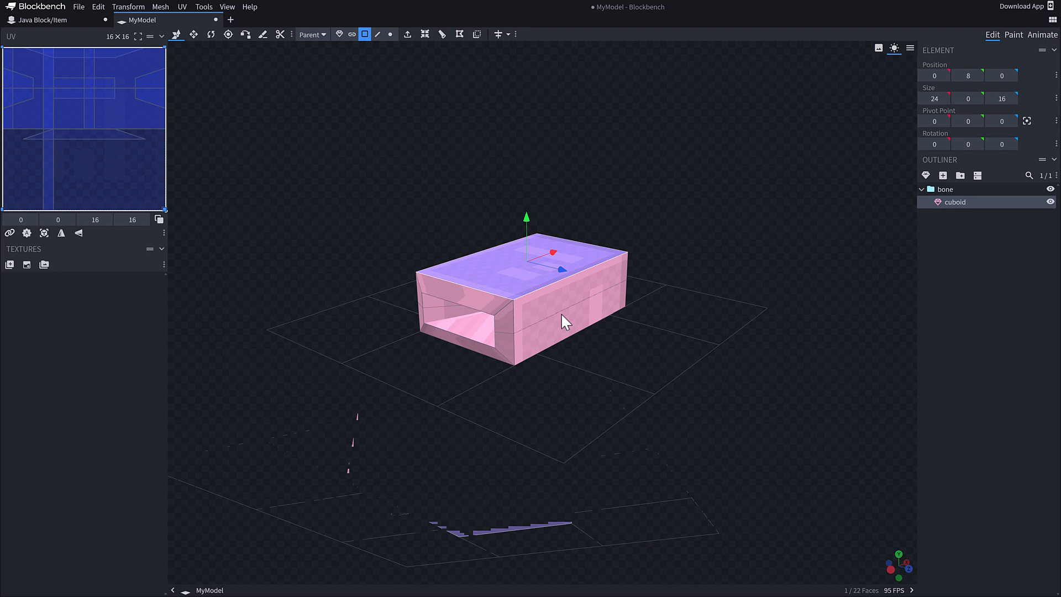
mouse_move(579, 257)
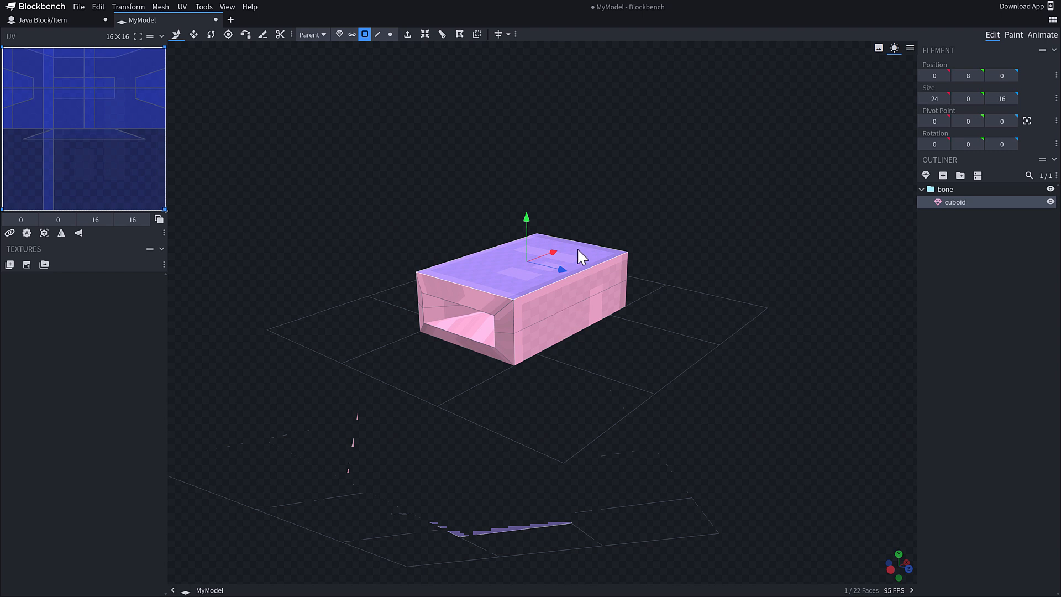
mouse_move(500, 178)
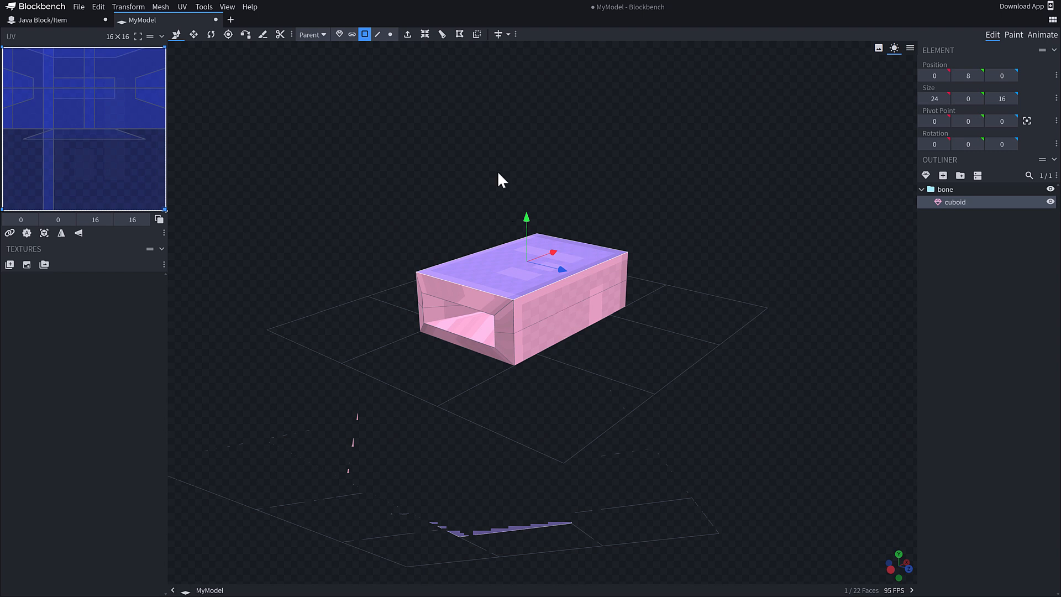
mouse_move(499, 34)
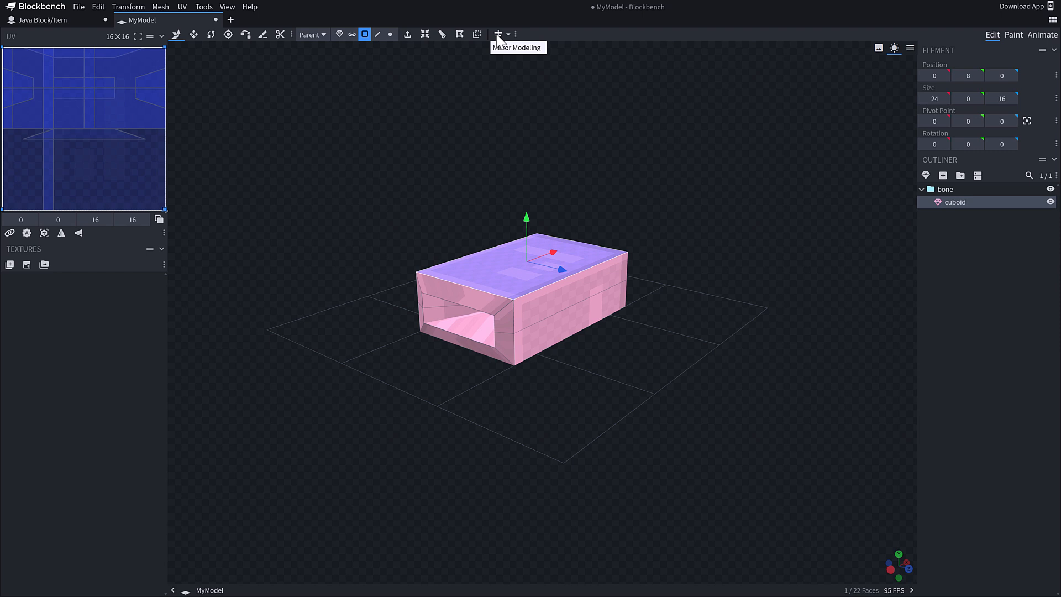
With Mirror Modeling on, extrude the top face upward and resize it narrower for a tapered top.
left_click(497, 34)
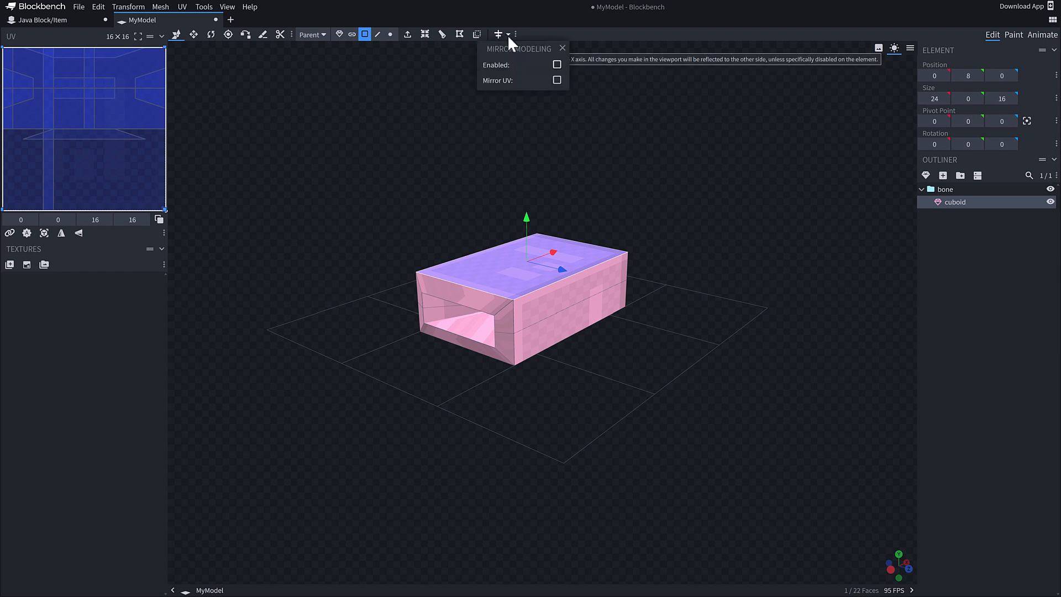
mouse_move(641, 365)
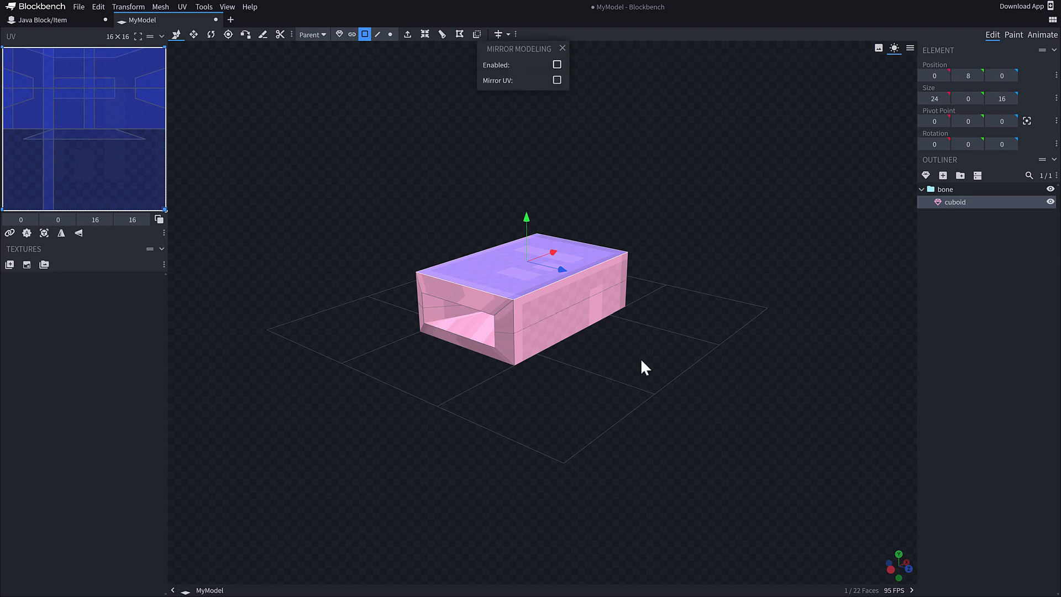
left_click(563, 47)
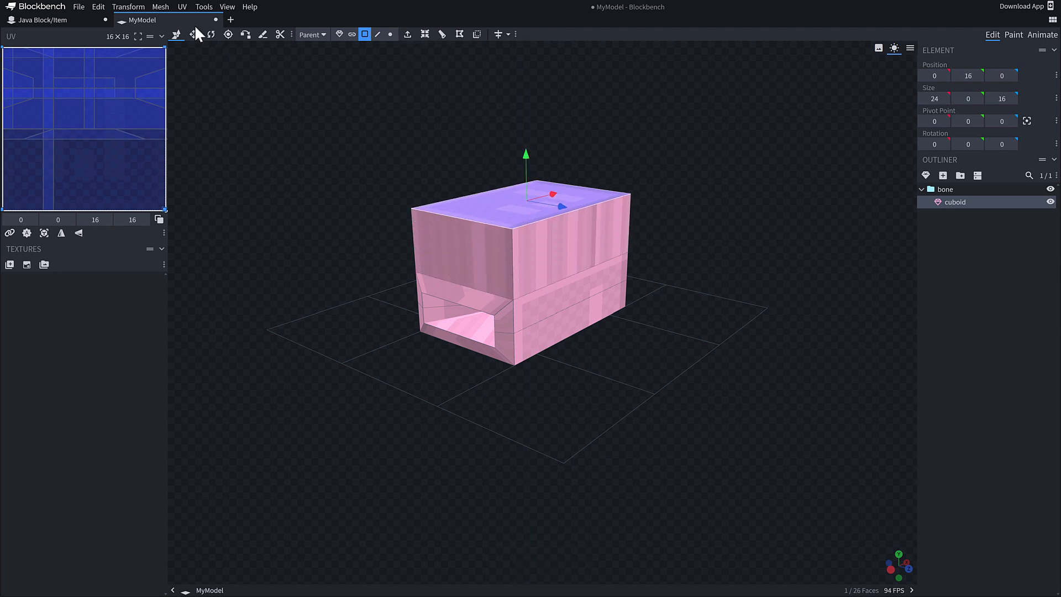
left_click(190, 34)
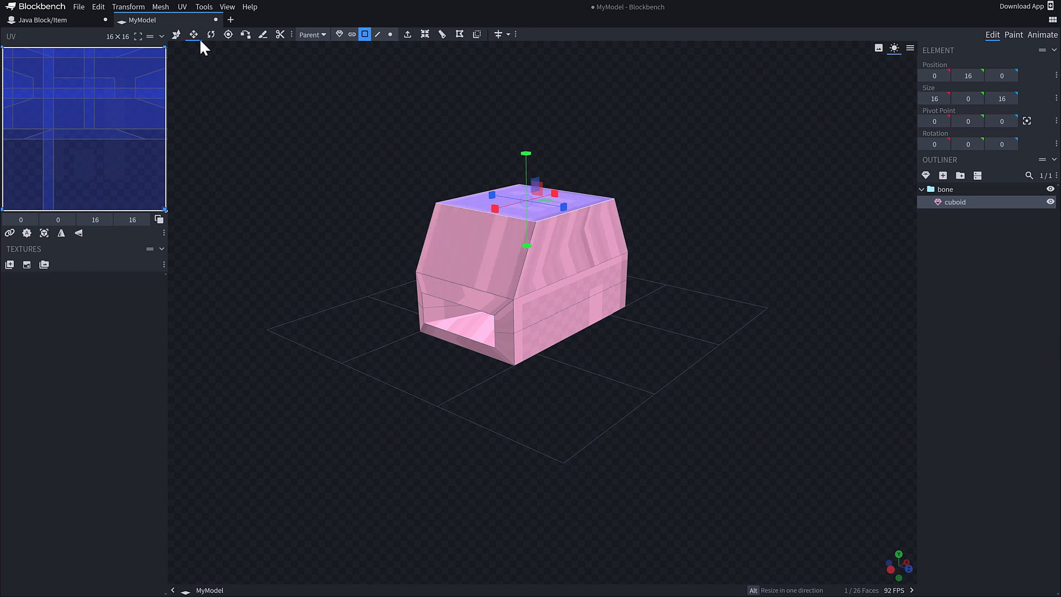
mouse_move(281, 34)
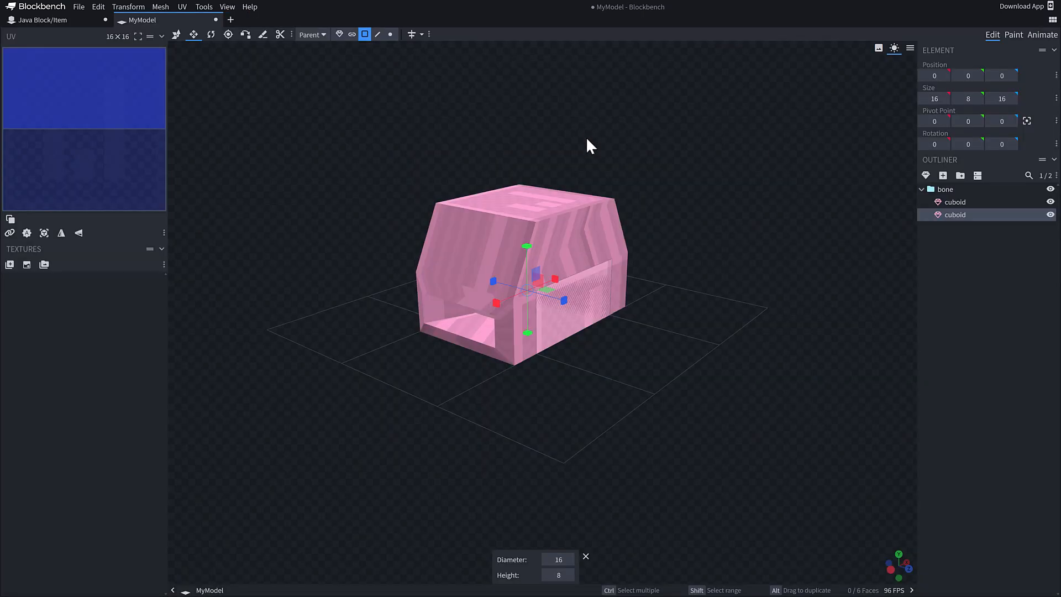
mouse_move(234, 86)
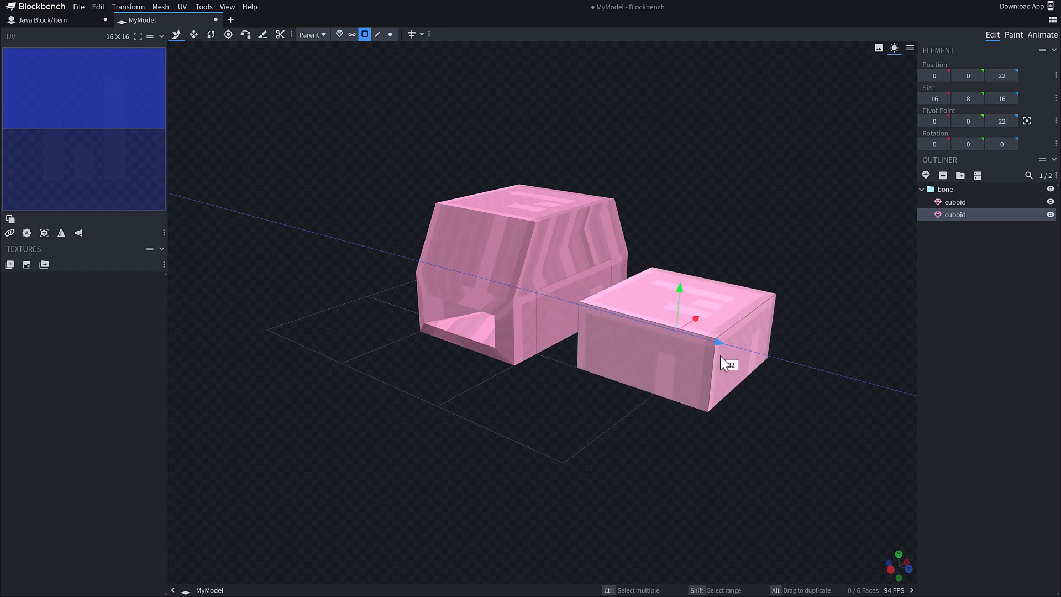
mouse_move(246, 34)
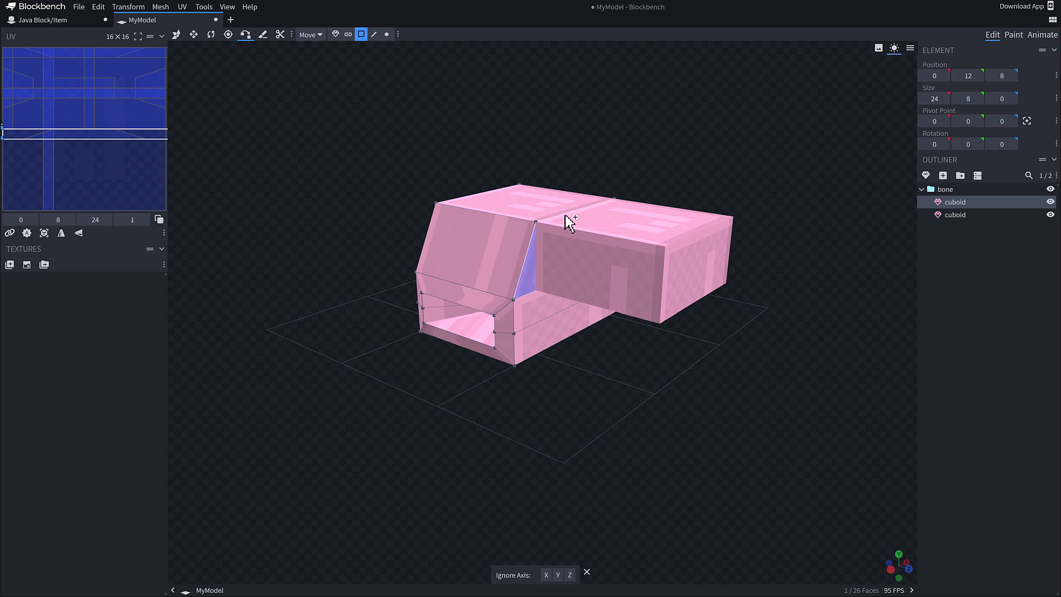
mouse_move(968, 226)
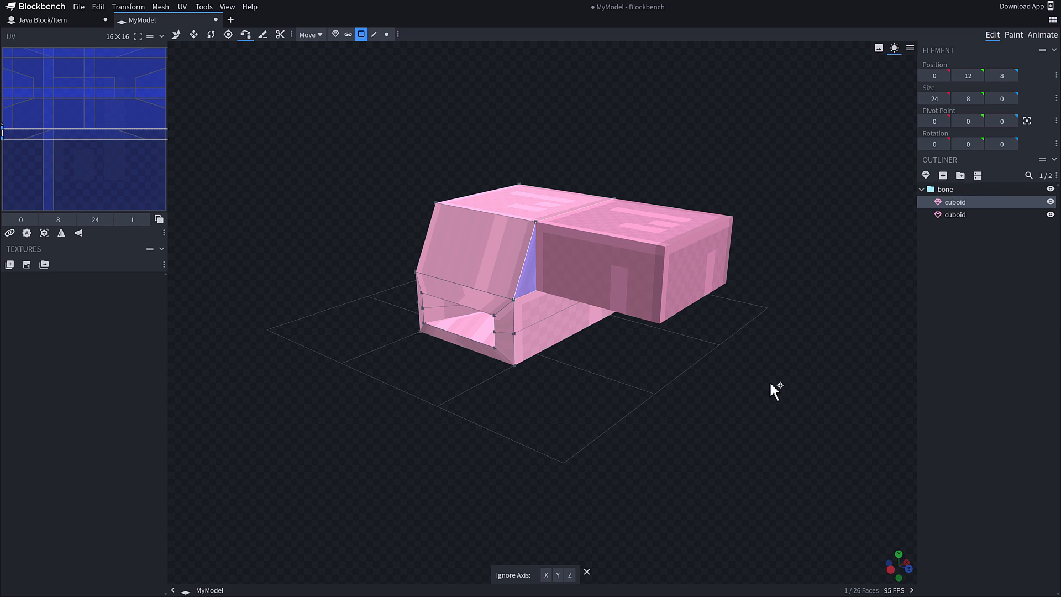
Inspect the L-shaped model from an angle and select both box meshes together.
left_click_drag(774, 389, 697, 377)
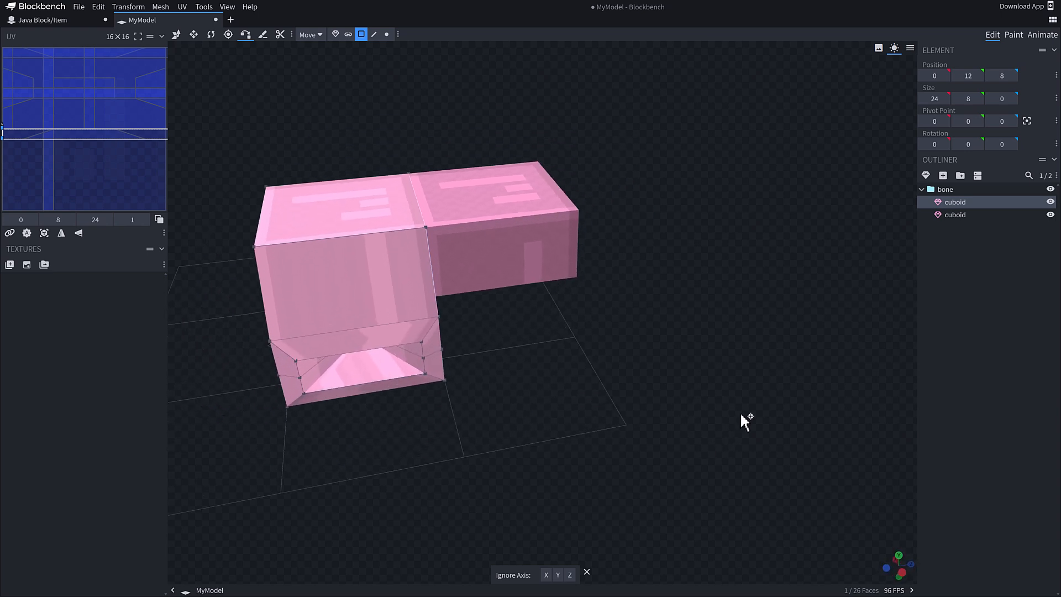
left_click(945, 189)
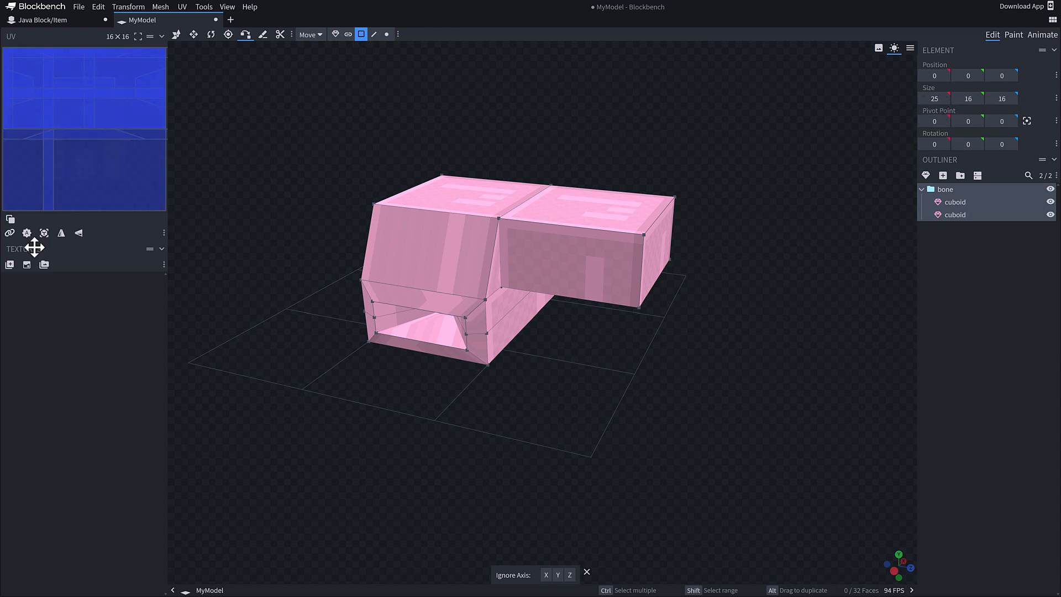
Create a 128×128 template texture mapped onto both meshes and view it in Paint mode.
left_click(955, 201)
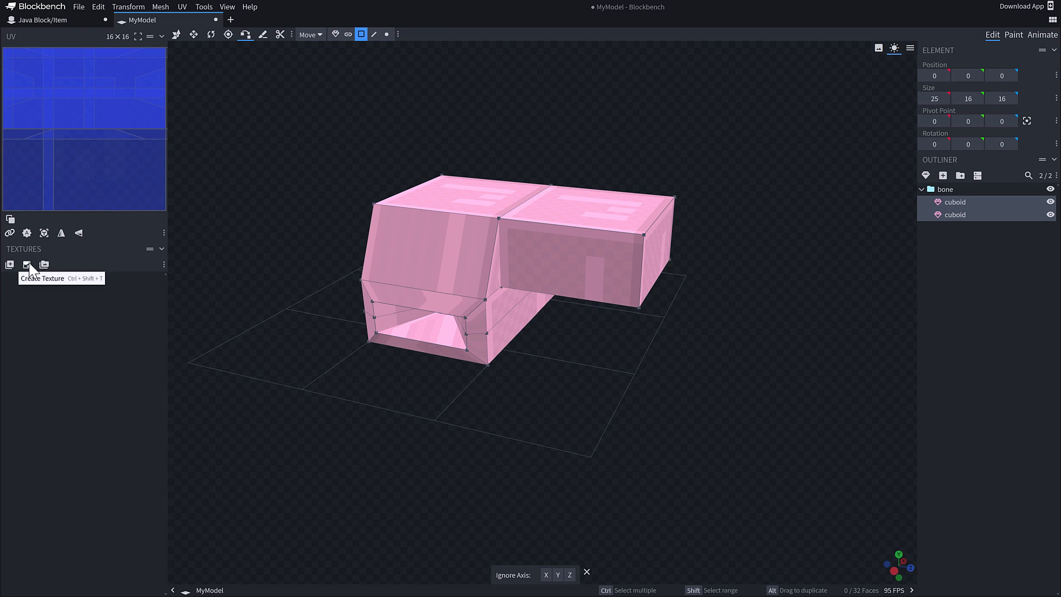
left_click(24, 265)
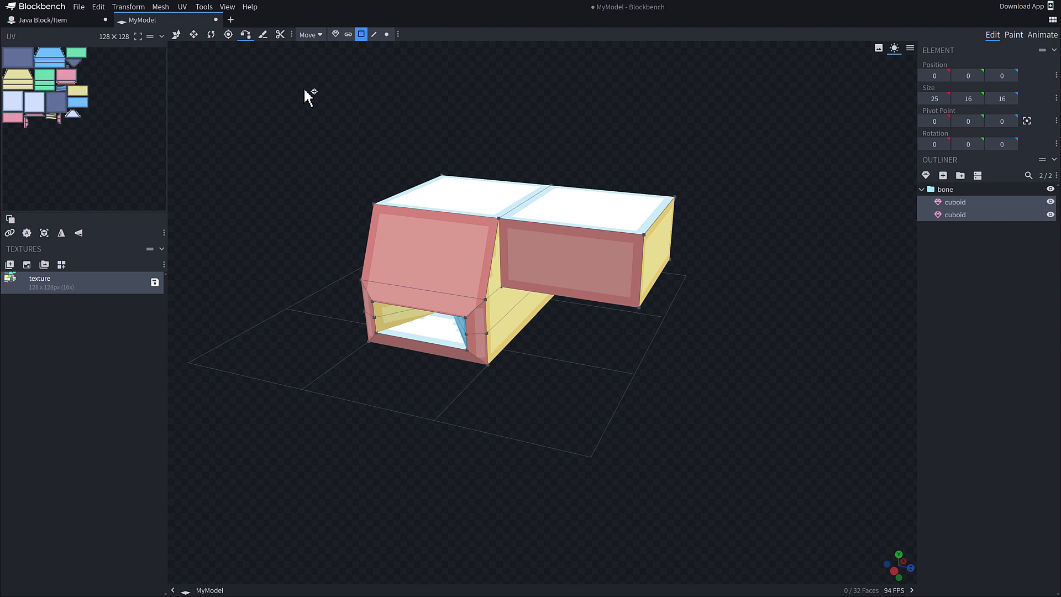
left_click(1015, 34)
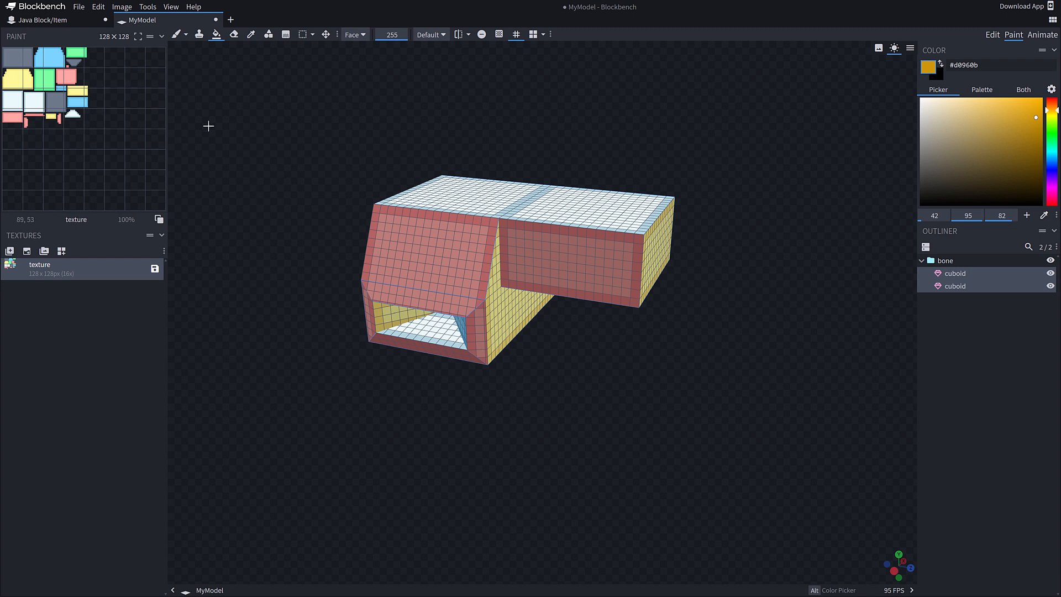
Fill the second cuboid solid red with the Fill tool in Element mode.
left_click(1052, 100)
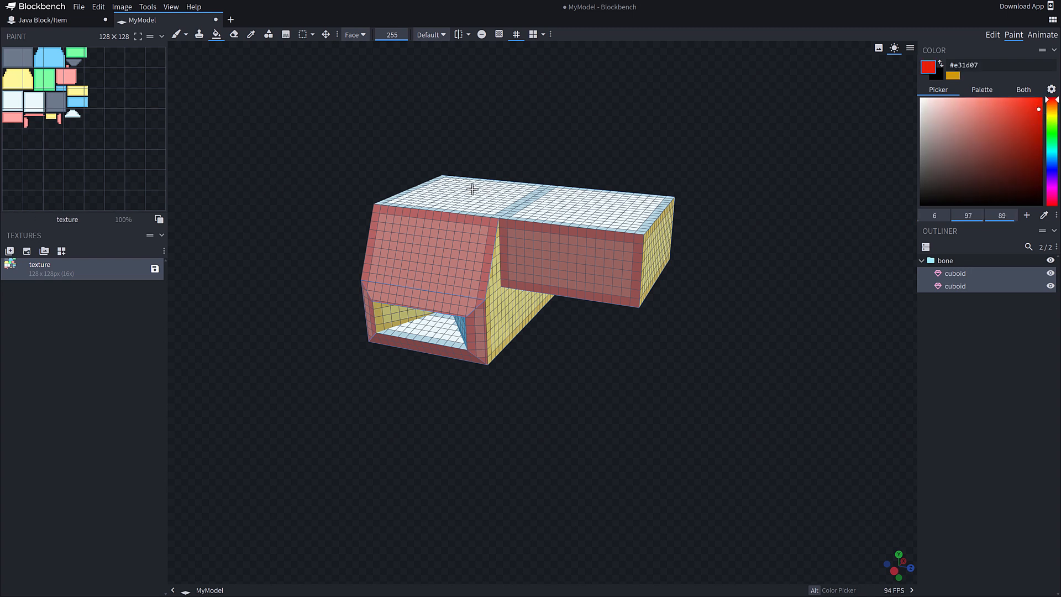
mouse_move(214, 35)
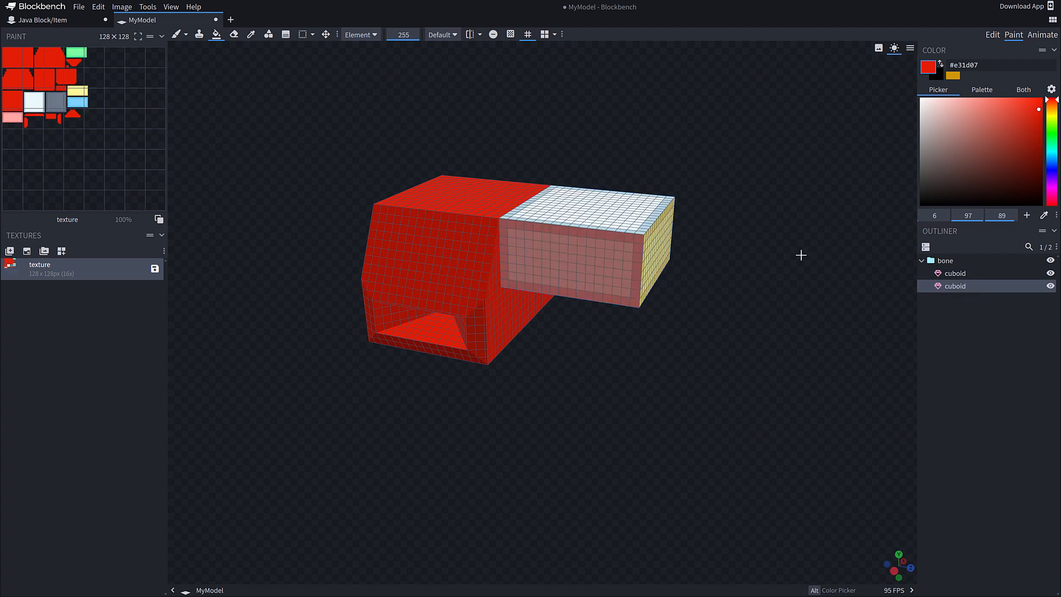
left_click(360, 34)
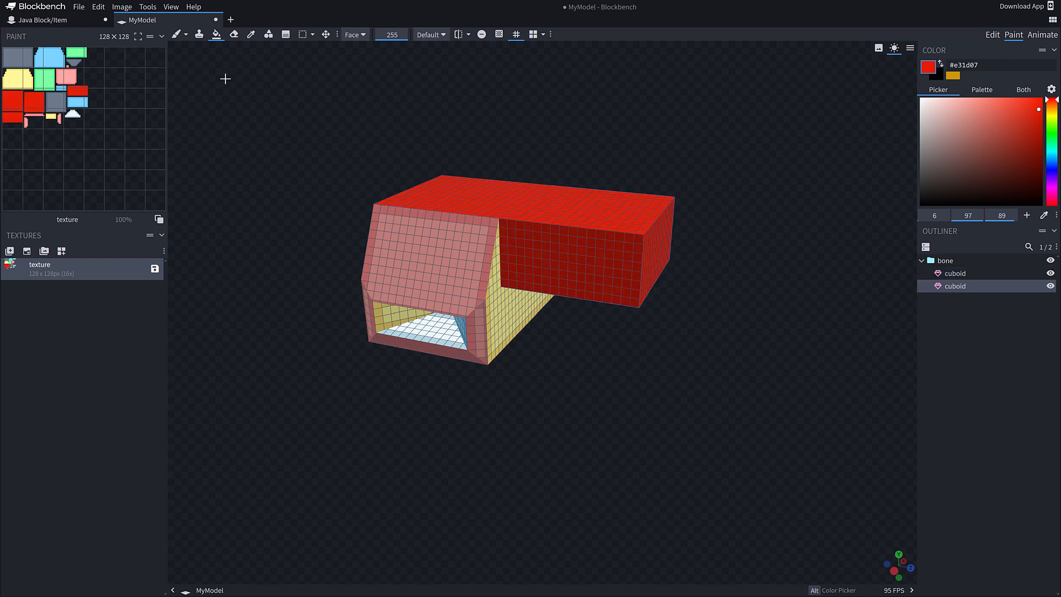
mouse_move(85, 84)
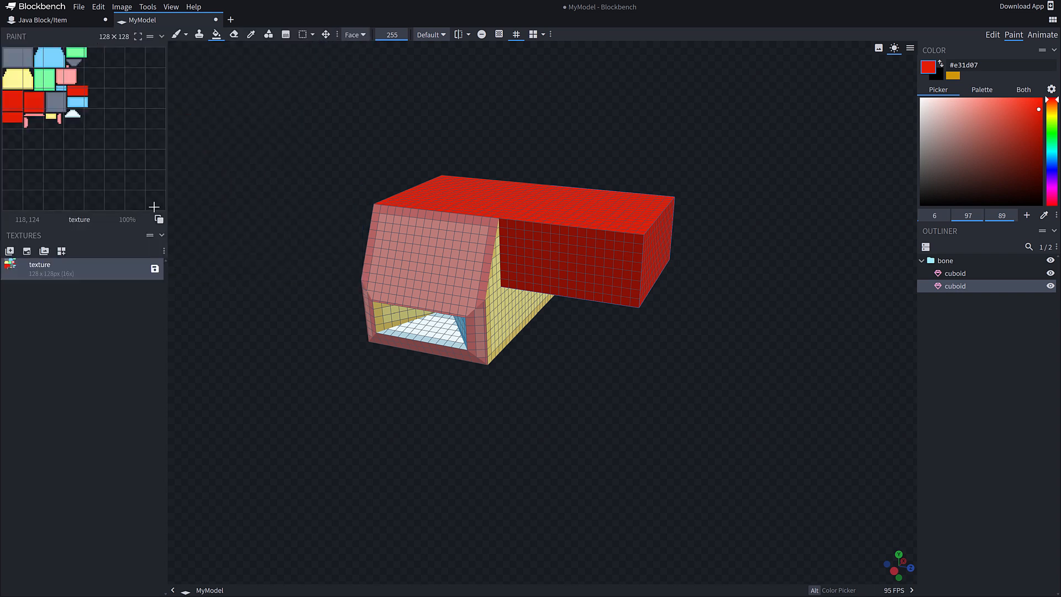
mouse_move(179, 196)
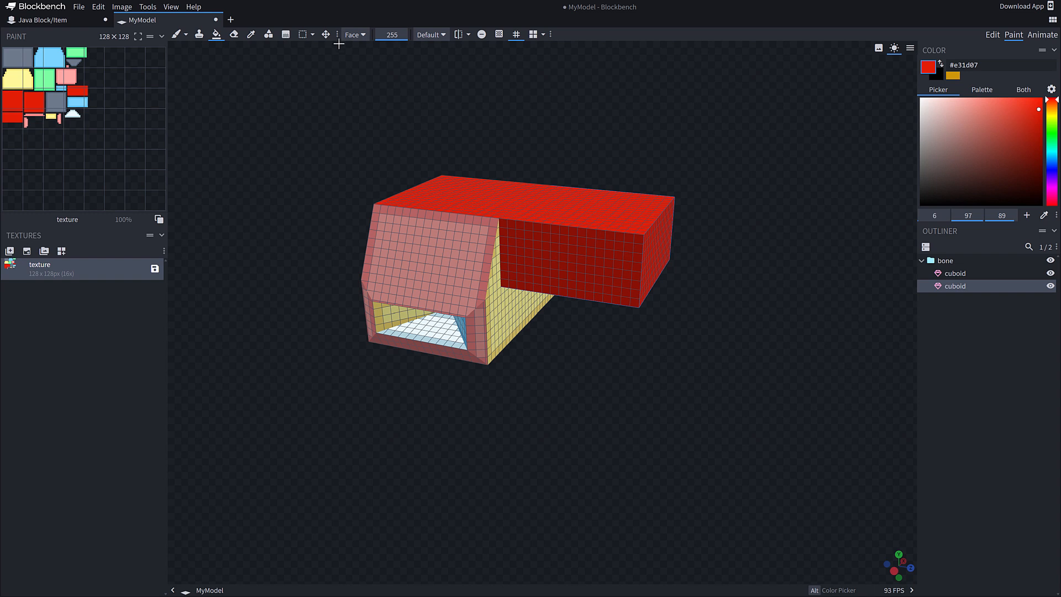
left_click(353, 34)
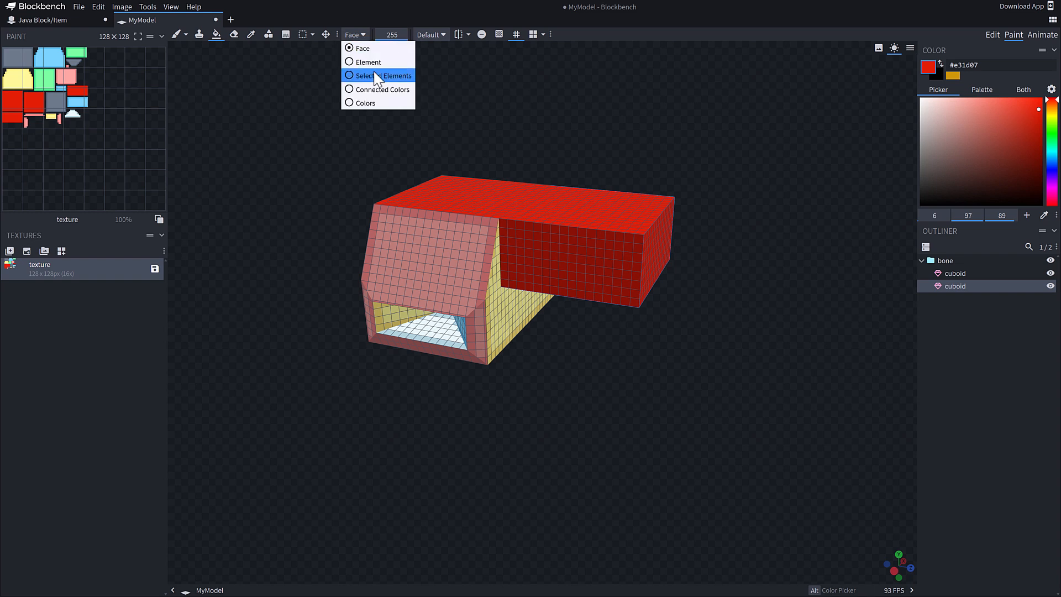
mouse_move(361, 98)
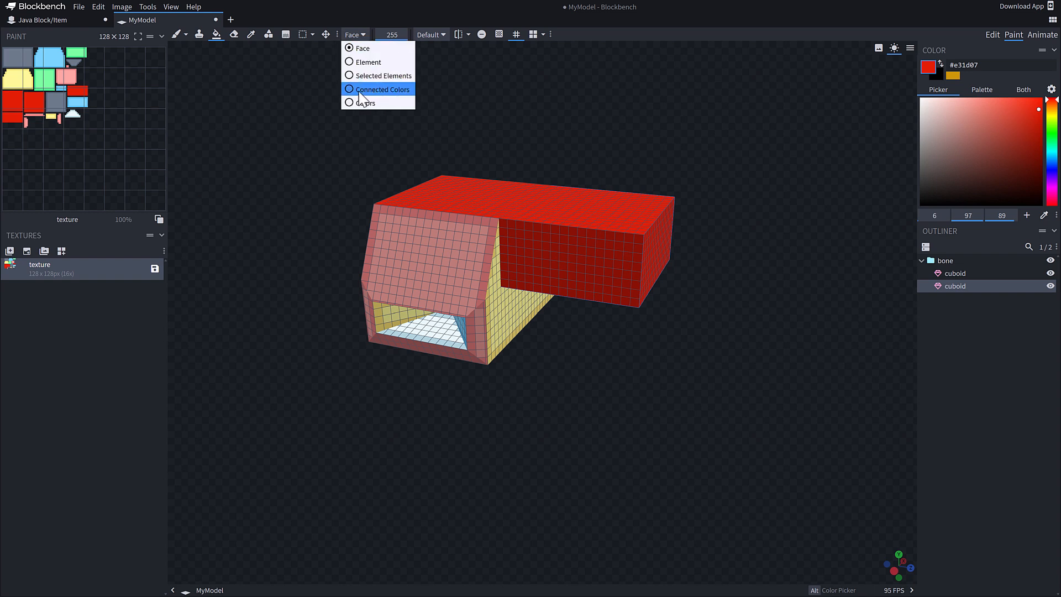
left_click(382, 89)
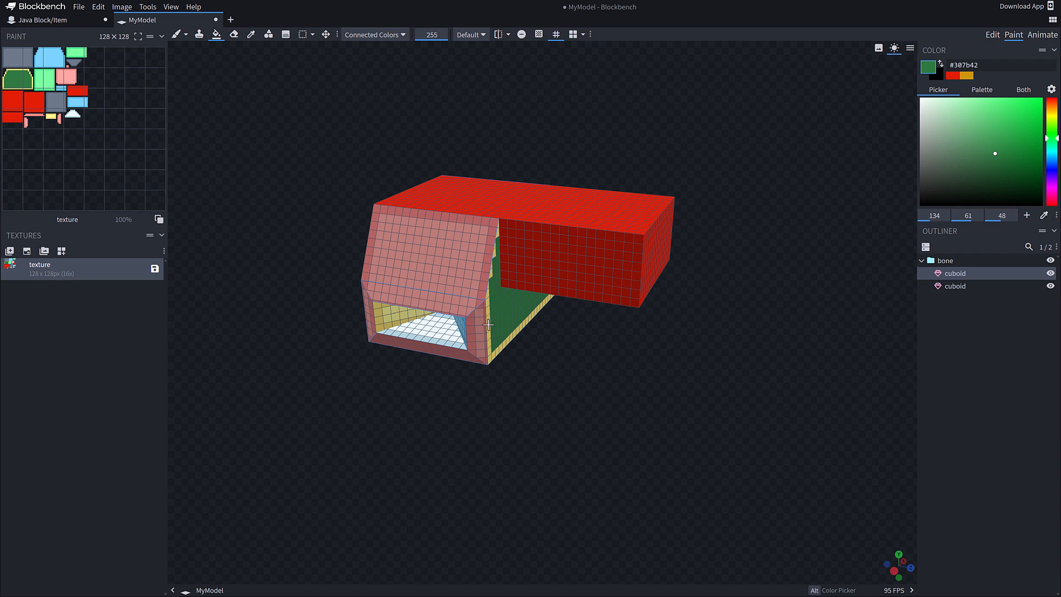
left_click(1019, 179)
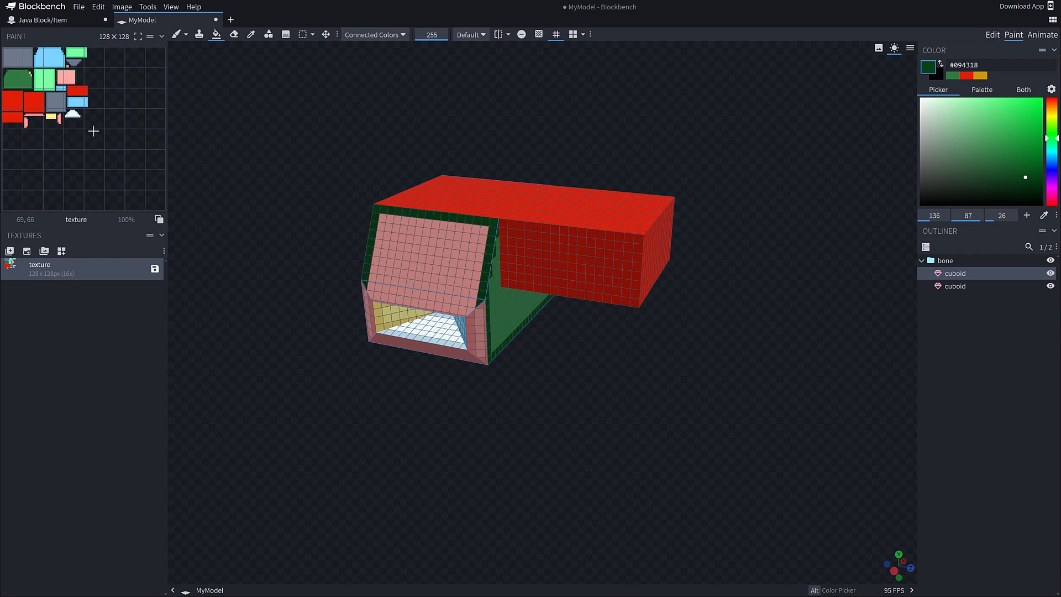
mouse_move(77, 128)
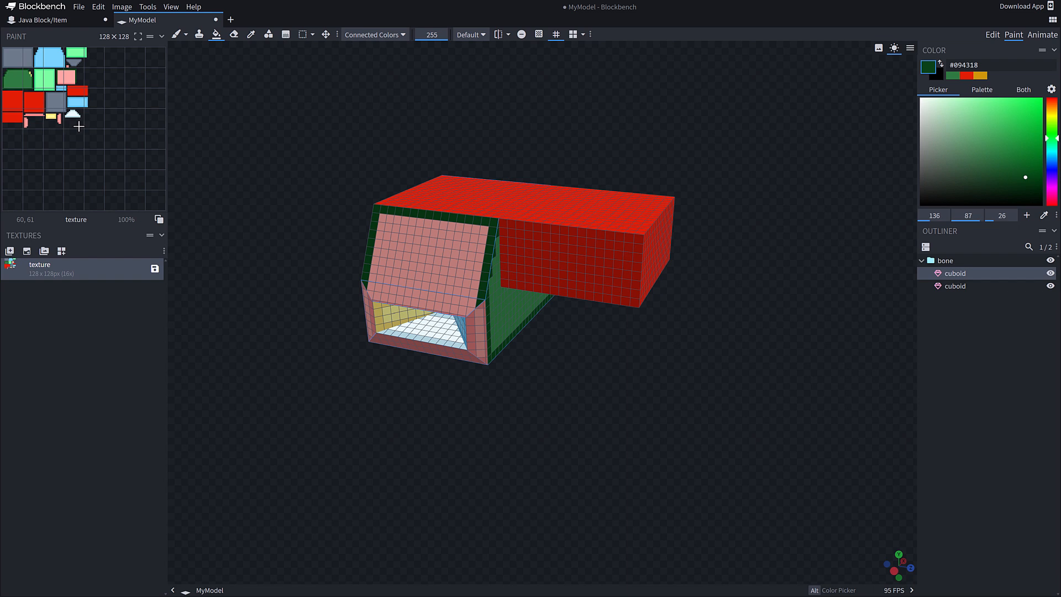
mouse_move(440, 197)
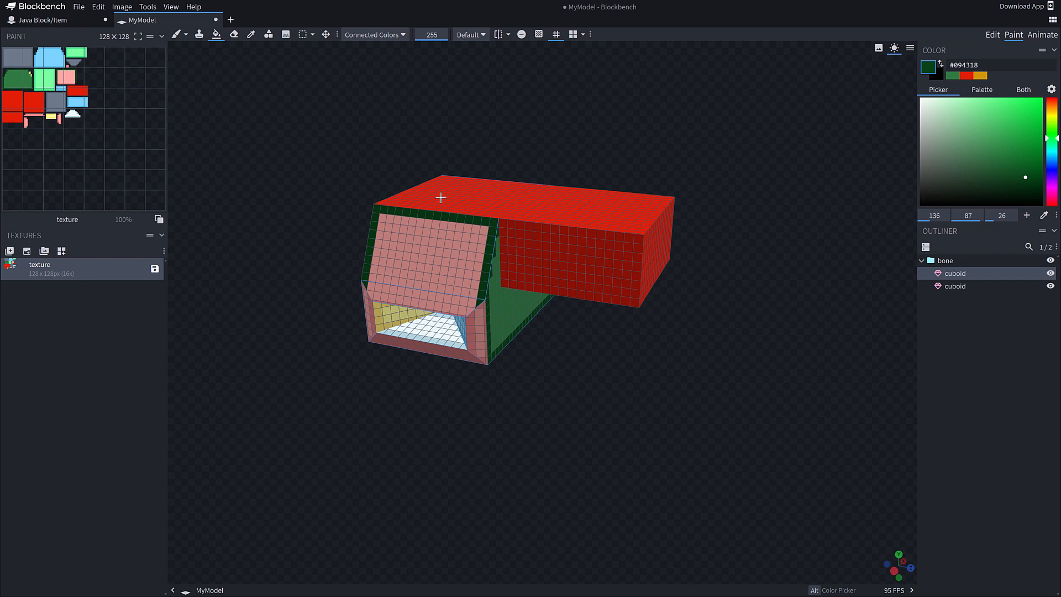
mouse_move(842, 314)
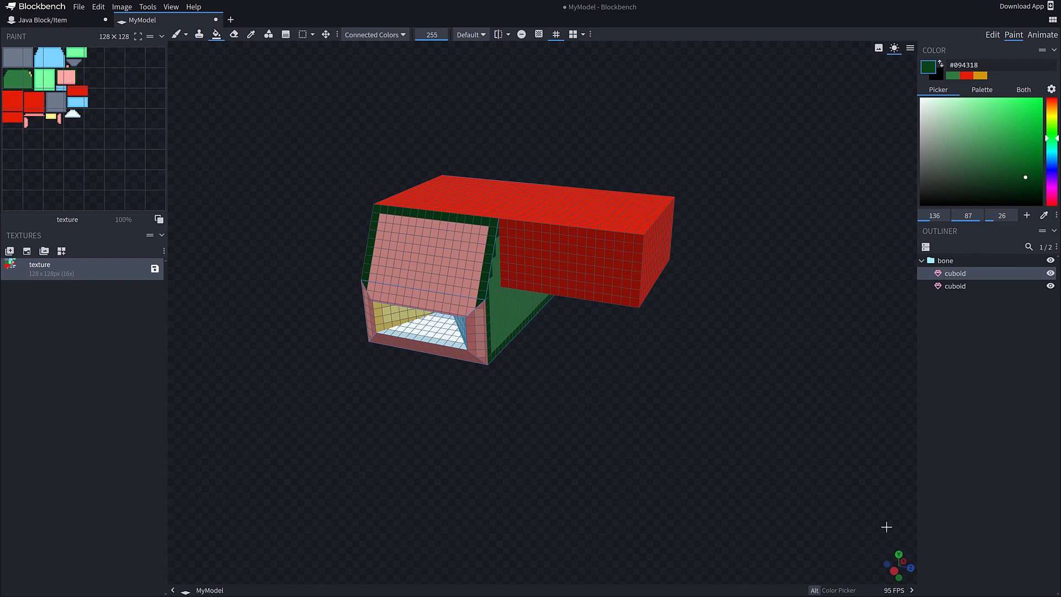
mouse_move(843, 543)
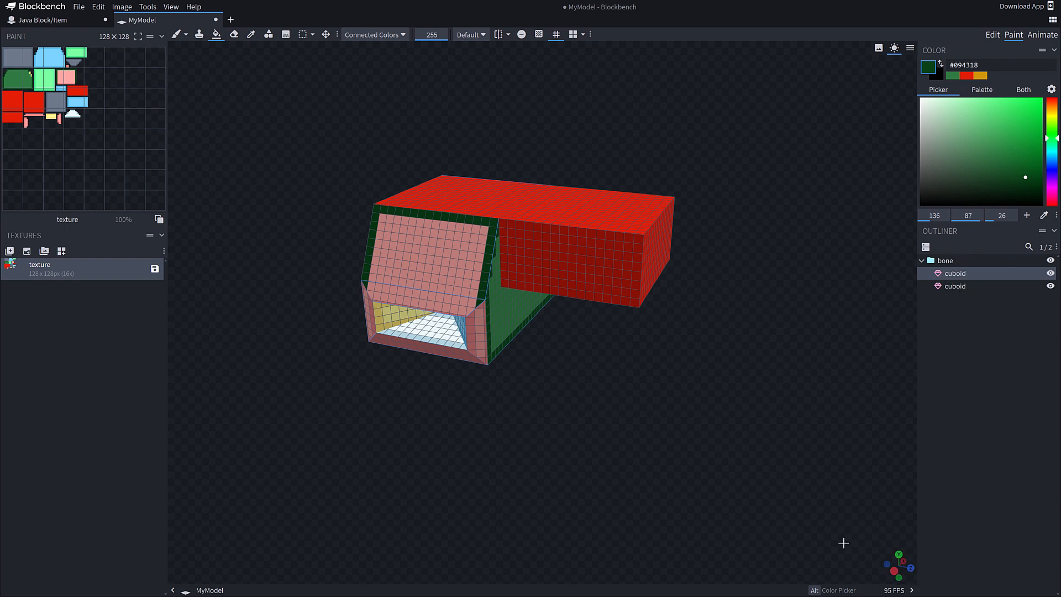
mouse_move(43, 70)
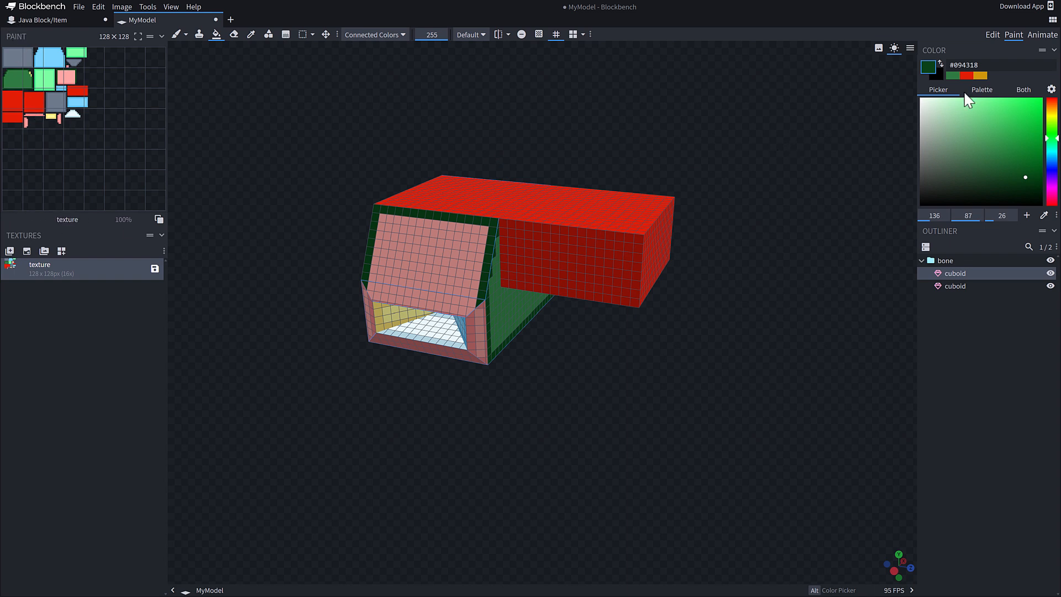
Switch to Animate mode and select the bone group on the empty timeline.
left_click(1043, 34)
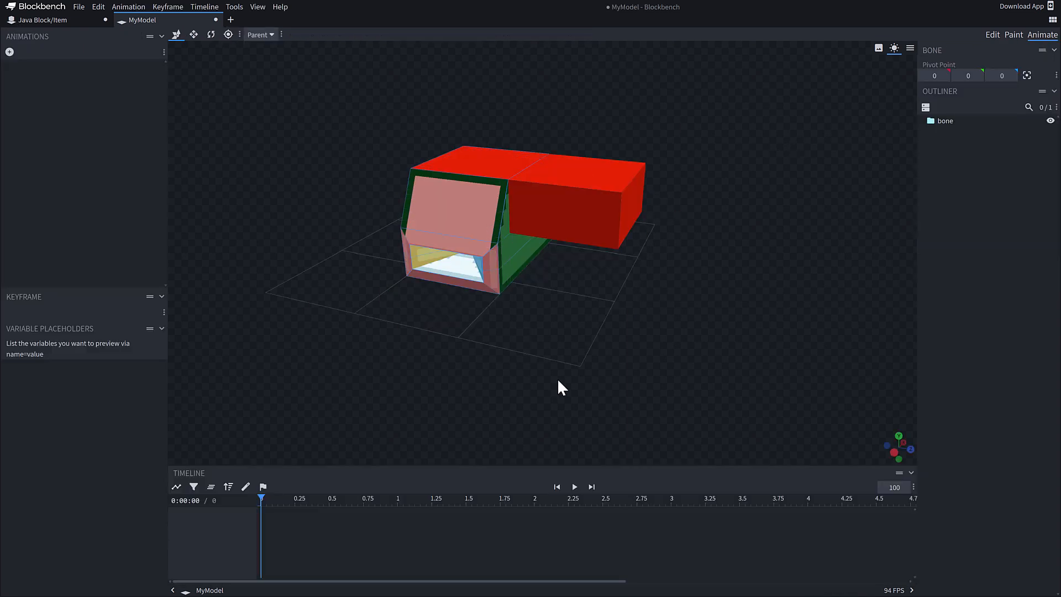
mouse_move(568, 380)
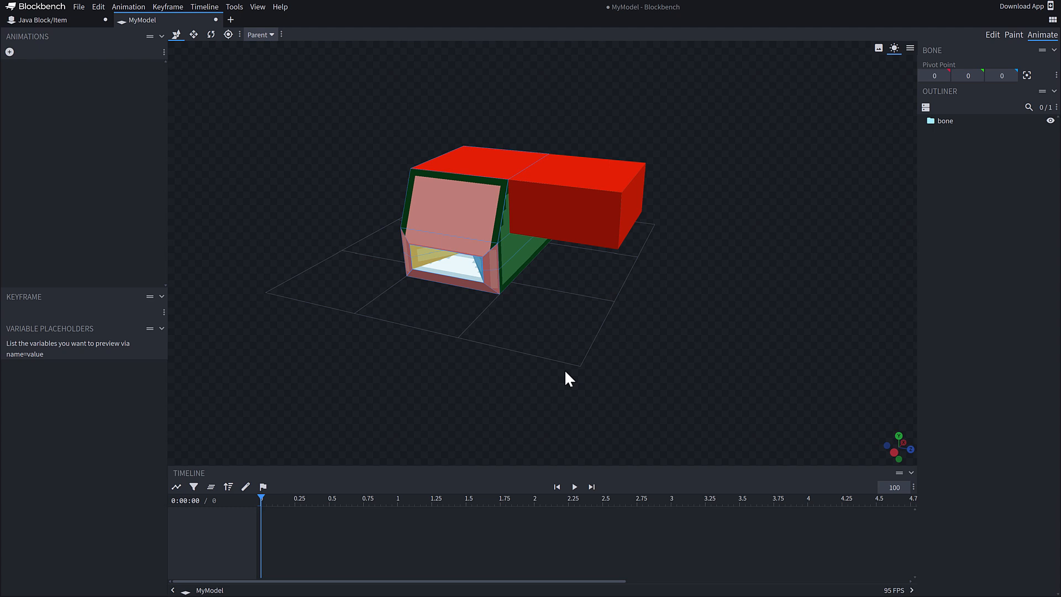
left_click(946, 121)
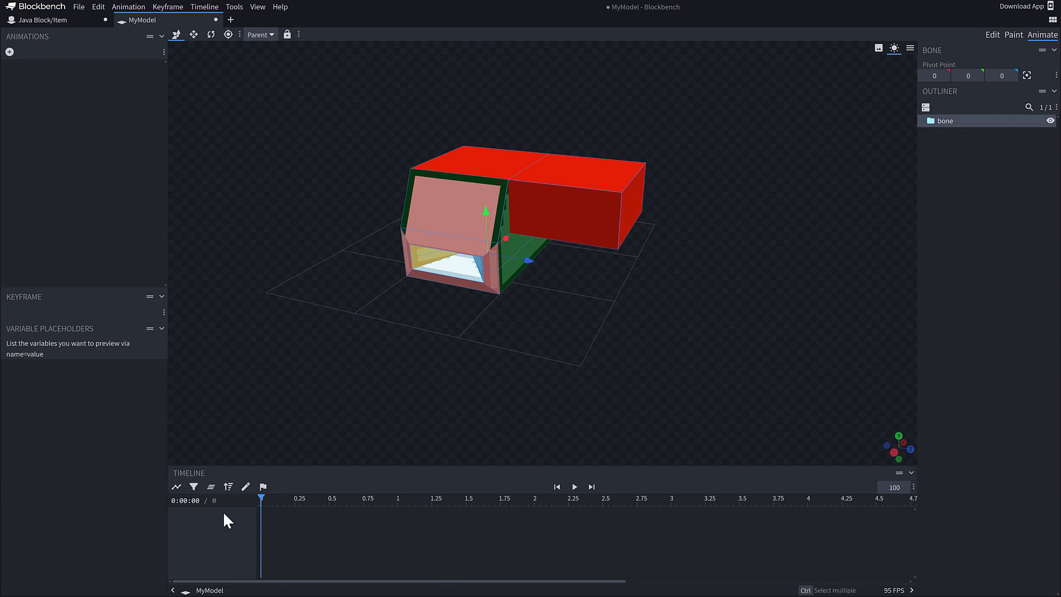
mouse_move(229, 488)
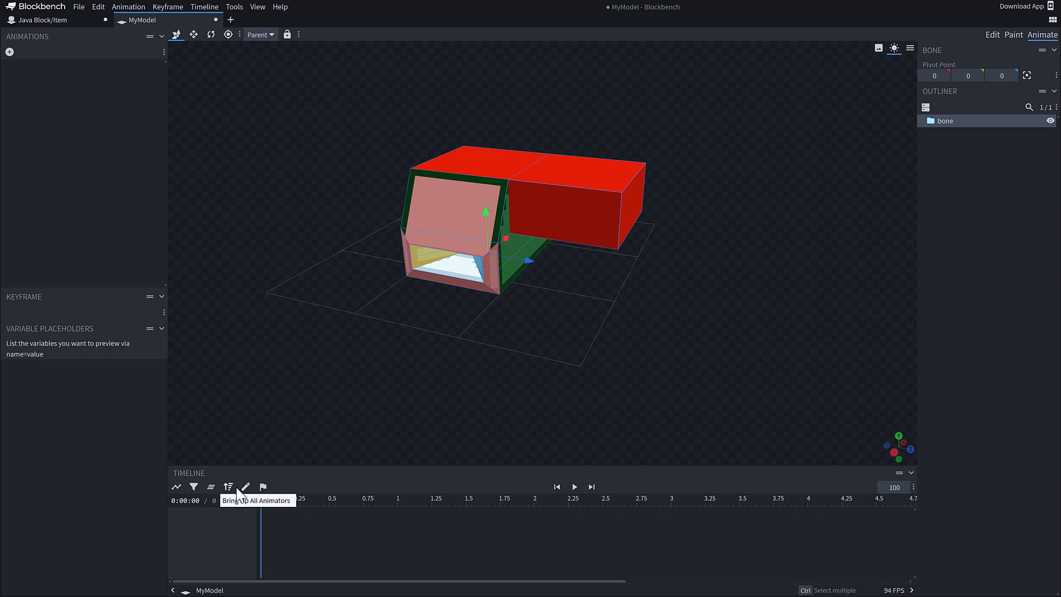
right_click(318, 539)
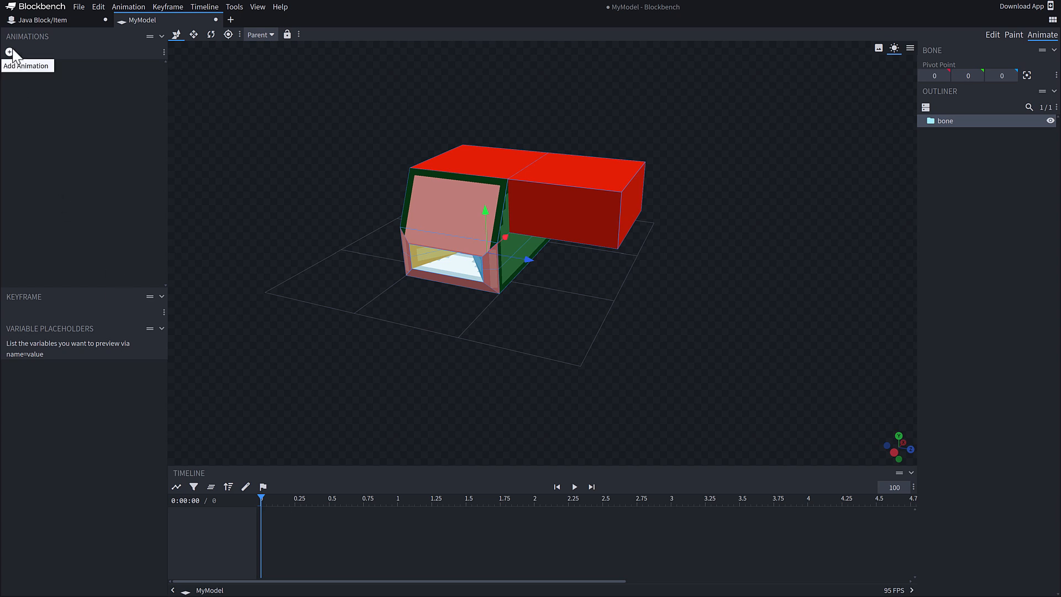
Create the animation 'animationMyAnim' and show the bone's rotation, position and scale tracks.
left_click(9, 52)
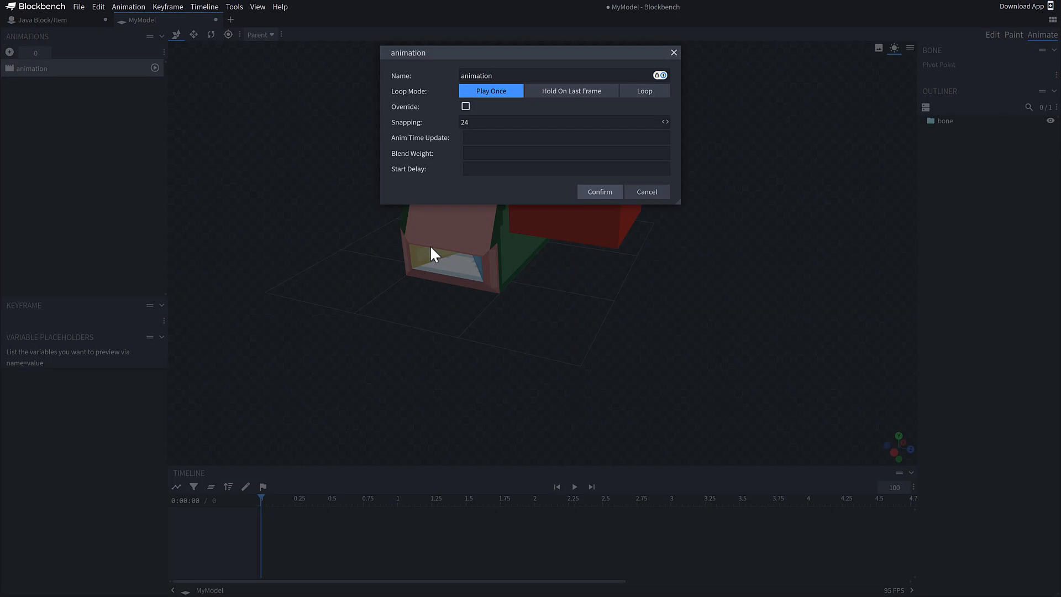
left_click(599, 192)
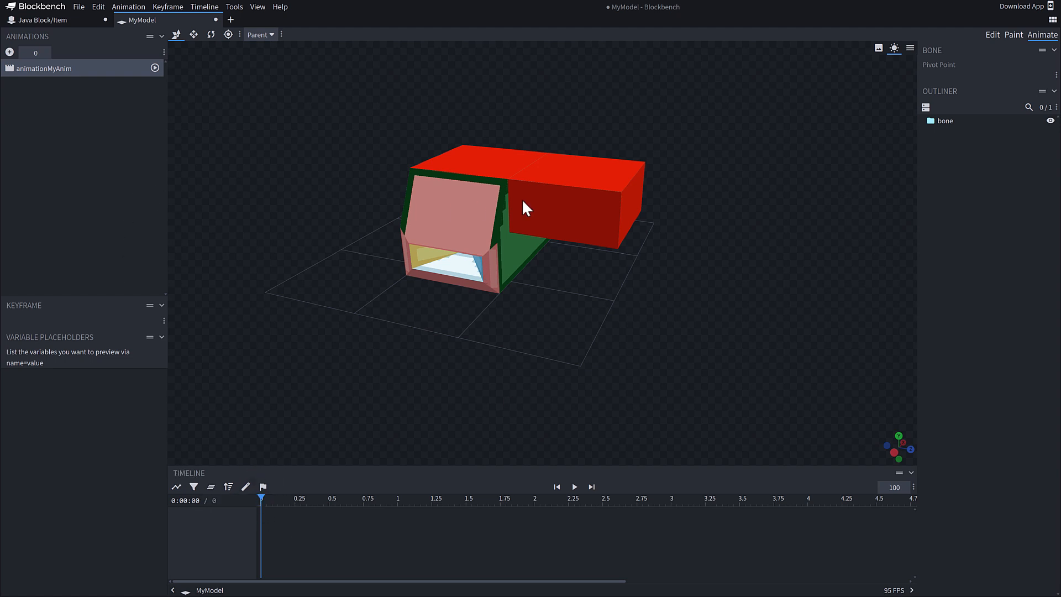
left_click(946, 121)
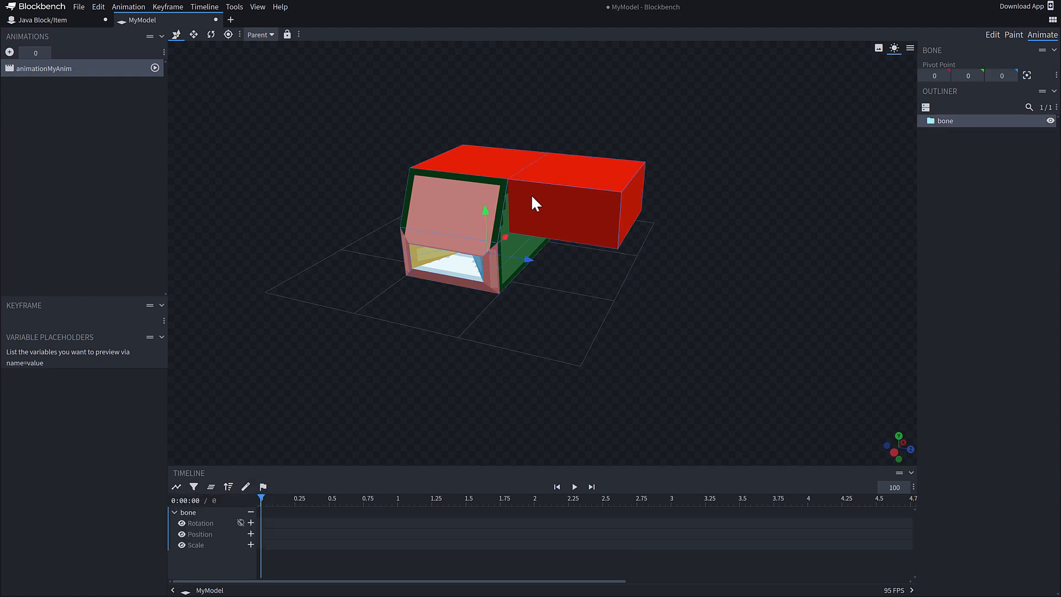
mouse_move(203, 534)
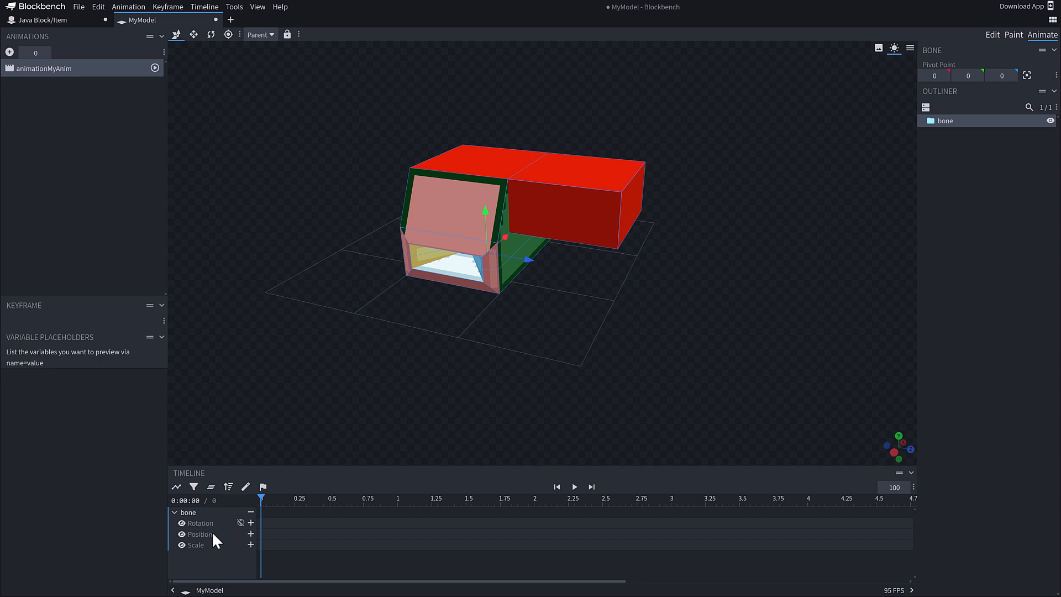
mouse_move(271, 544)
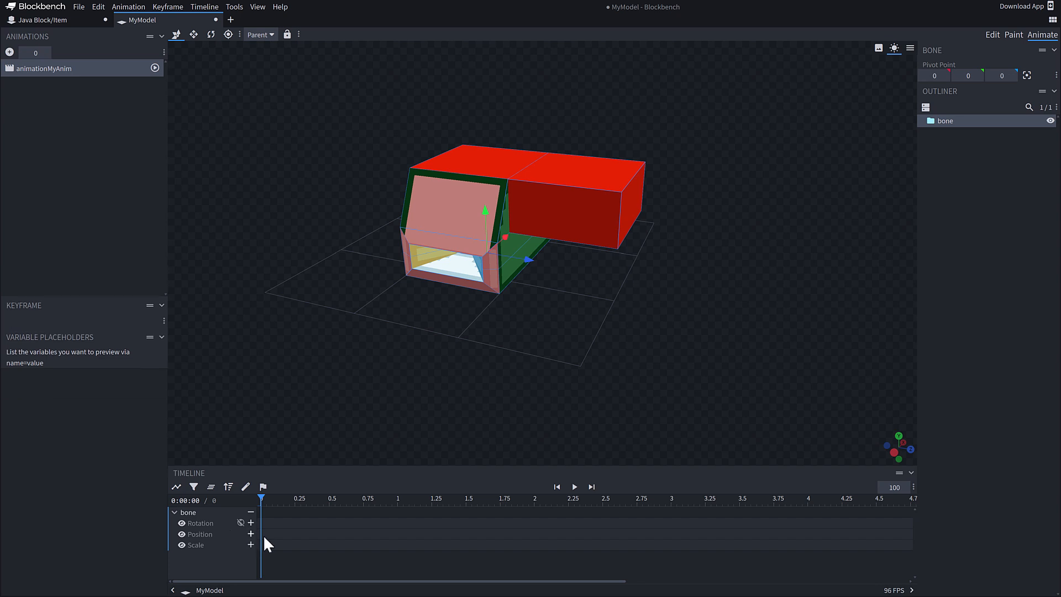
Key the bone's position at 0, 0.5, 1 and 1.5 s sliding it along X (-10, 15, 36).
left_click(250, 534)
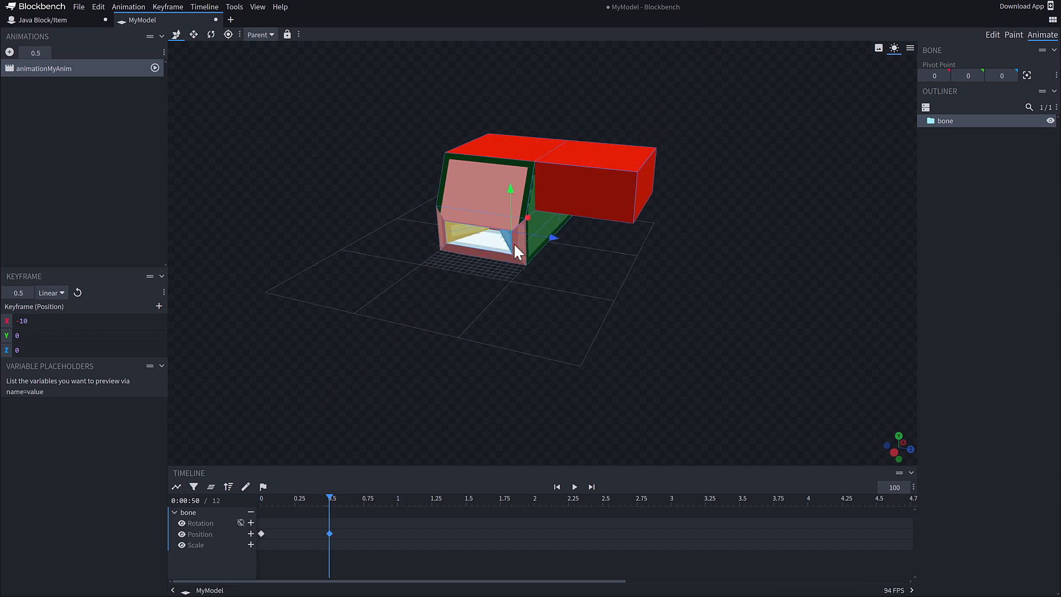
mouse_move(376, 492)
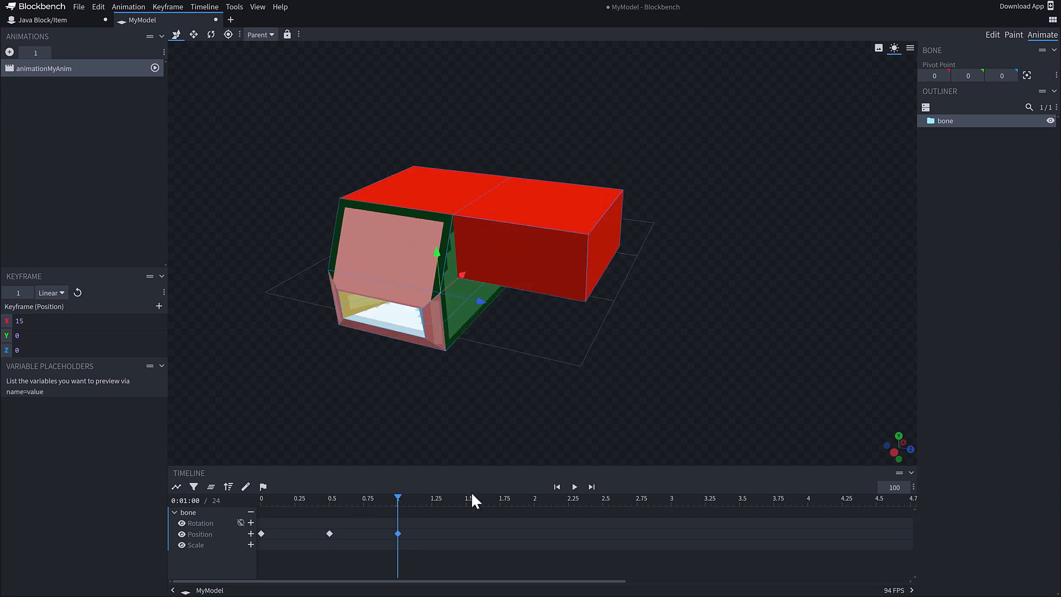
left_click_drag(397, 501, 465, 502)
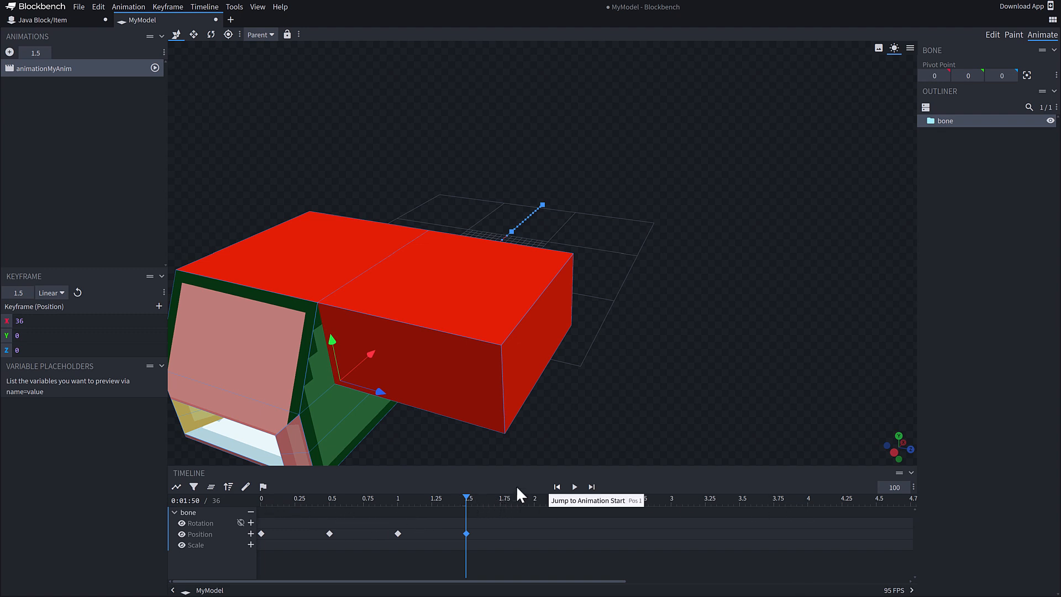
mouse_move(482, 518)
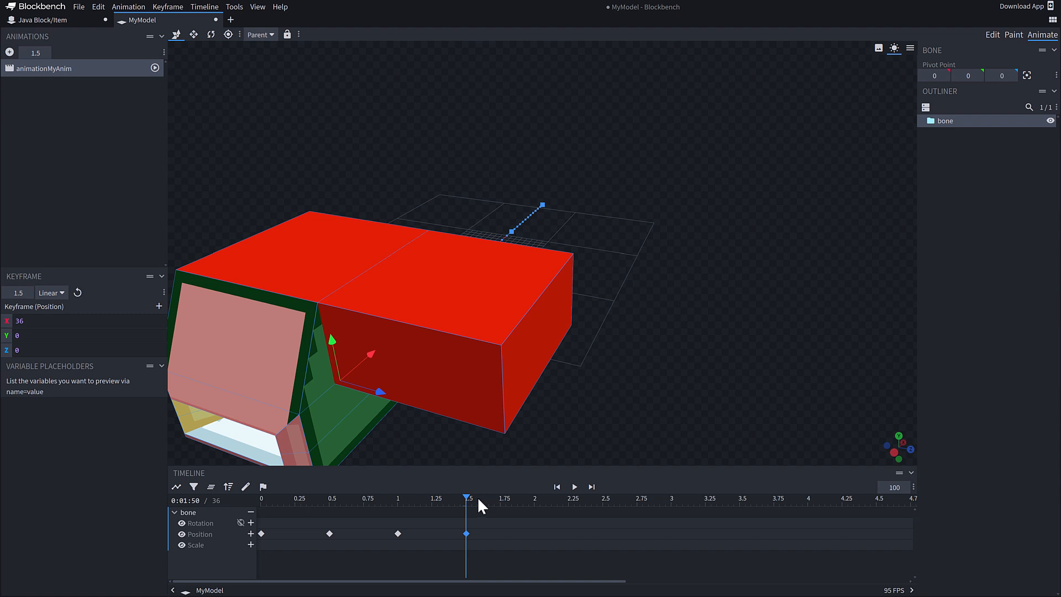
mouse_move(390, 520)
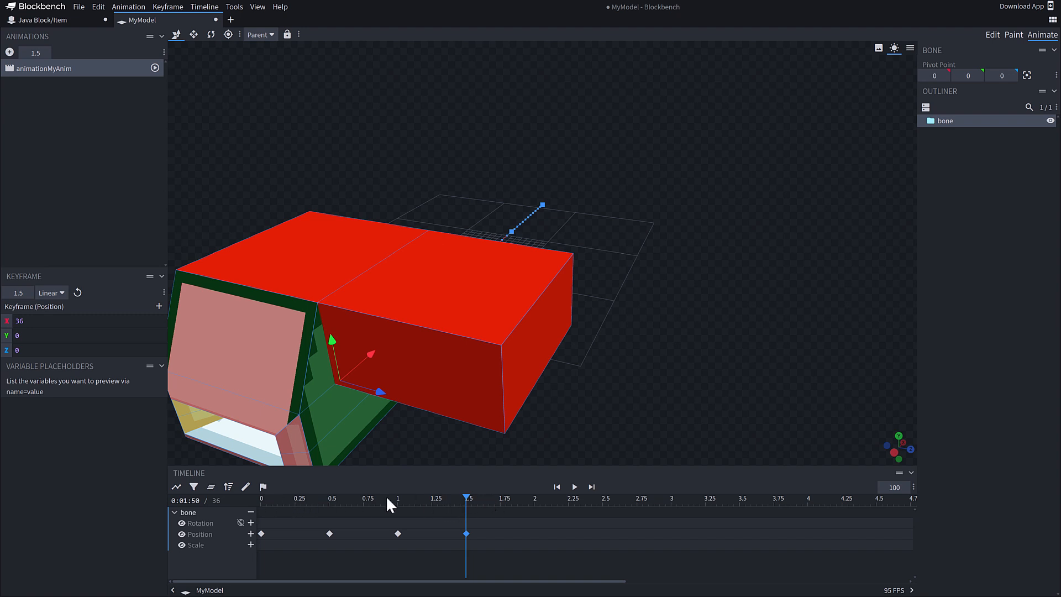
Rewind to the start and play back the position animation.
left_click(578, 487)
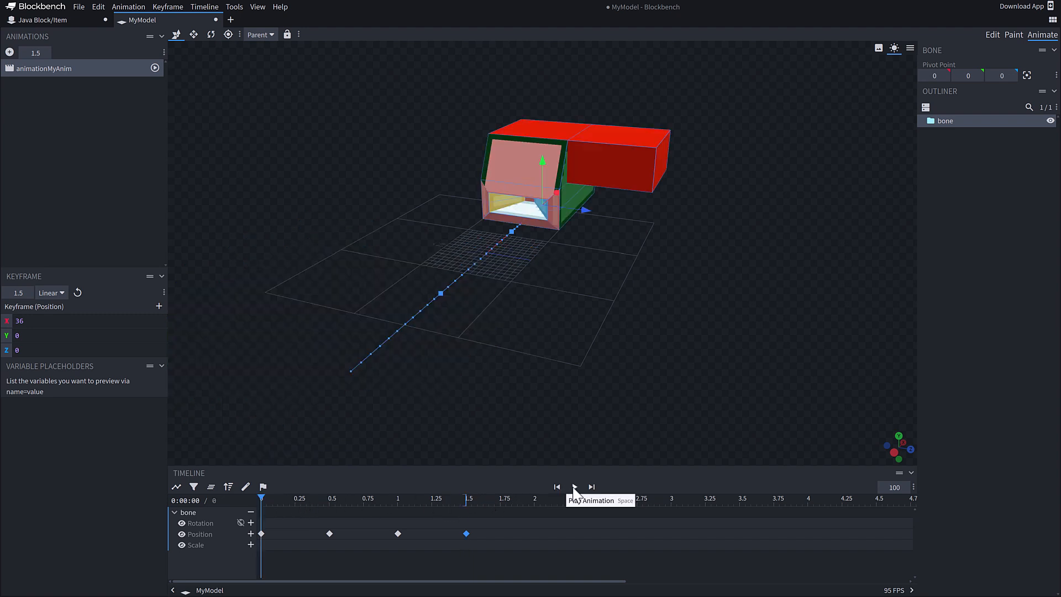
mouse_move(576, 486)
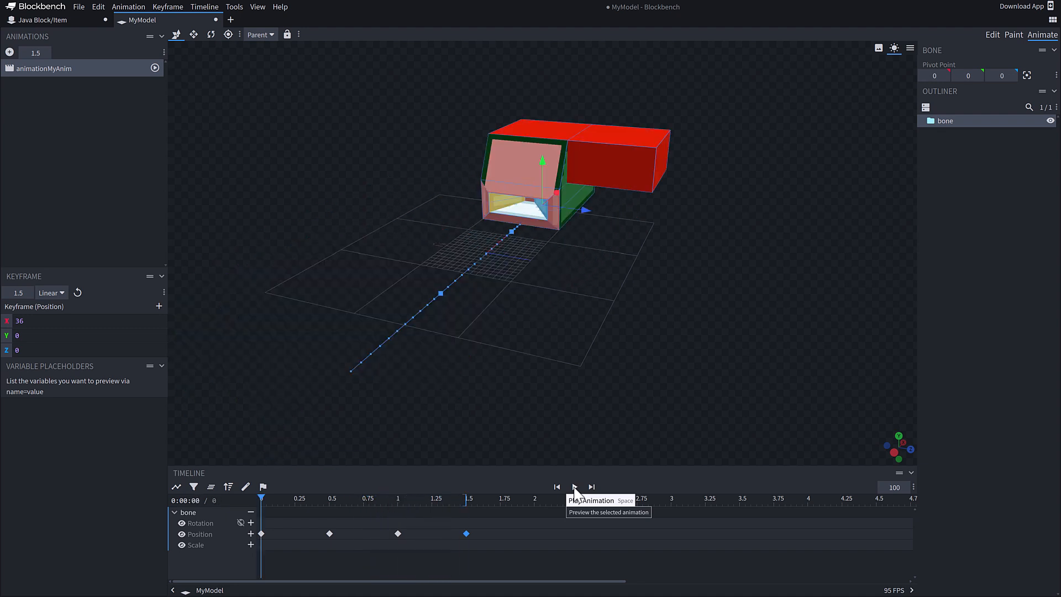
left_click(574, 487)
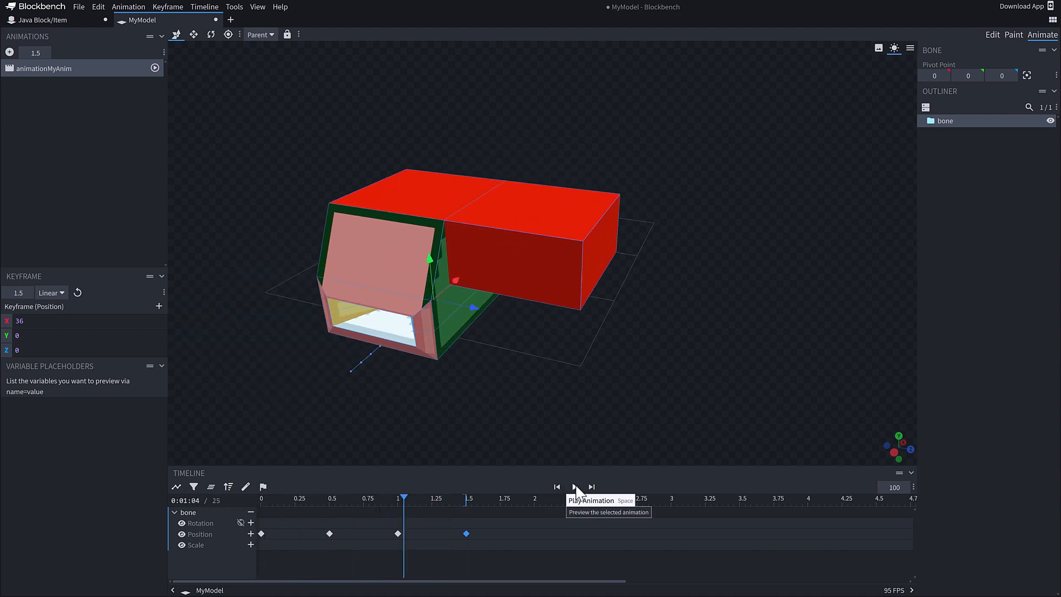
mouse_move(202, 552)
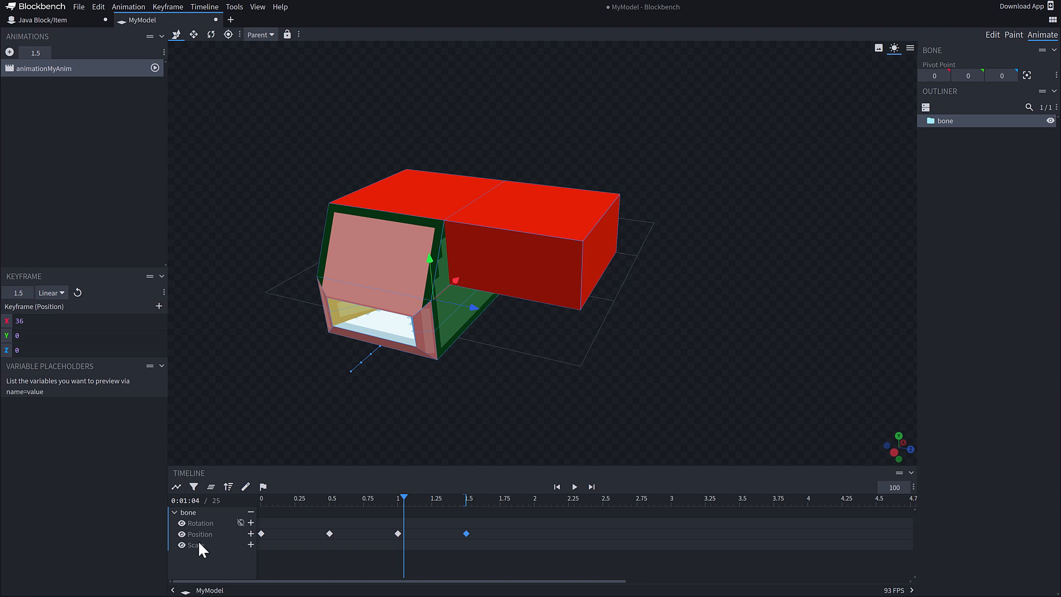
mouse_move(780, 316)
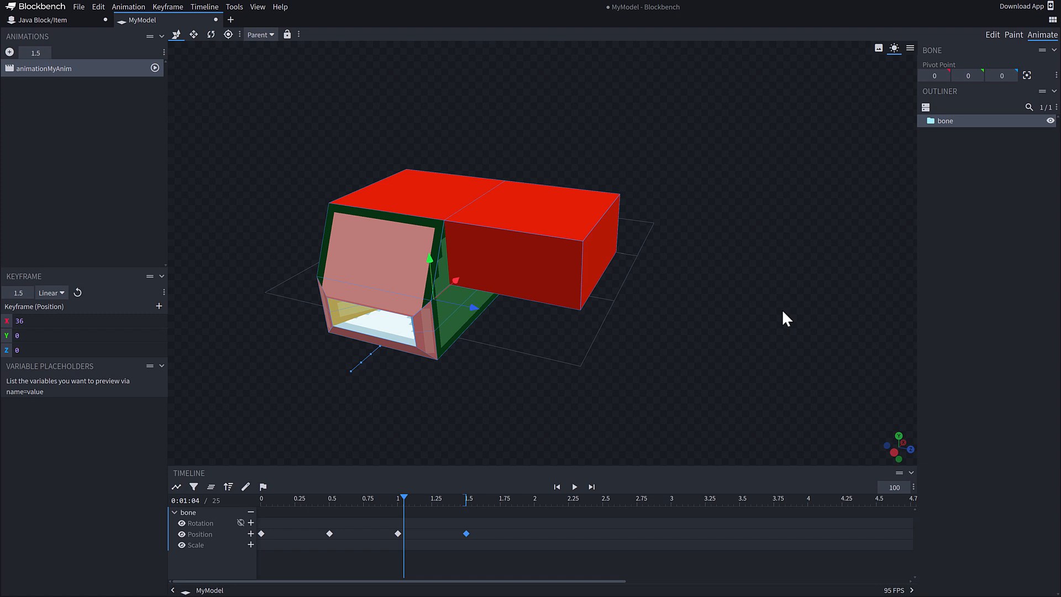
mouse_move(135, 312)
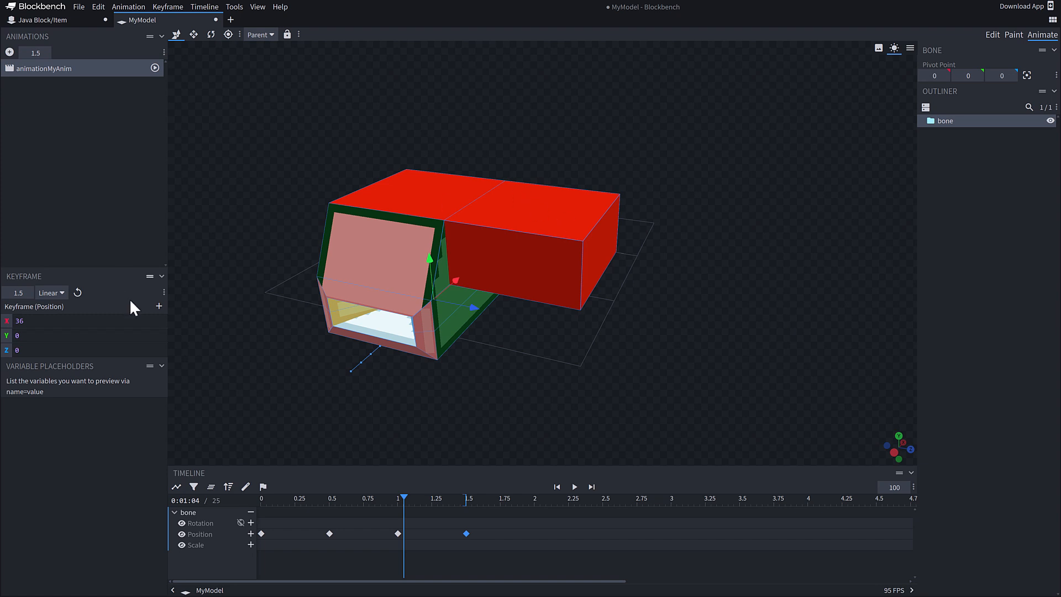
Set the 1.5-second position keyframe to Bézier interpolation.
left_click(51, 292)
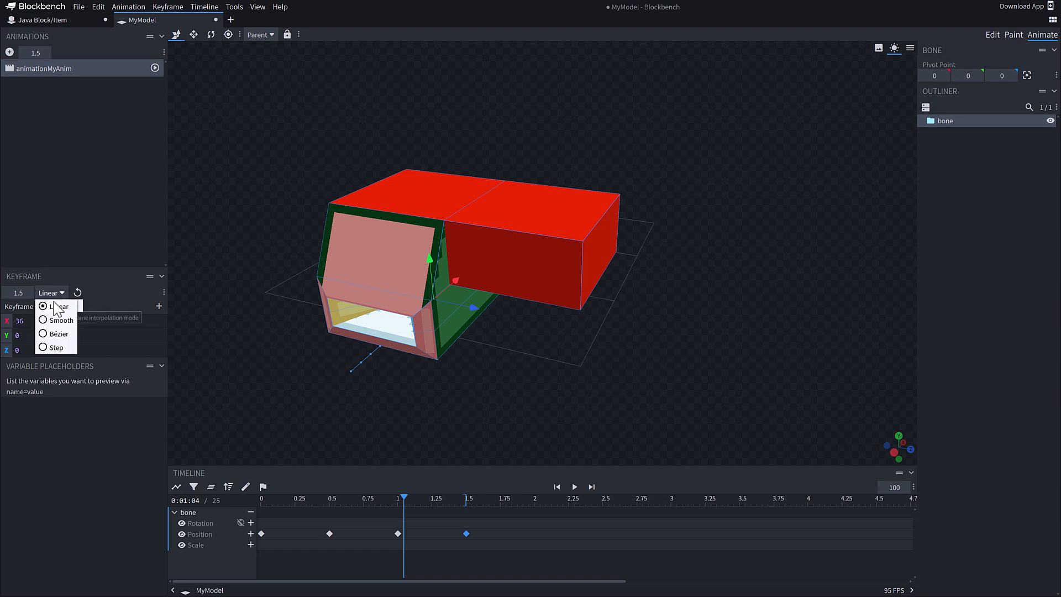
left_click(58, 333)
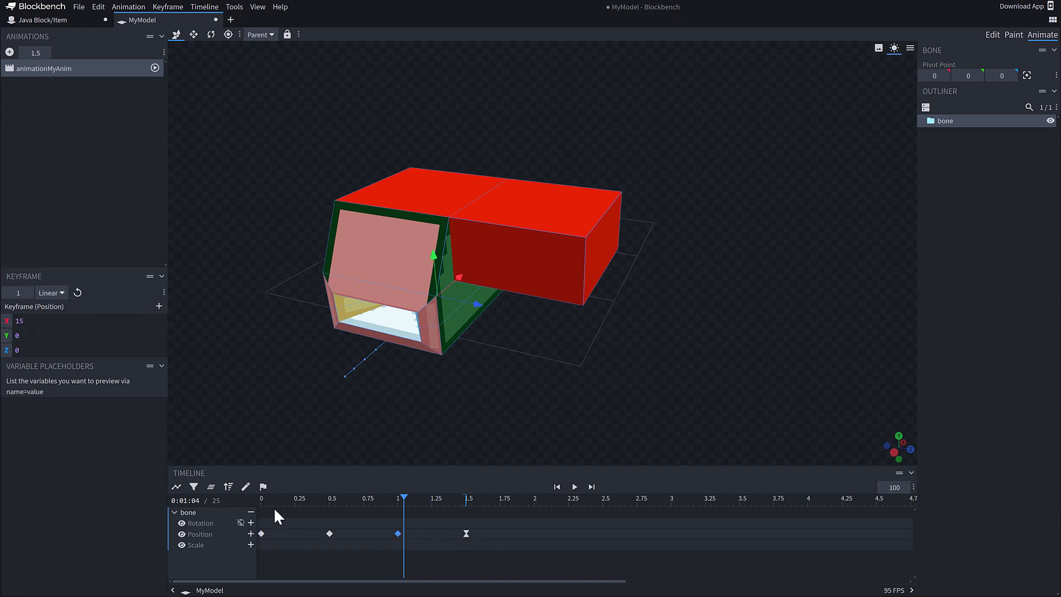
mouse_move(402, 220)
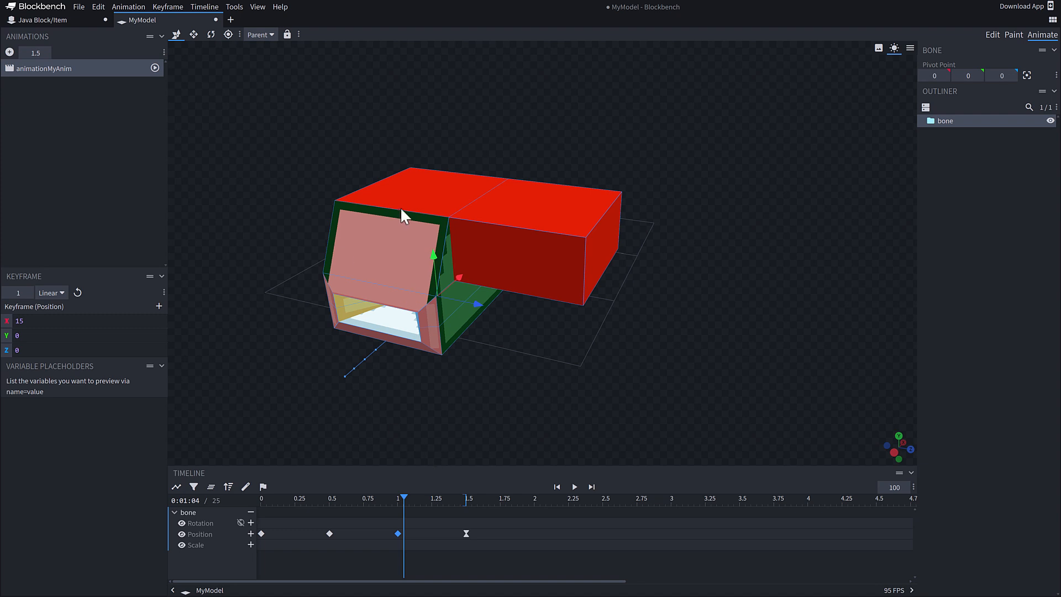
mouse_move(363, 372)
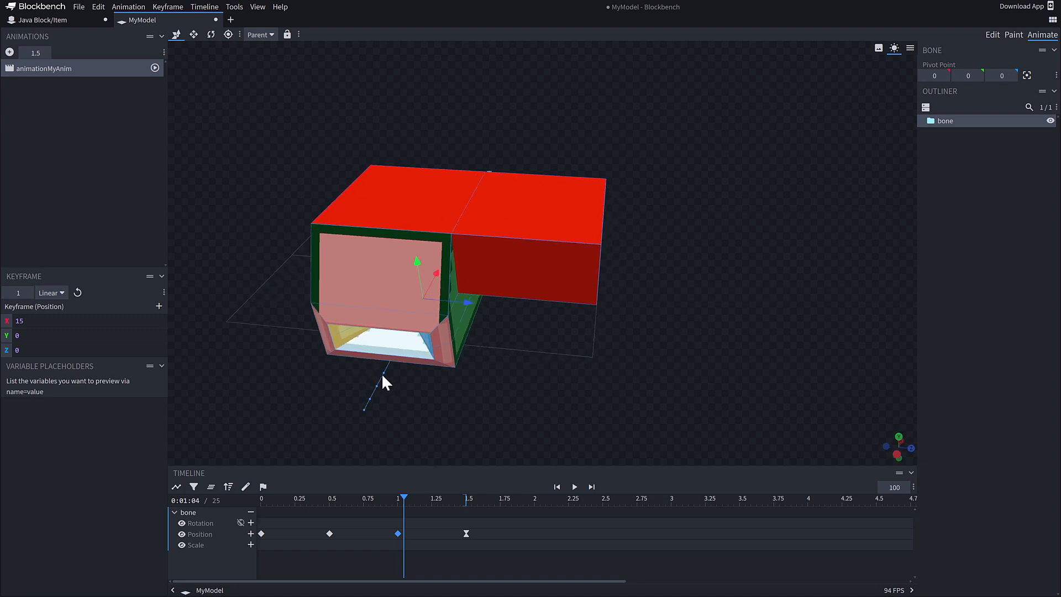
Switch to the move tool and orbit the view to see the eased motion path.
left_click(192, 34)
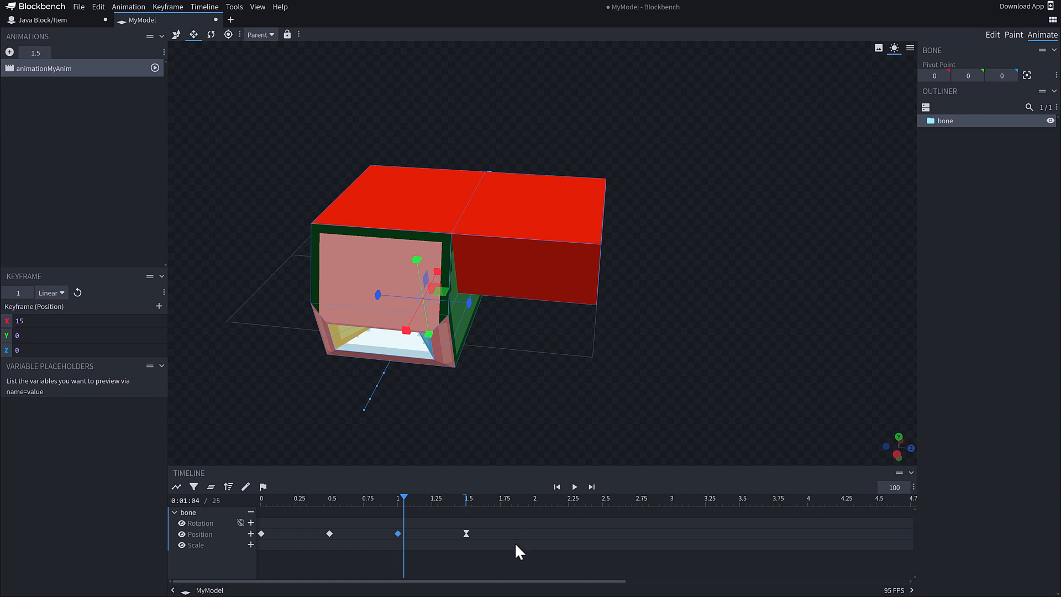
mouse_move(375, 393)
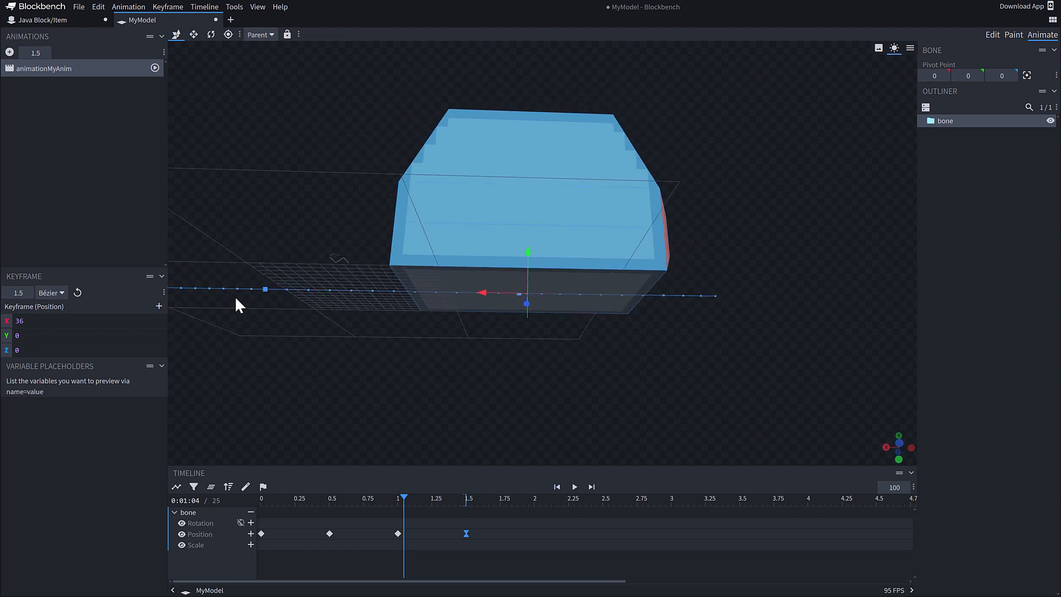
left_click_drag(240, 305, 650, 373)
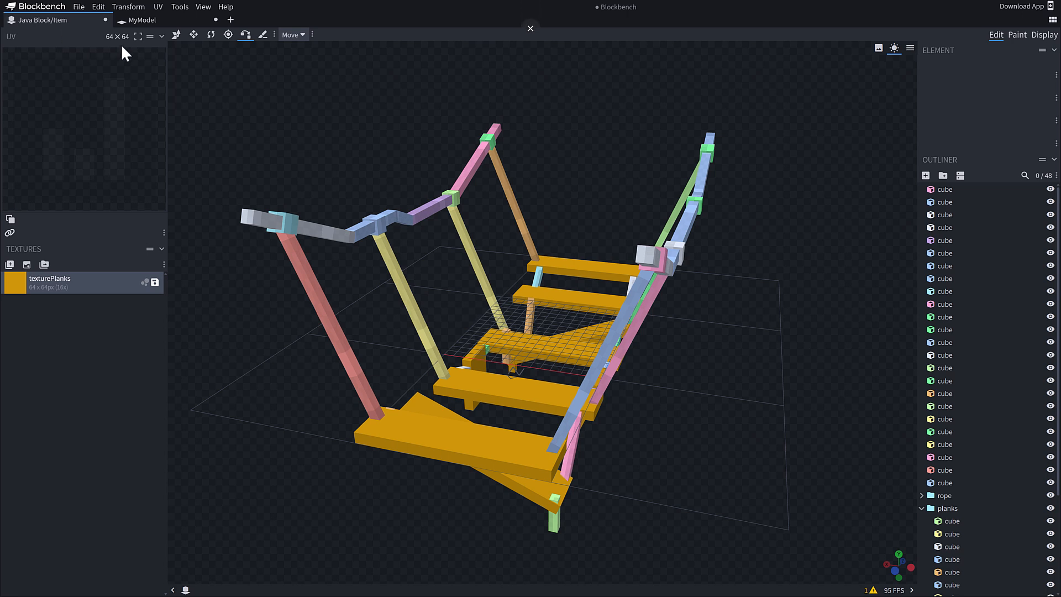
Tour the Tools, View, Transform, Edit and File menus over the rope-bridge model.
left_click(179, 6)
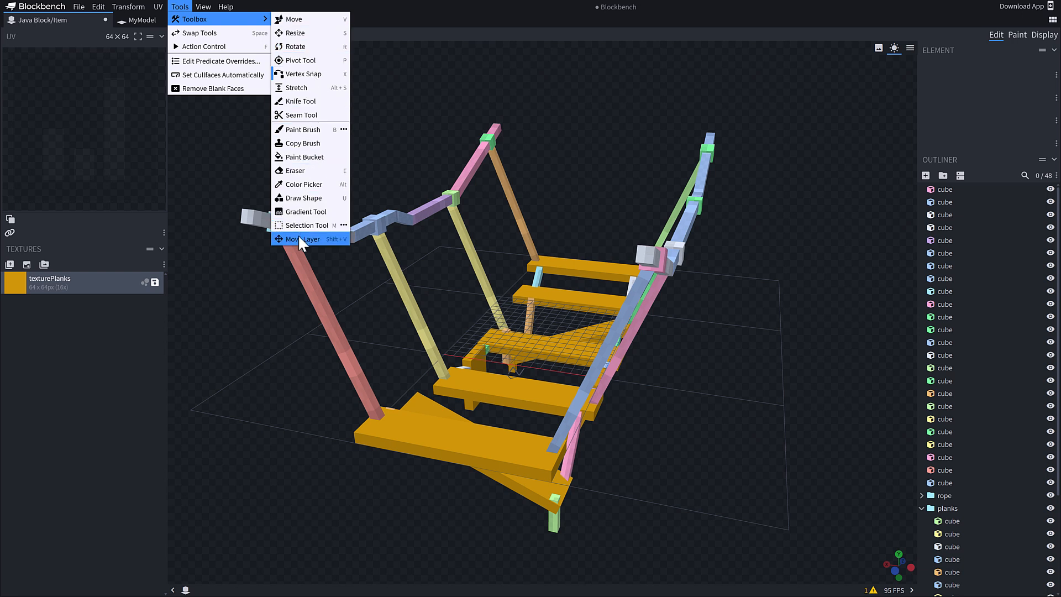
left_click(212, 7)
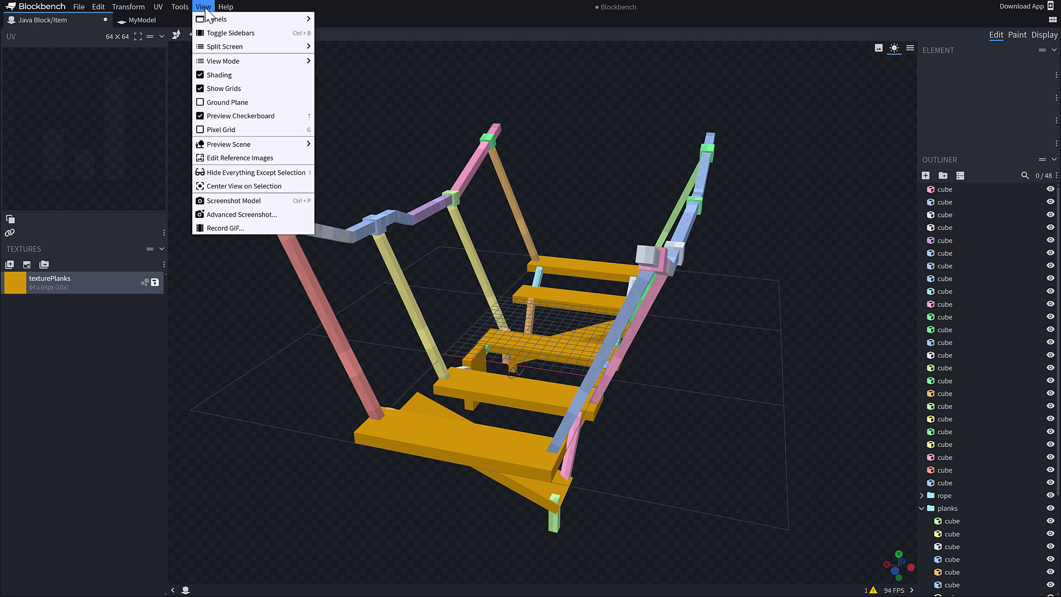
left_click(128, 5)
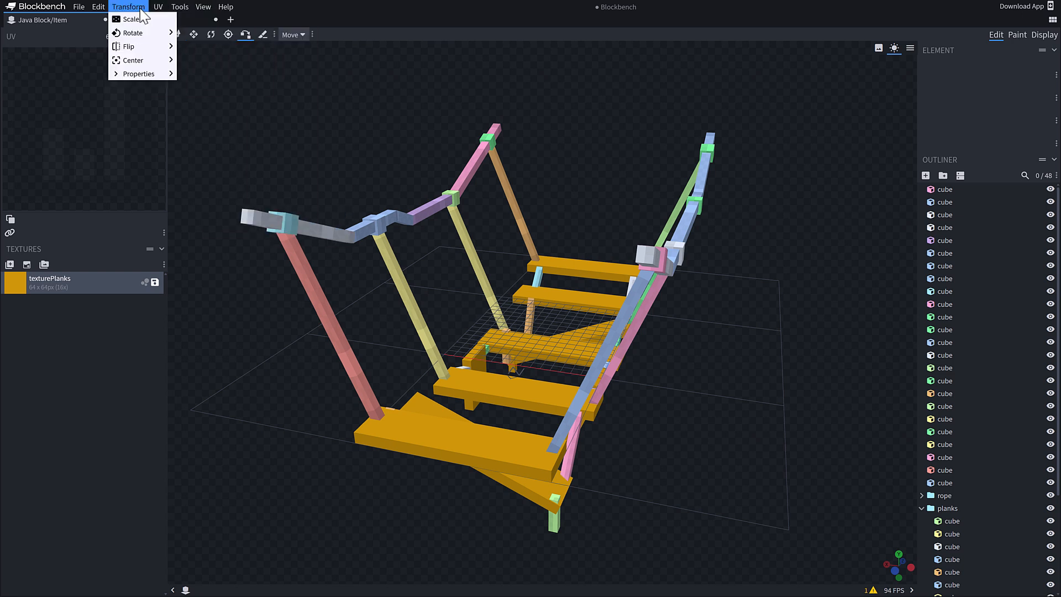
left_click(99, 6)
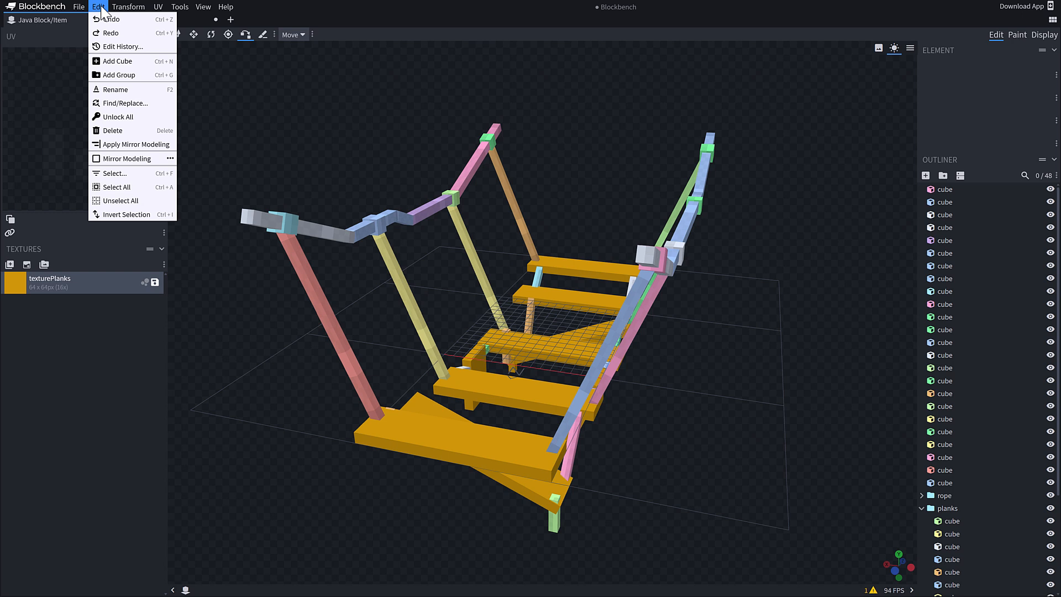
left_click(82, 6)
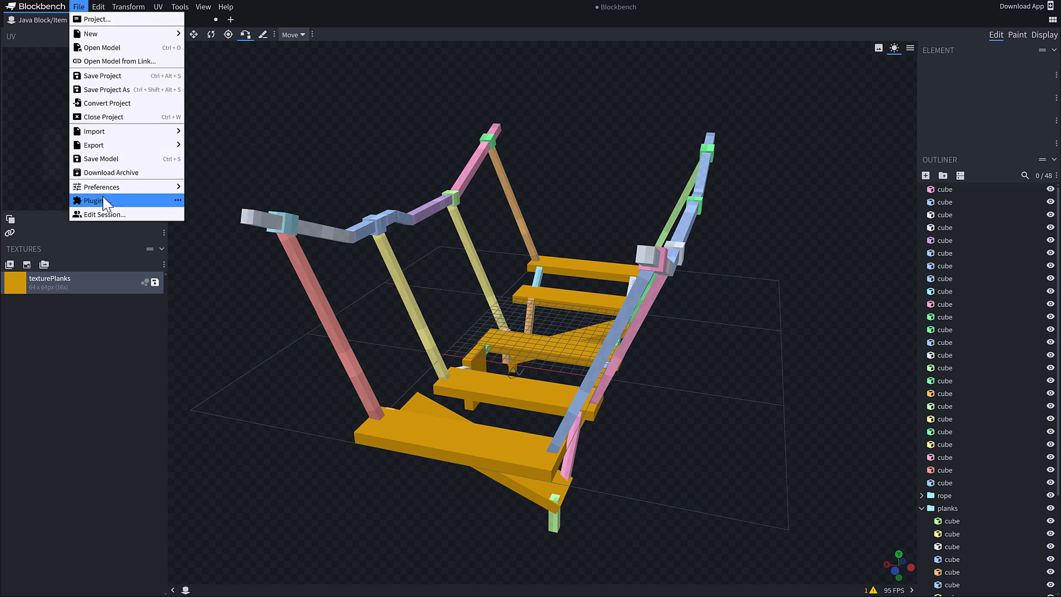
left_click(94, 200)
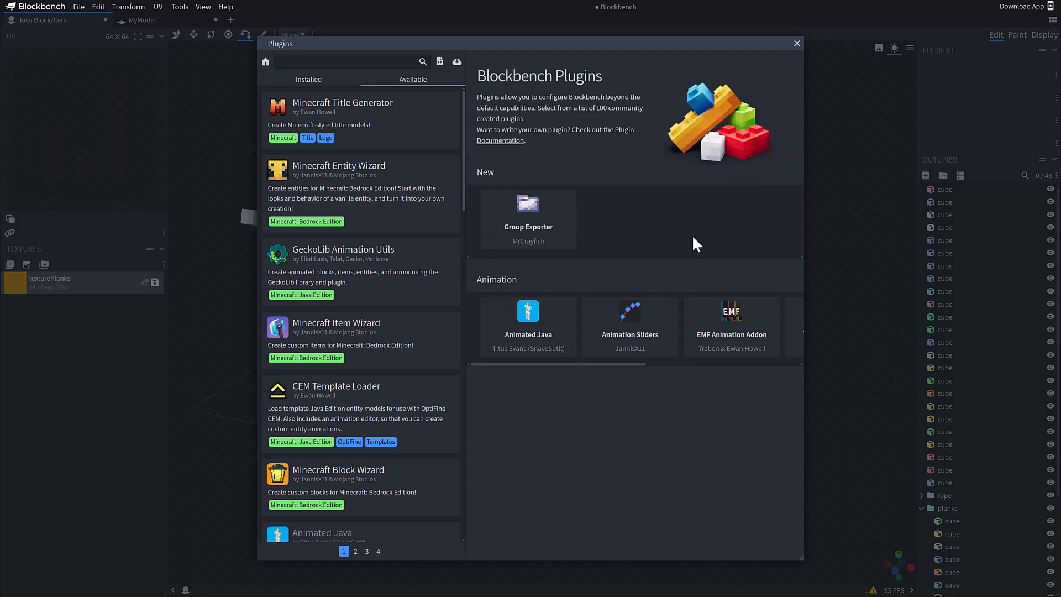
scroll("down", 3)
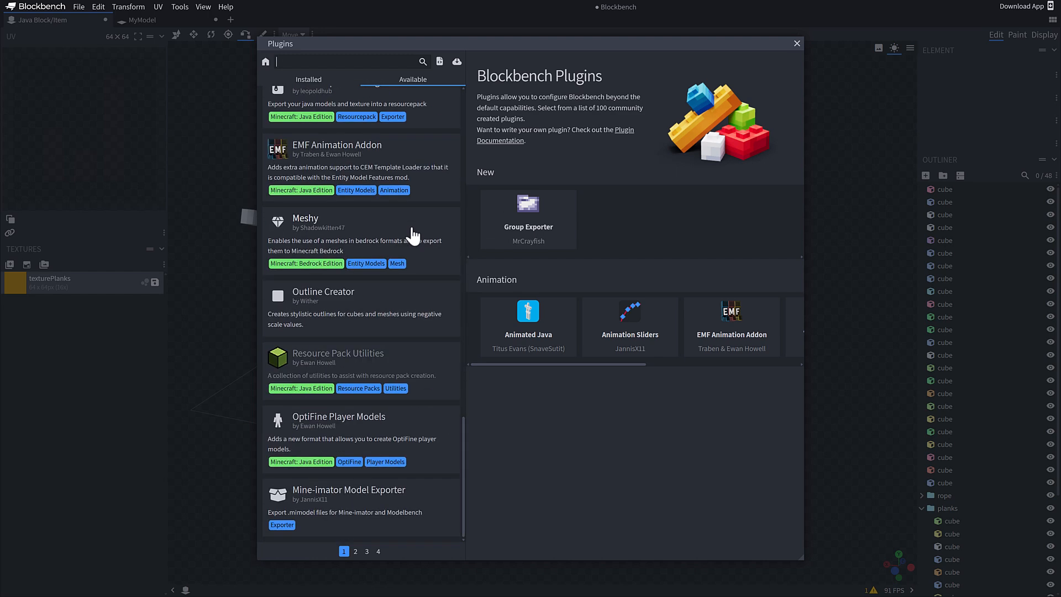
mouse_move(353, 563)
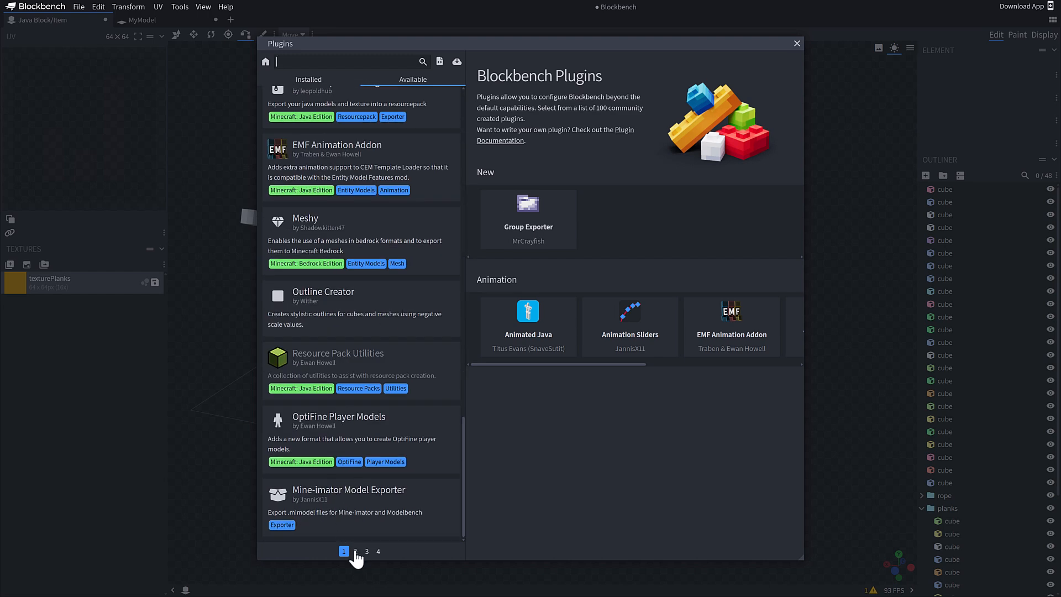
left_click(356, 552)
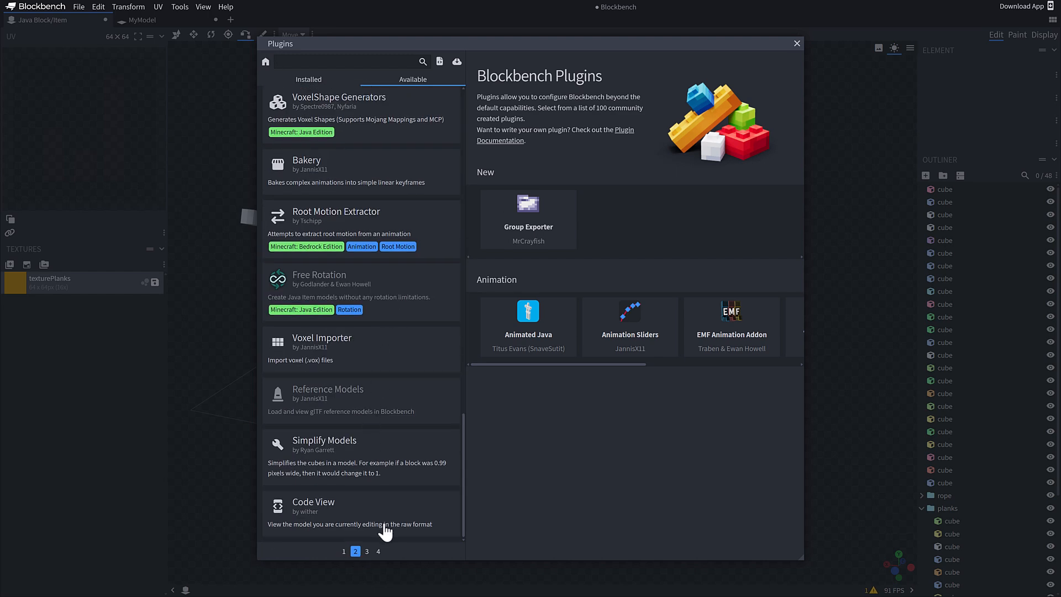
left_click(368, 550)
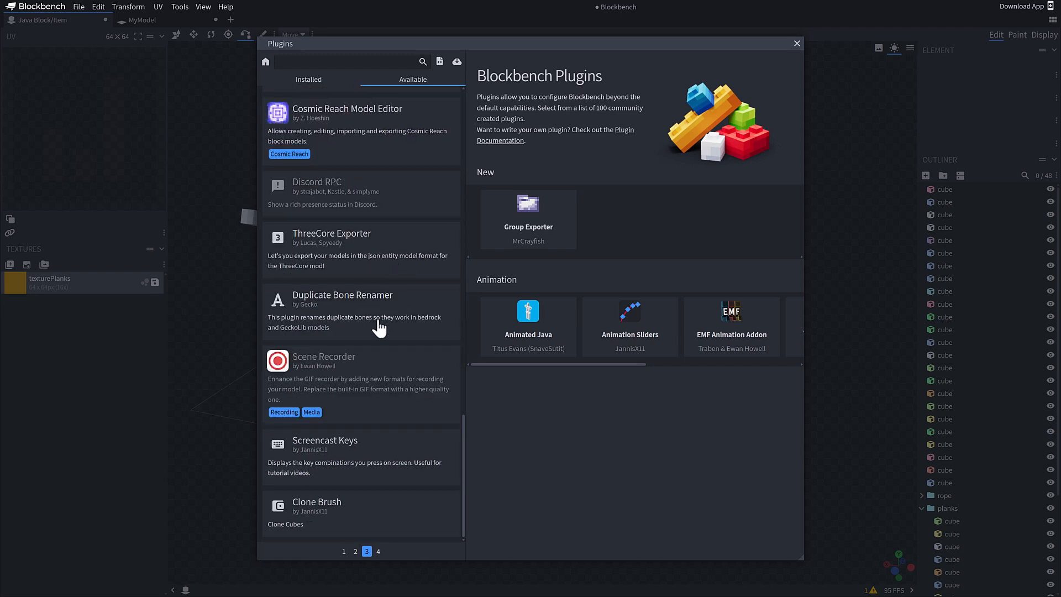
left_click(378, 551)
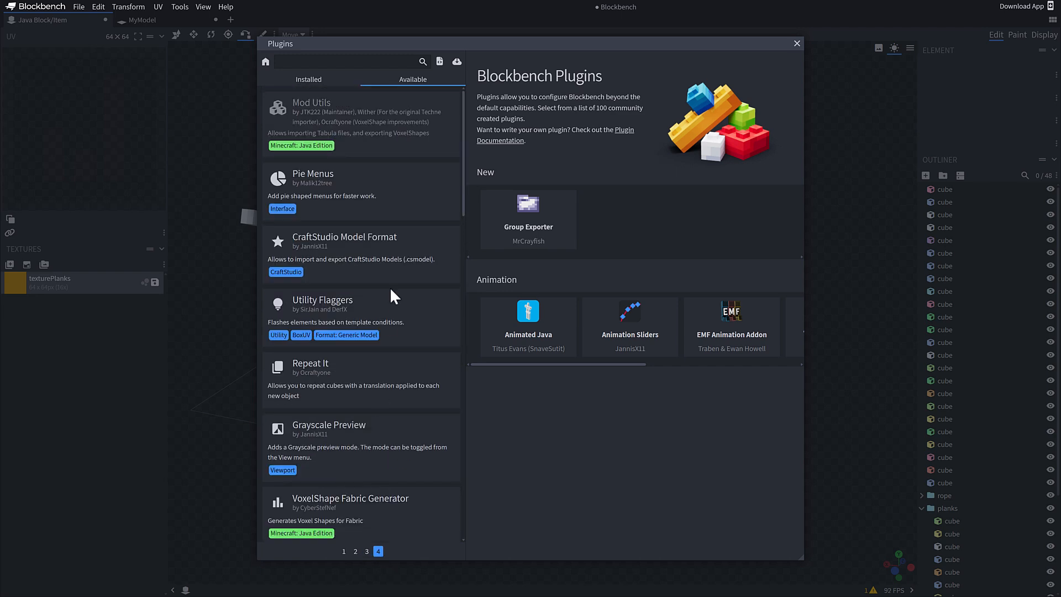
scroll("down", 3)
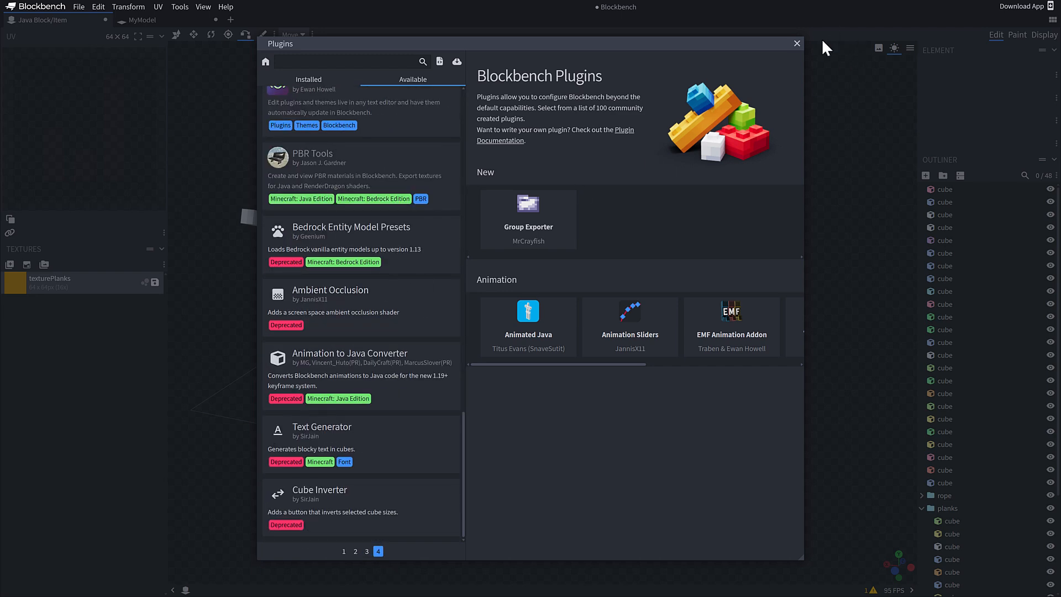
left_click(795, 43)
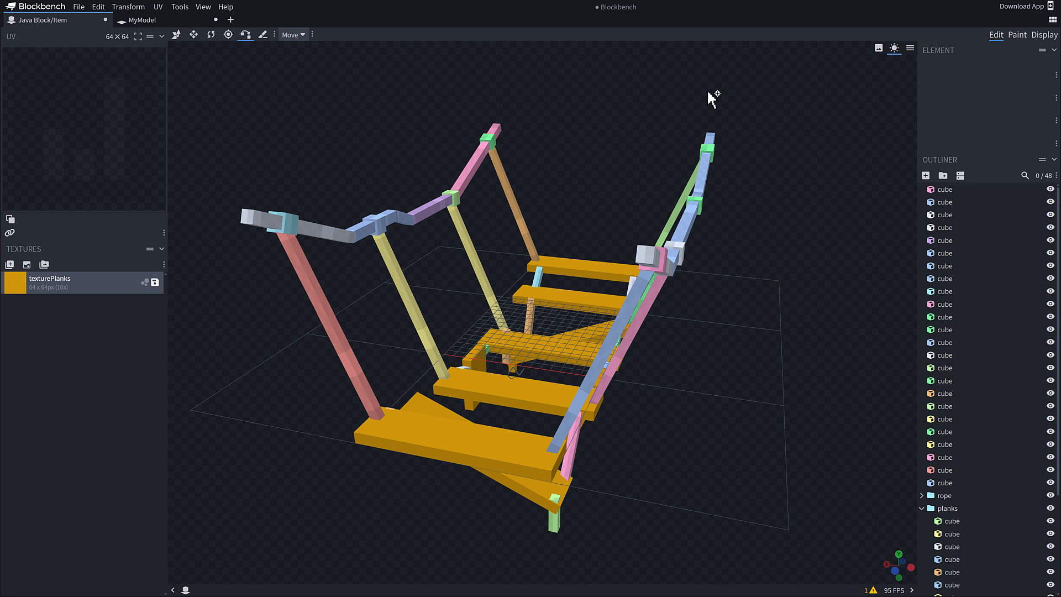
mouse_move(1037, 26)
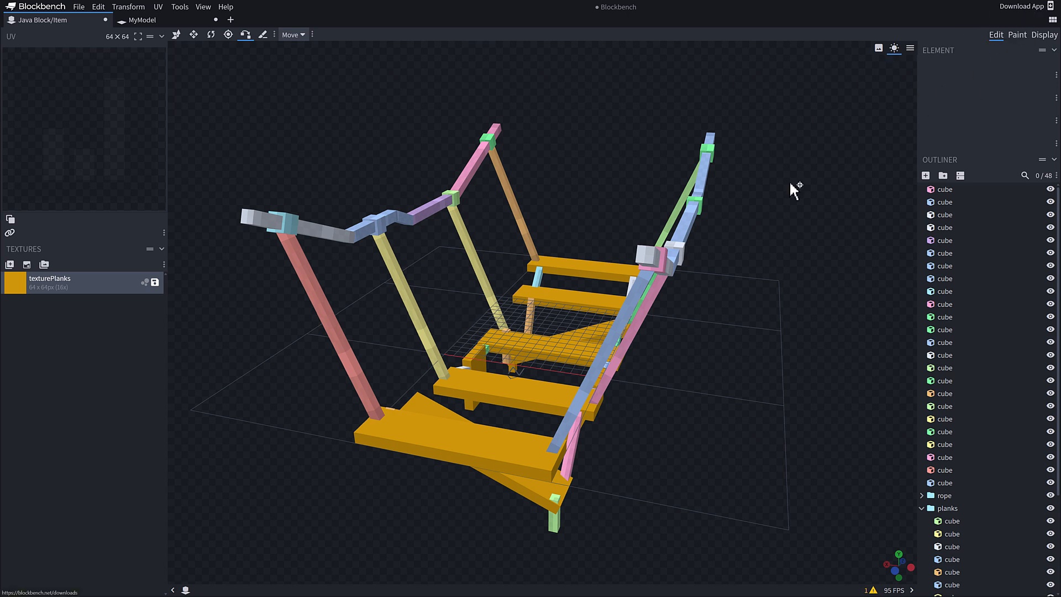
mouse_move(785, 284)
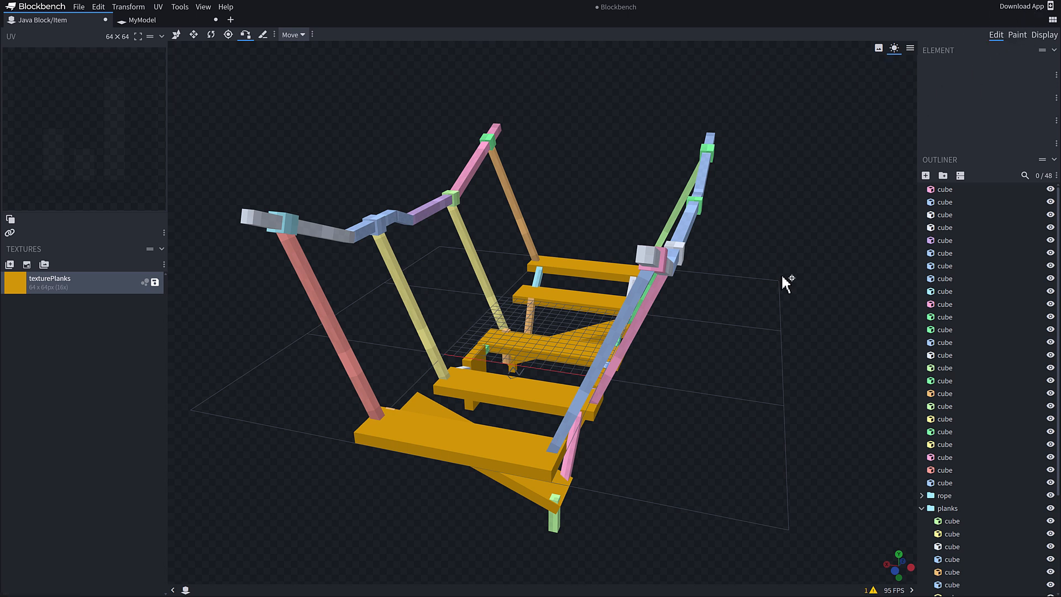
Open blockbench.net through the Download App link.
left_click(1044, 35)
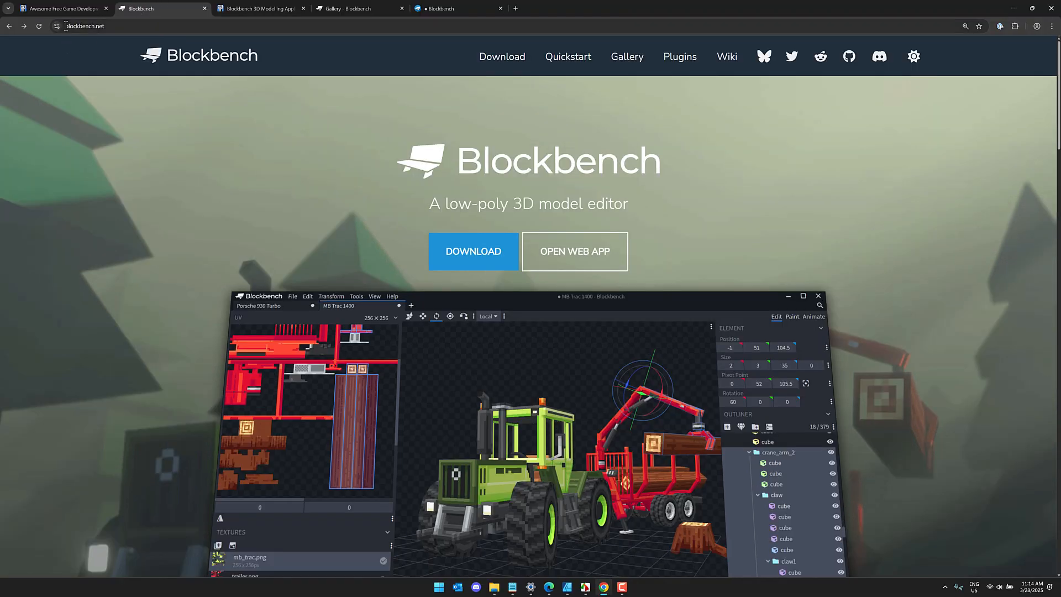
mouse_move(626, 58)
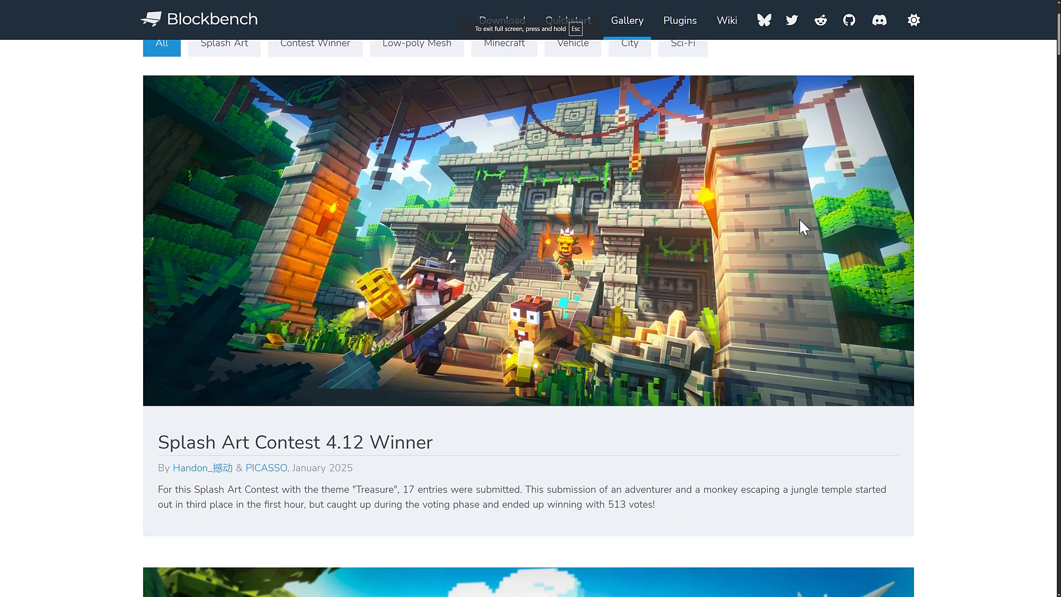
Browse the Gallery's splash art contest winners from 4.10 down to 4.4 and back to 4.7.
scroll("up", 3)
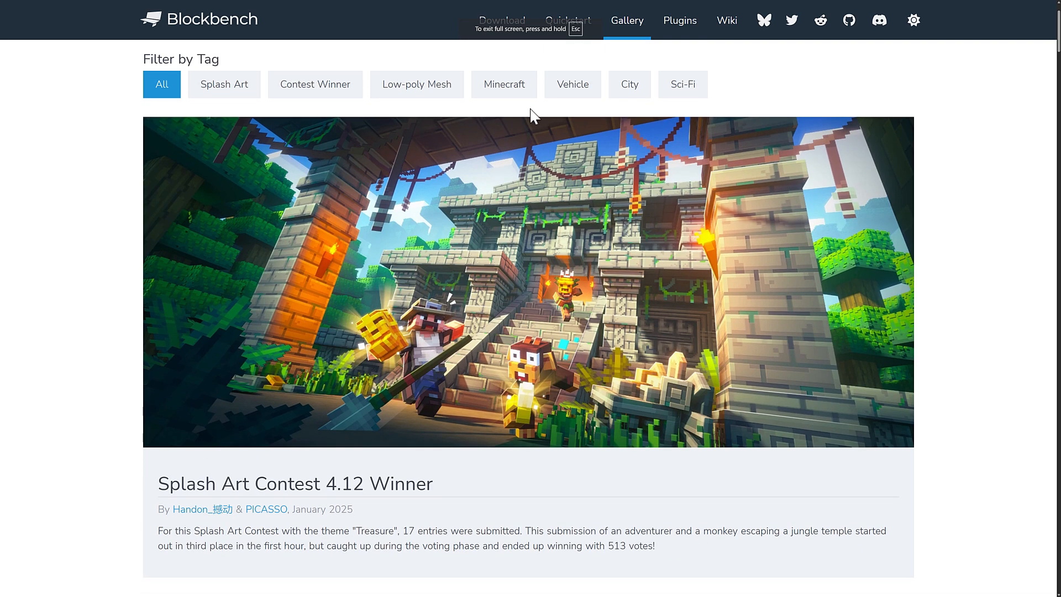
scroll("down", 3)
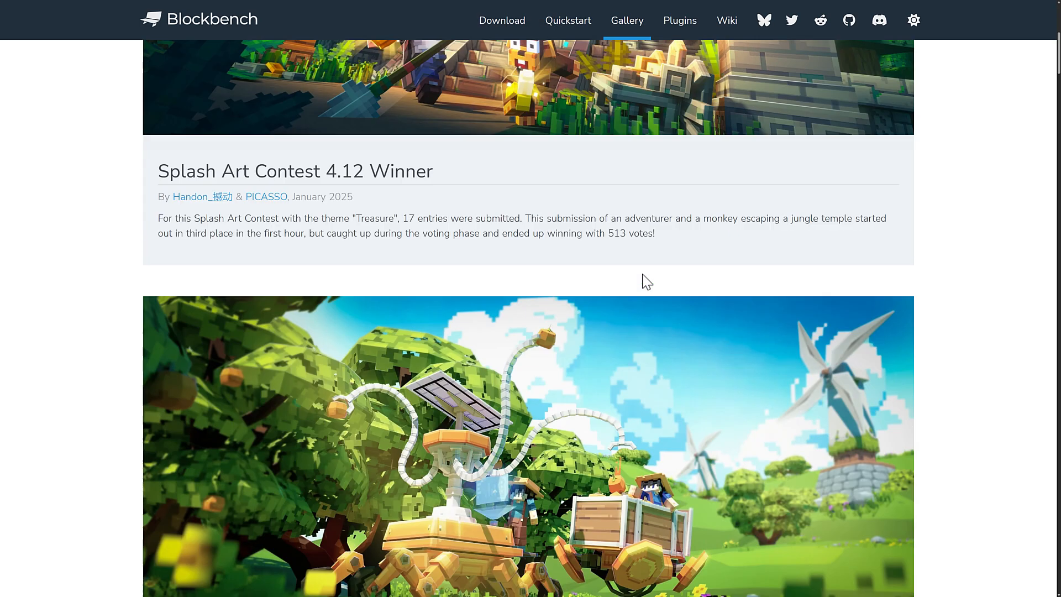
scroll("down", 3)
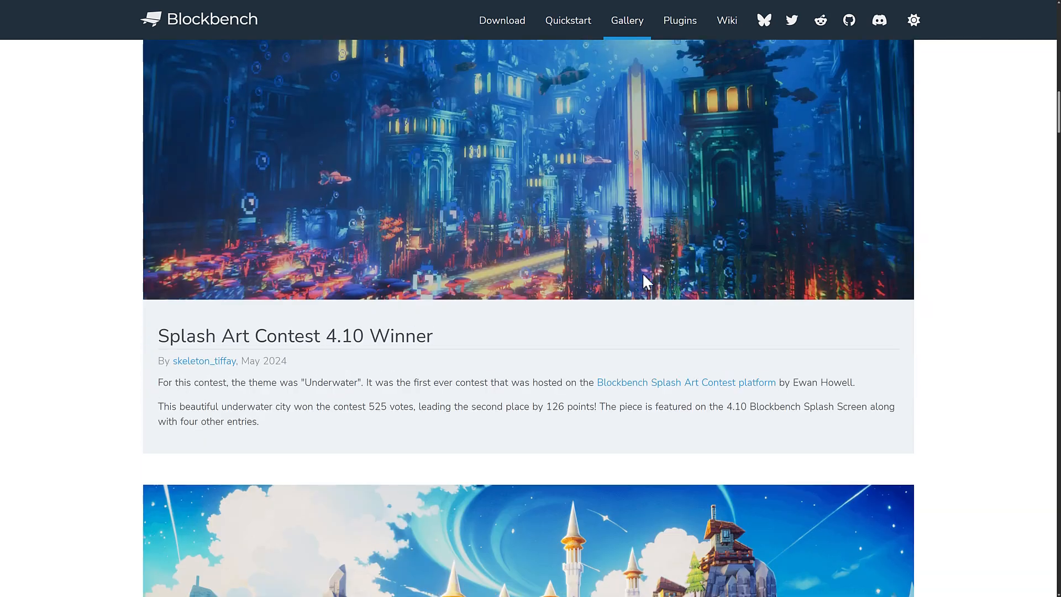
scroll("down", 3)
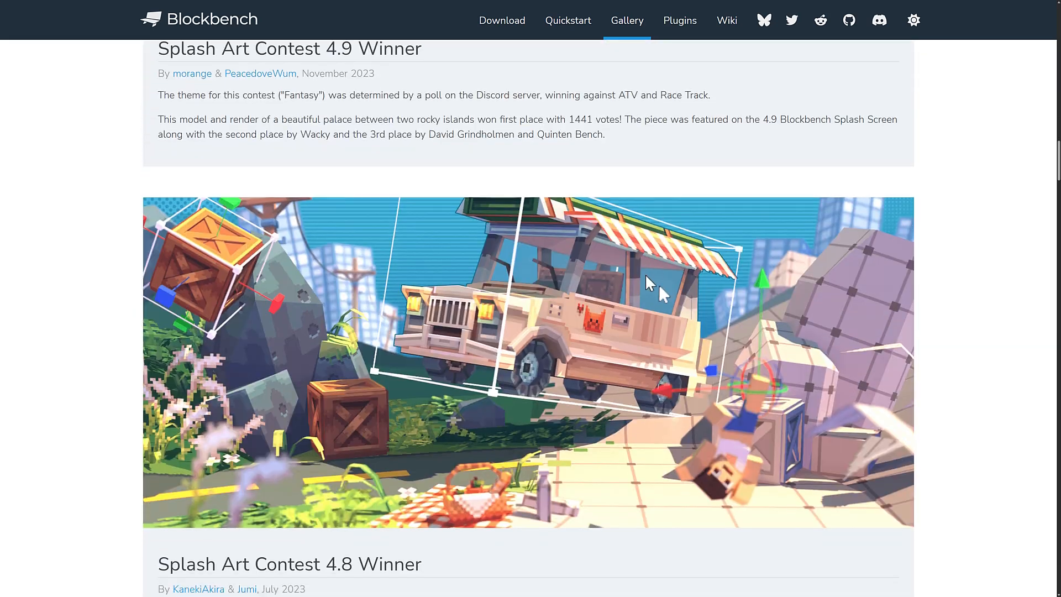
scroll("down", 3)
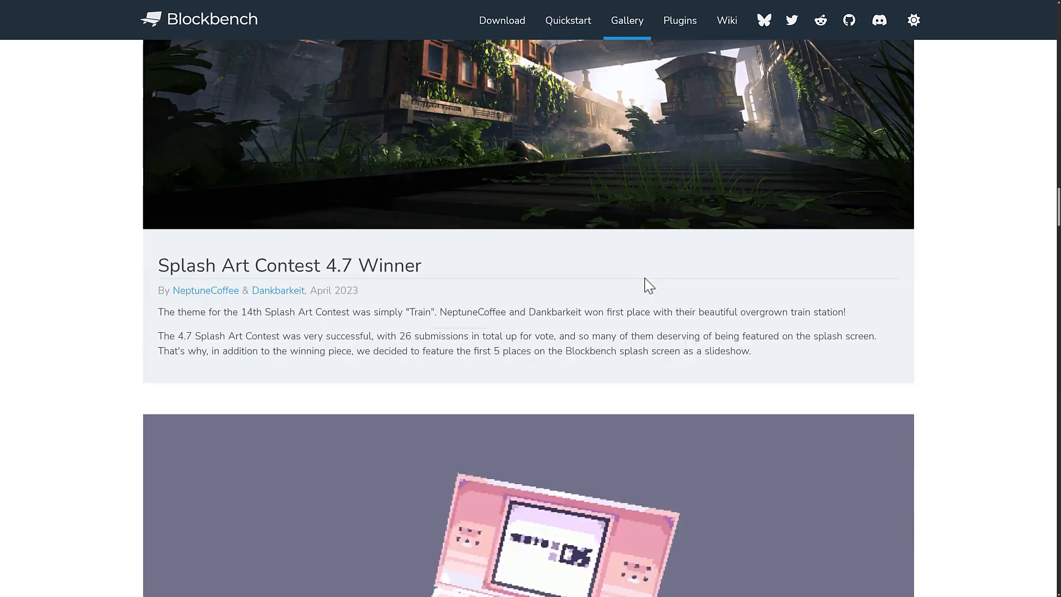
scroll("down", 3)
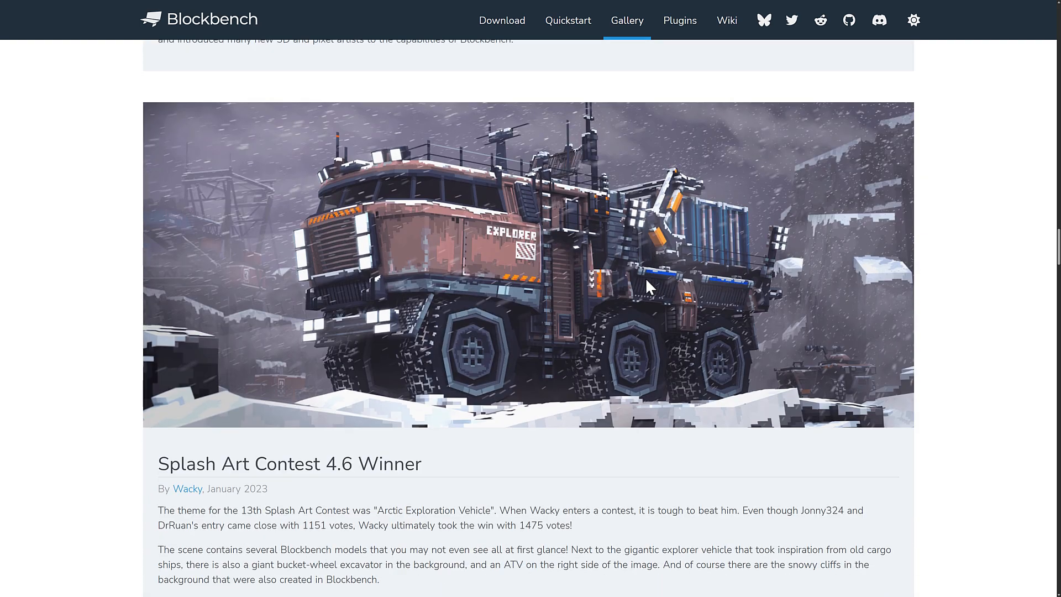
scroll("down", 3)
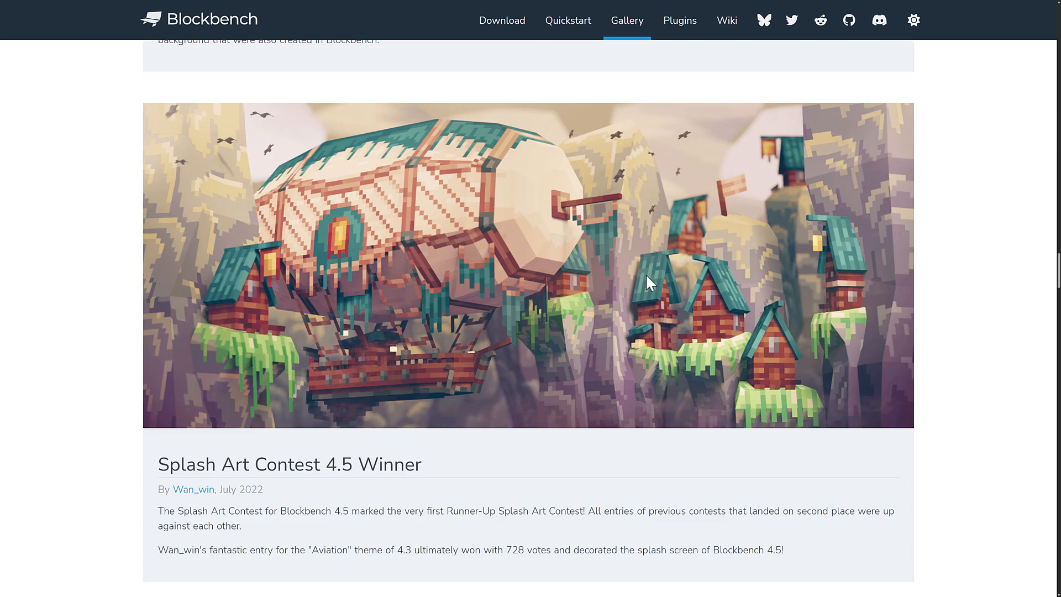
scroll("down", 3)
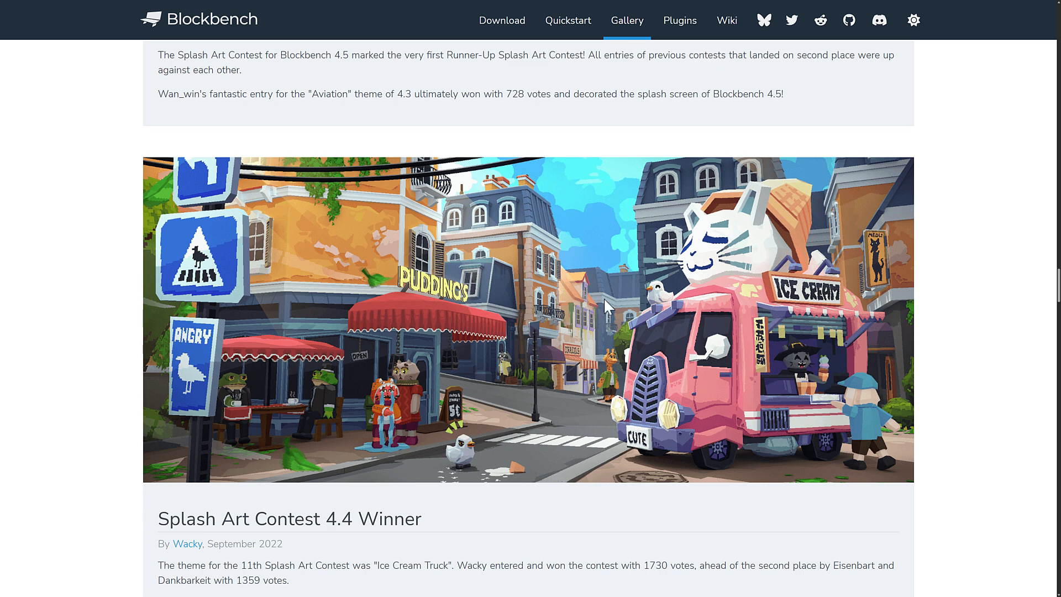
mouse_move(711, 294)
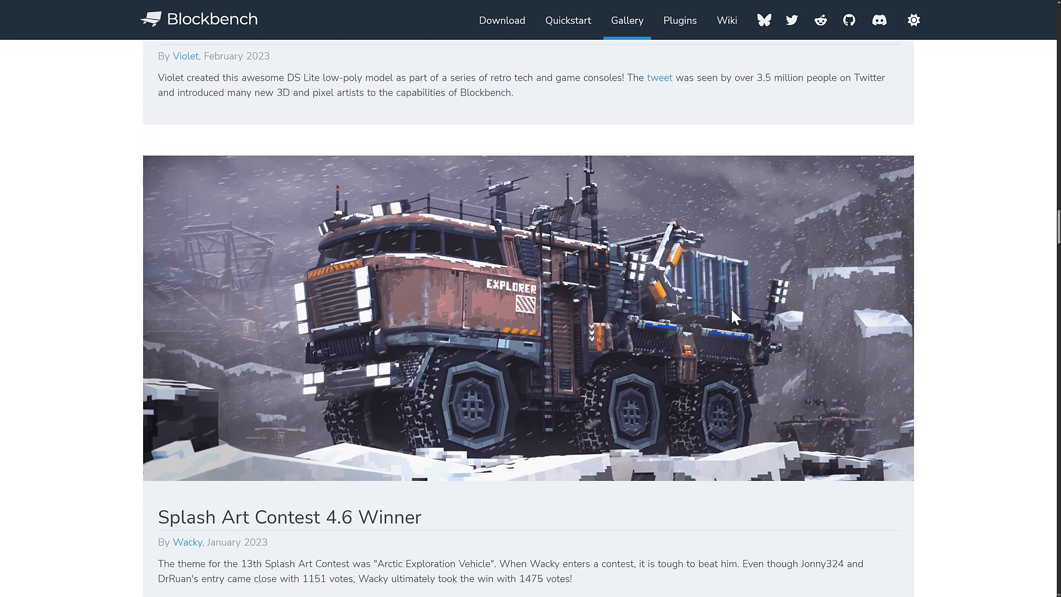
scroll("down", 3)
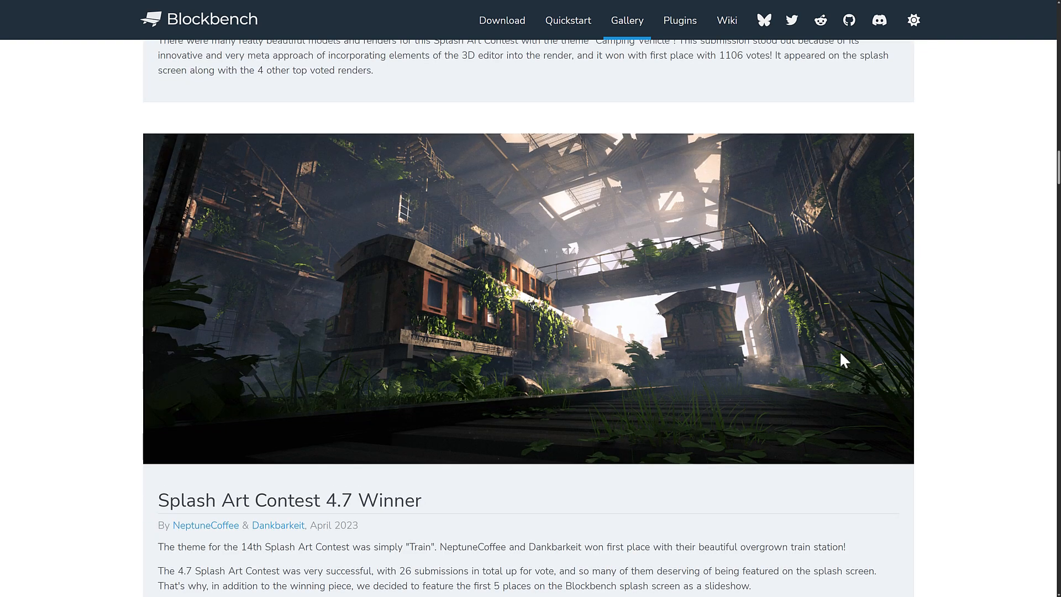